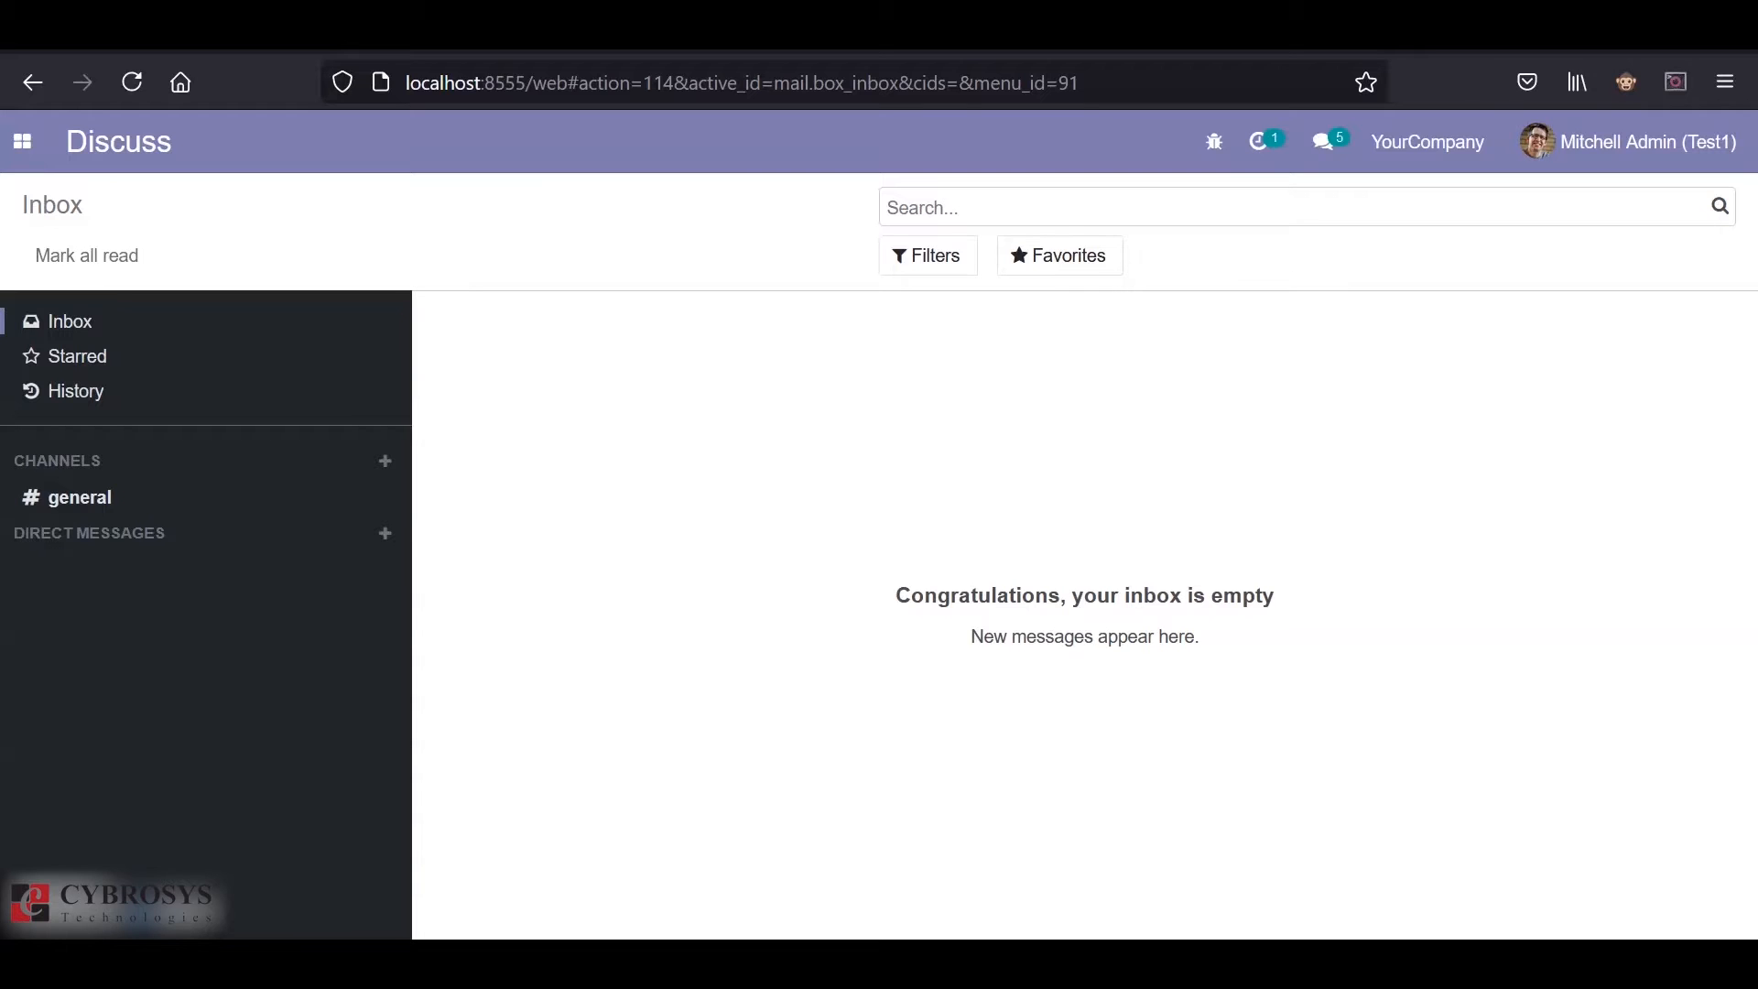
- Open a blank new quotation form from the Sales app
click(20, 141)
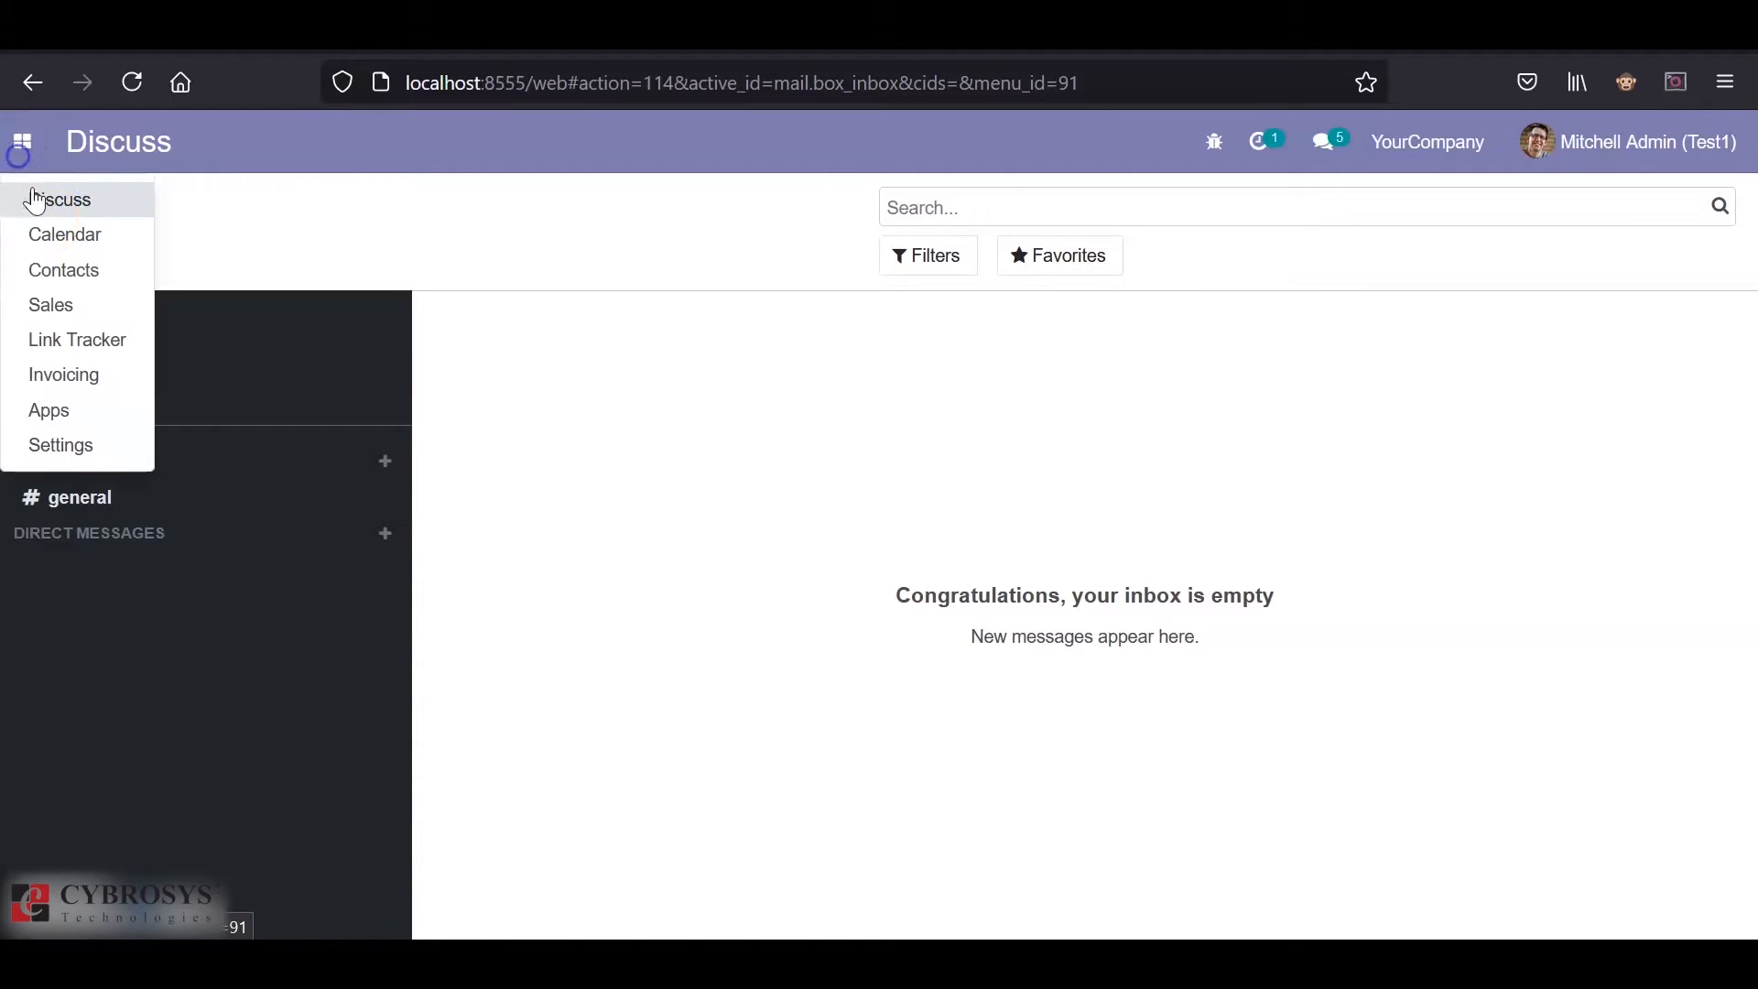
click(51, 303)
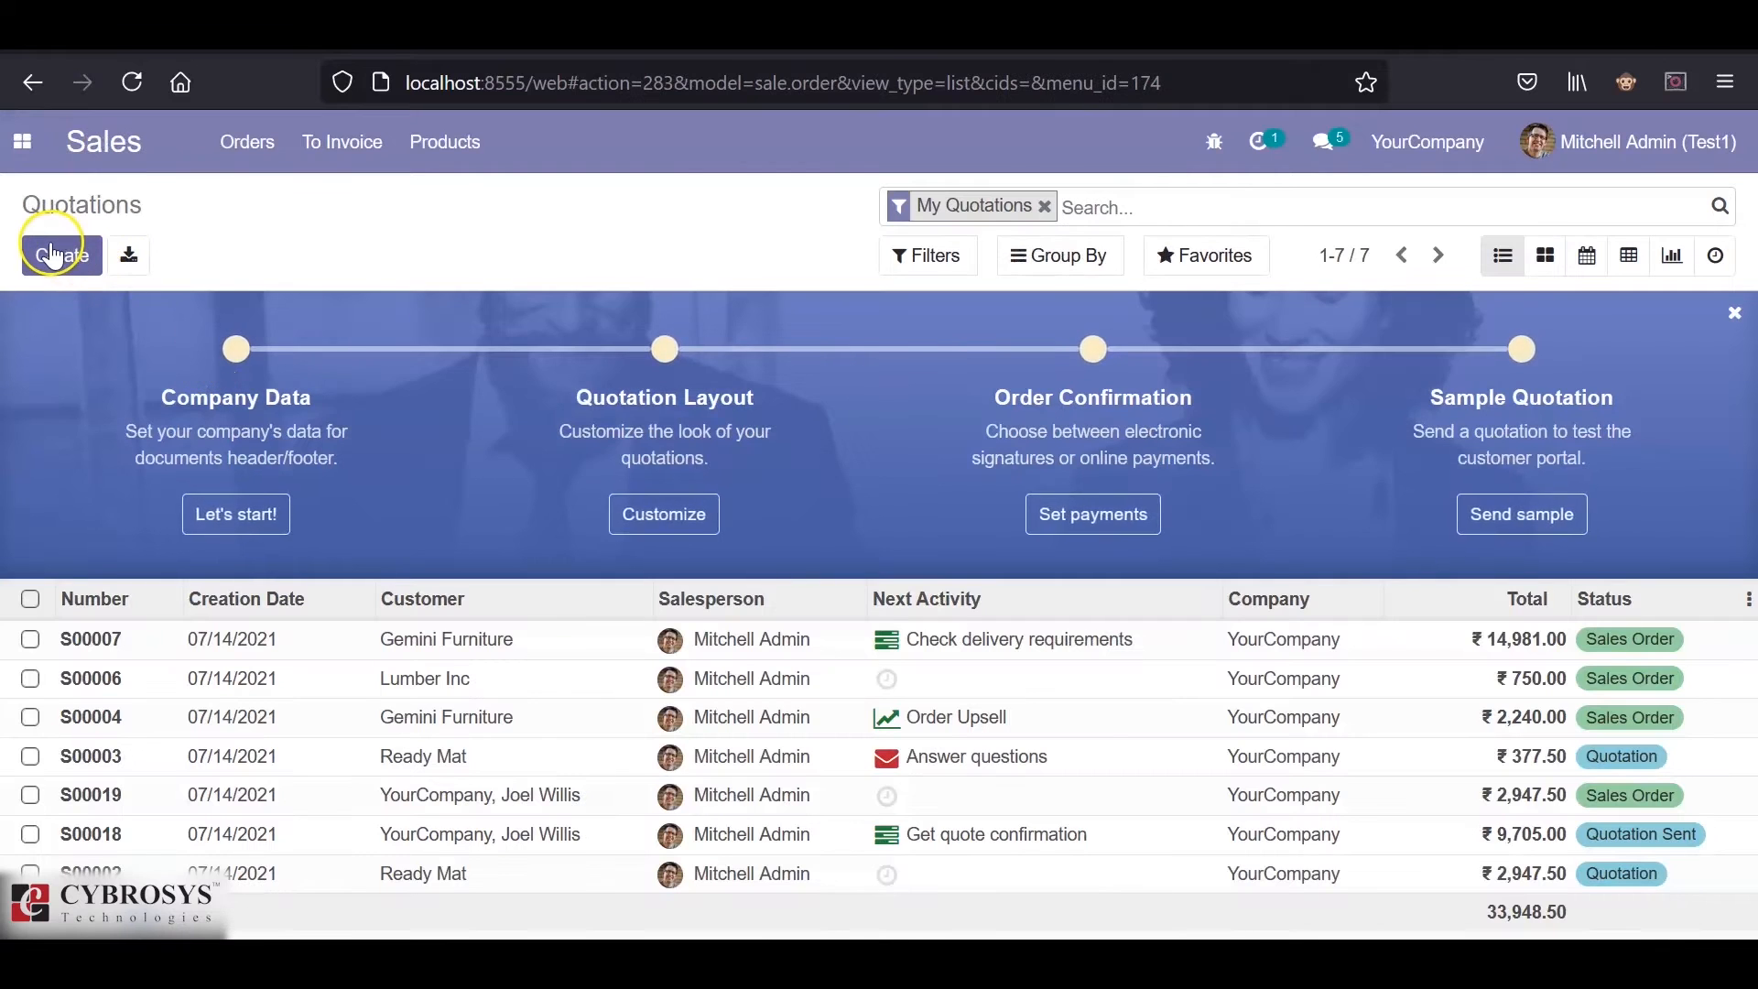
click(55, 254)
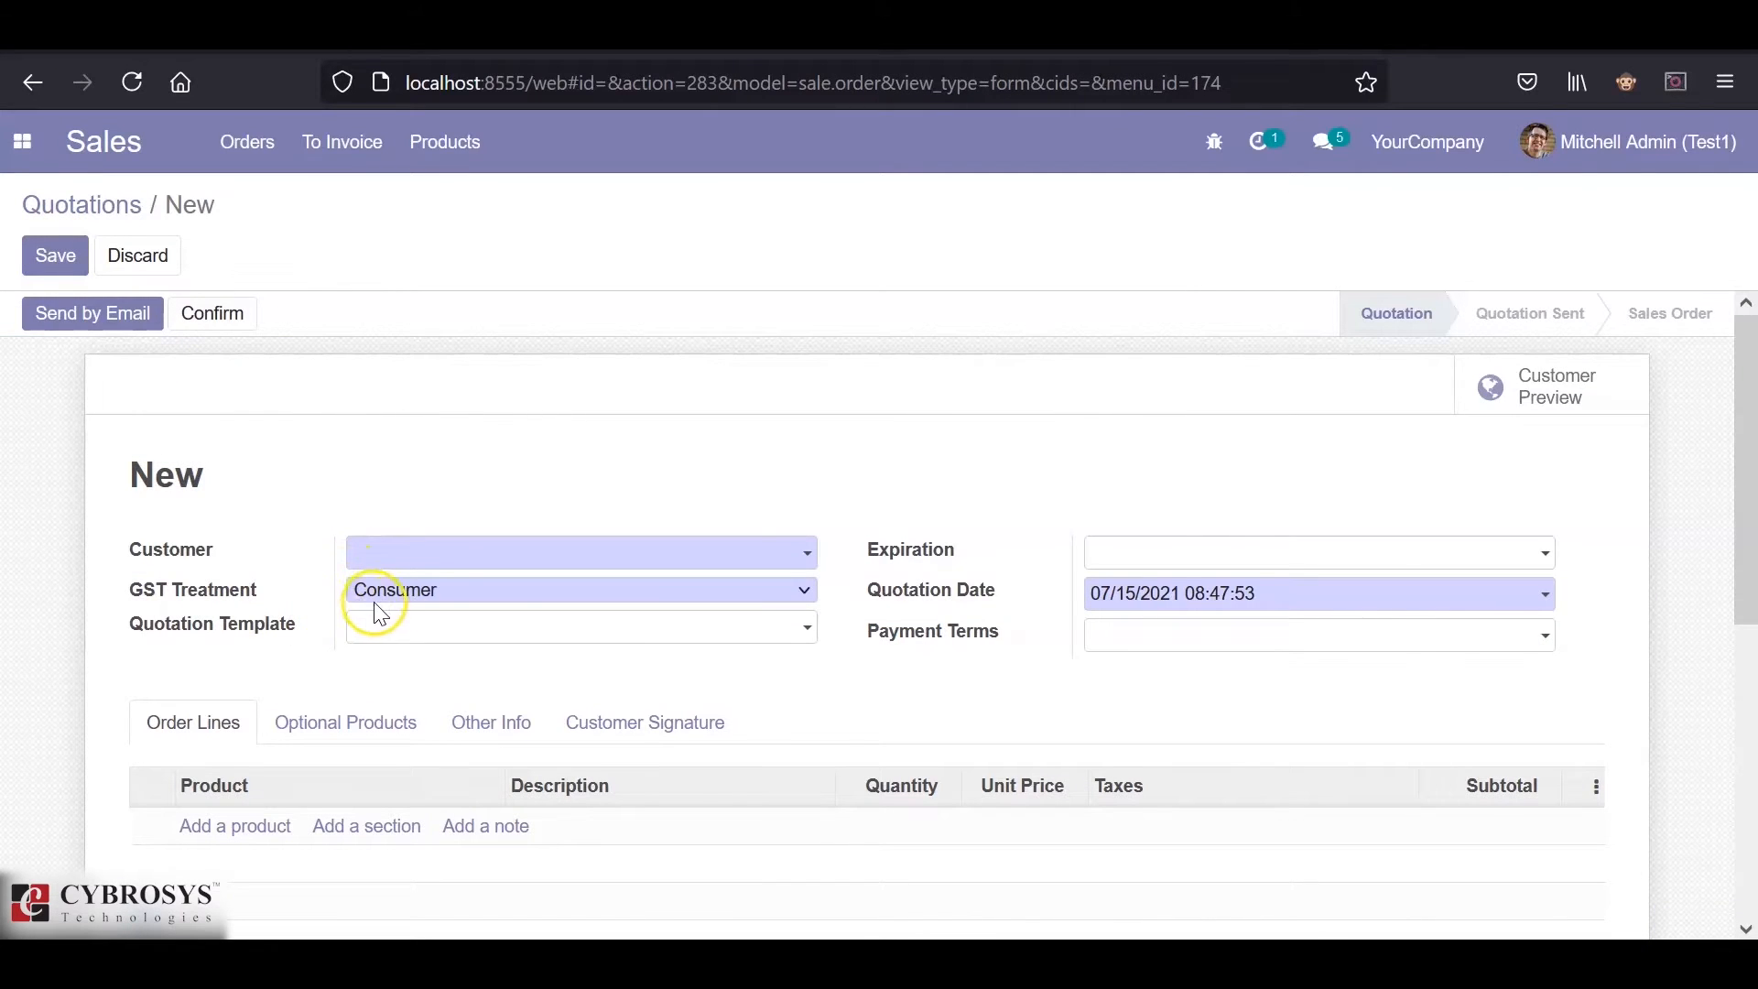
mouse_move(150, 541)
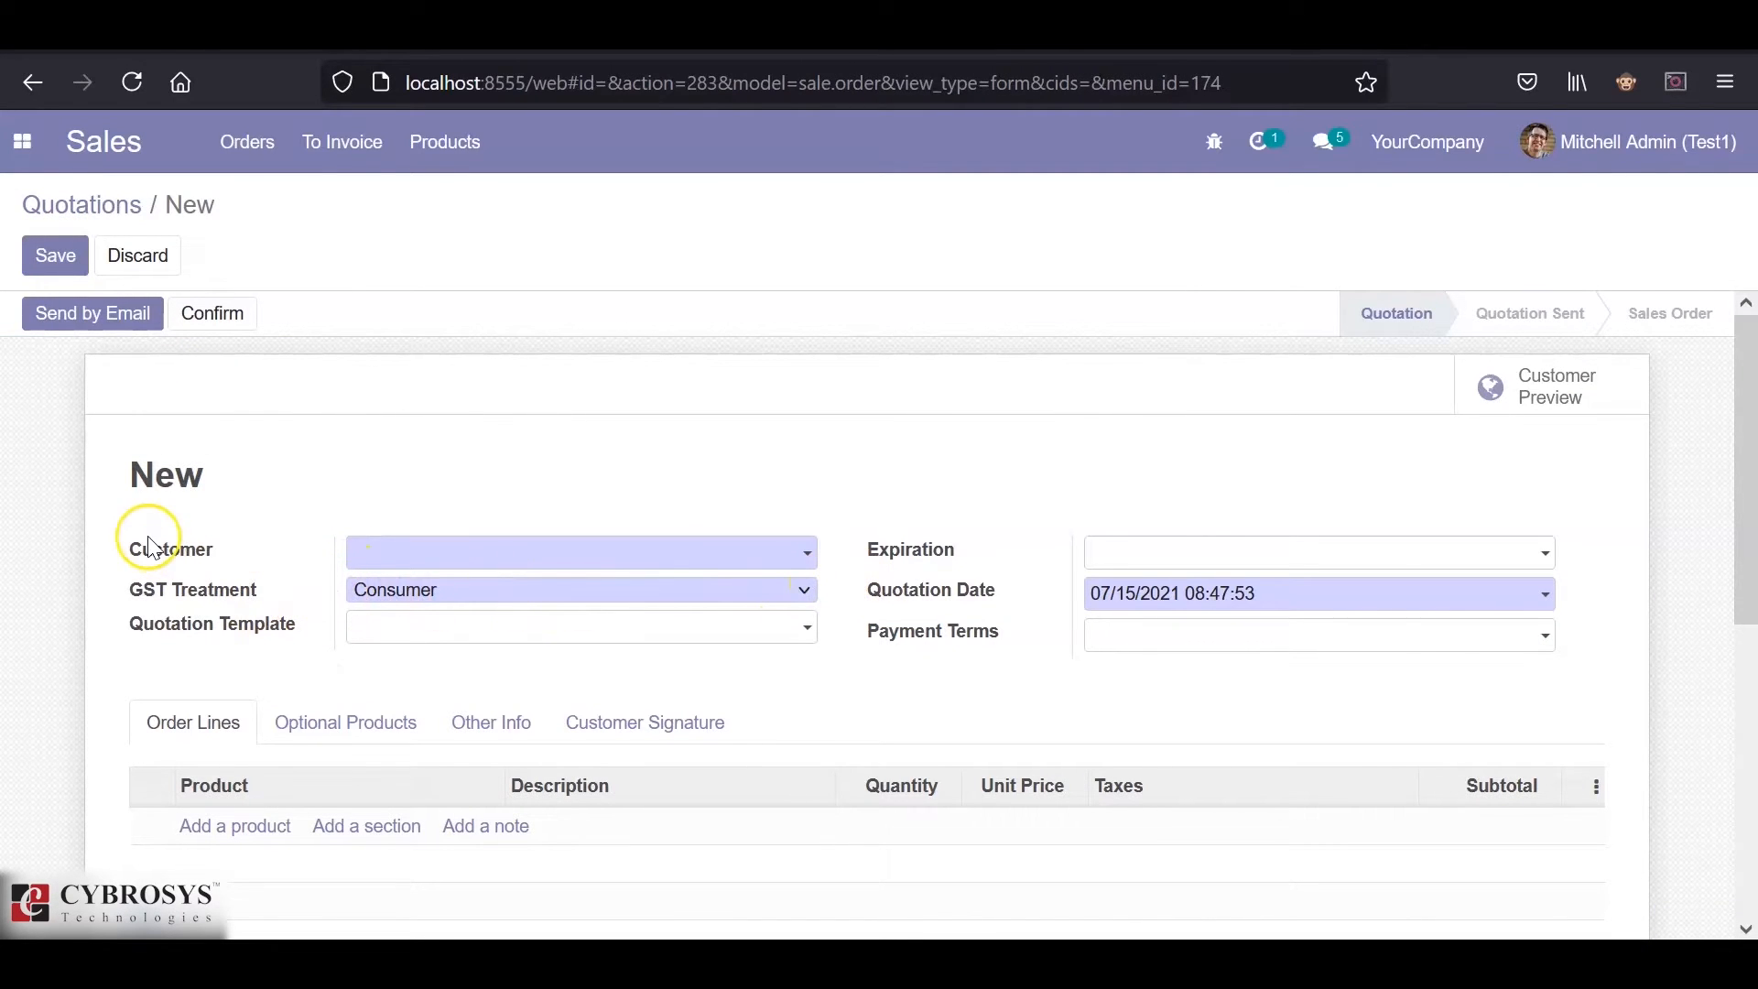
mouse_move(184, 574)
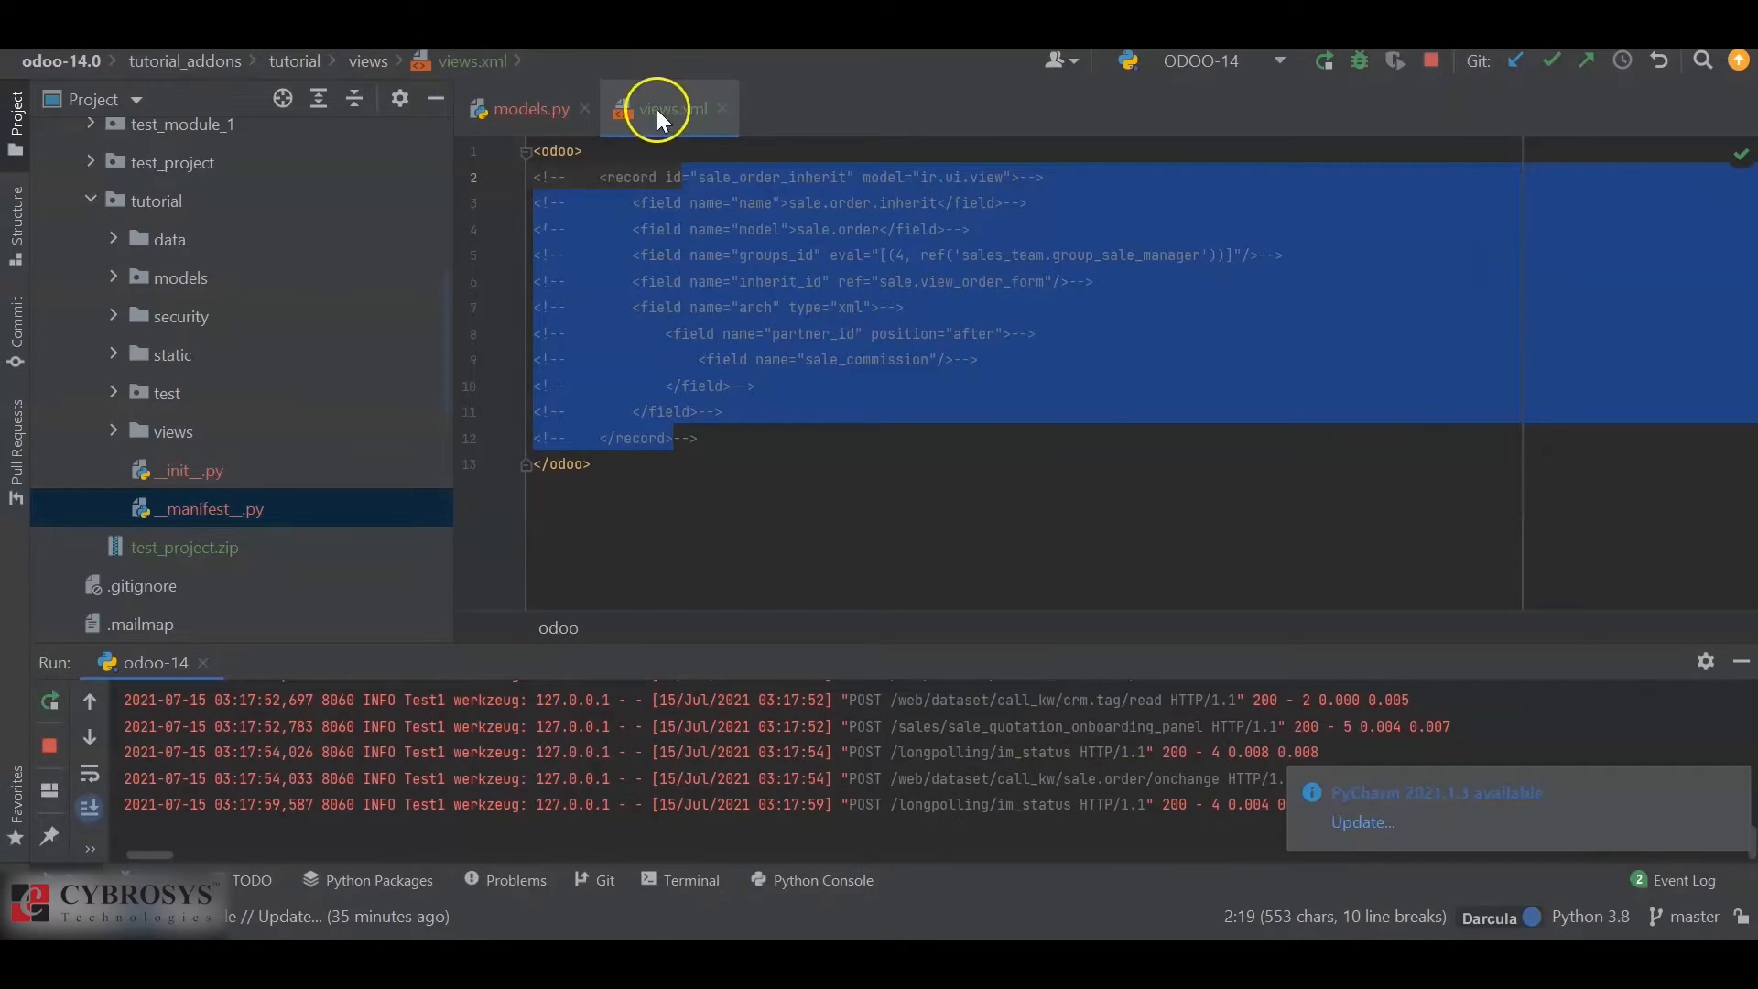
- Show models.py with the SaleOrderInherit class and its integer sale_commission field
click(527, 109)
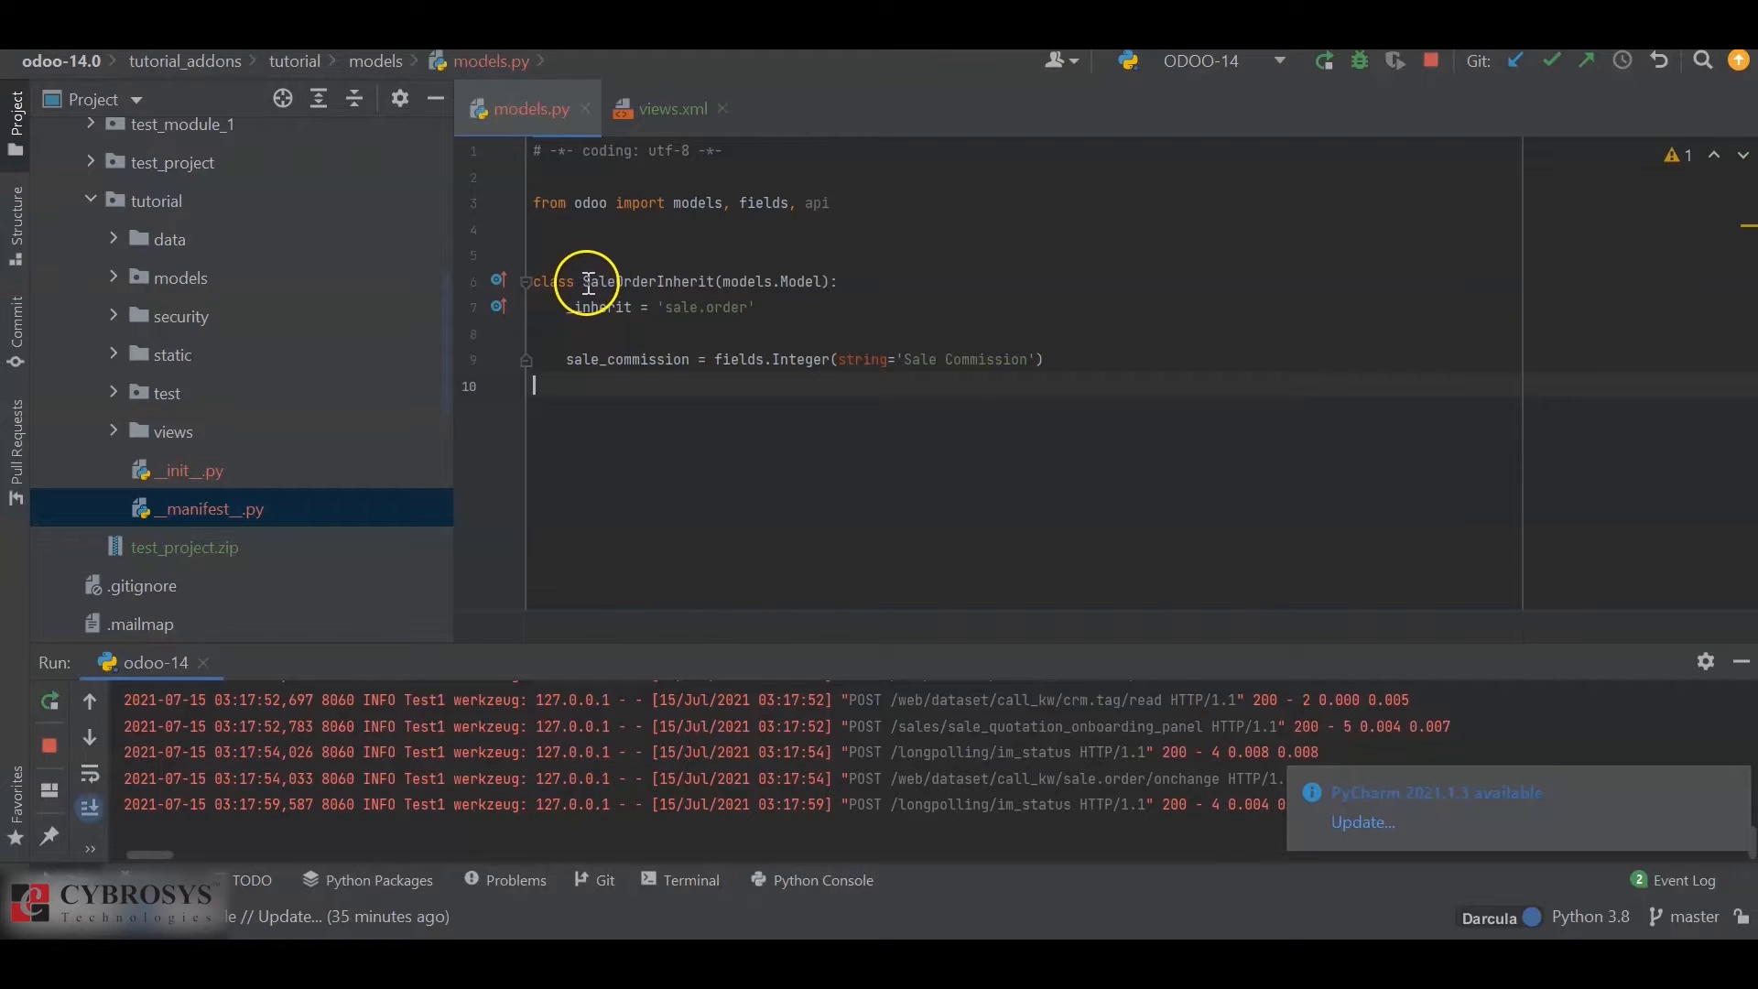
mouse_move(768, 280)
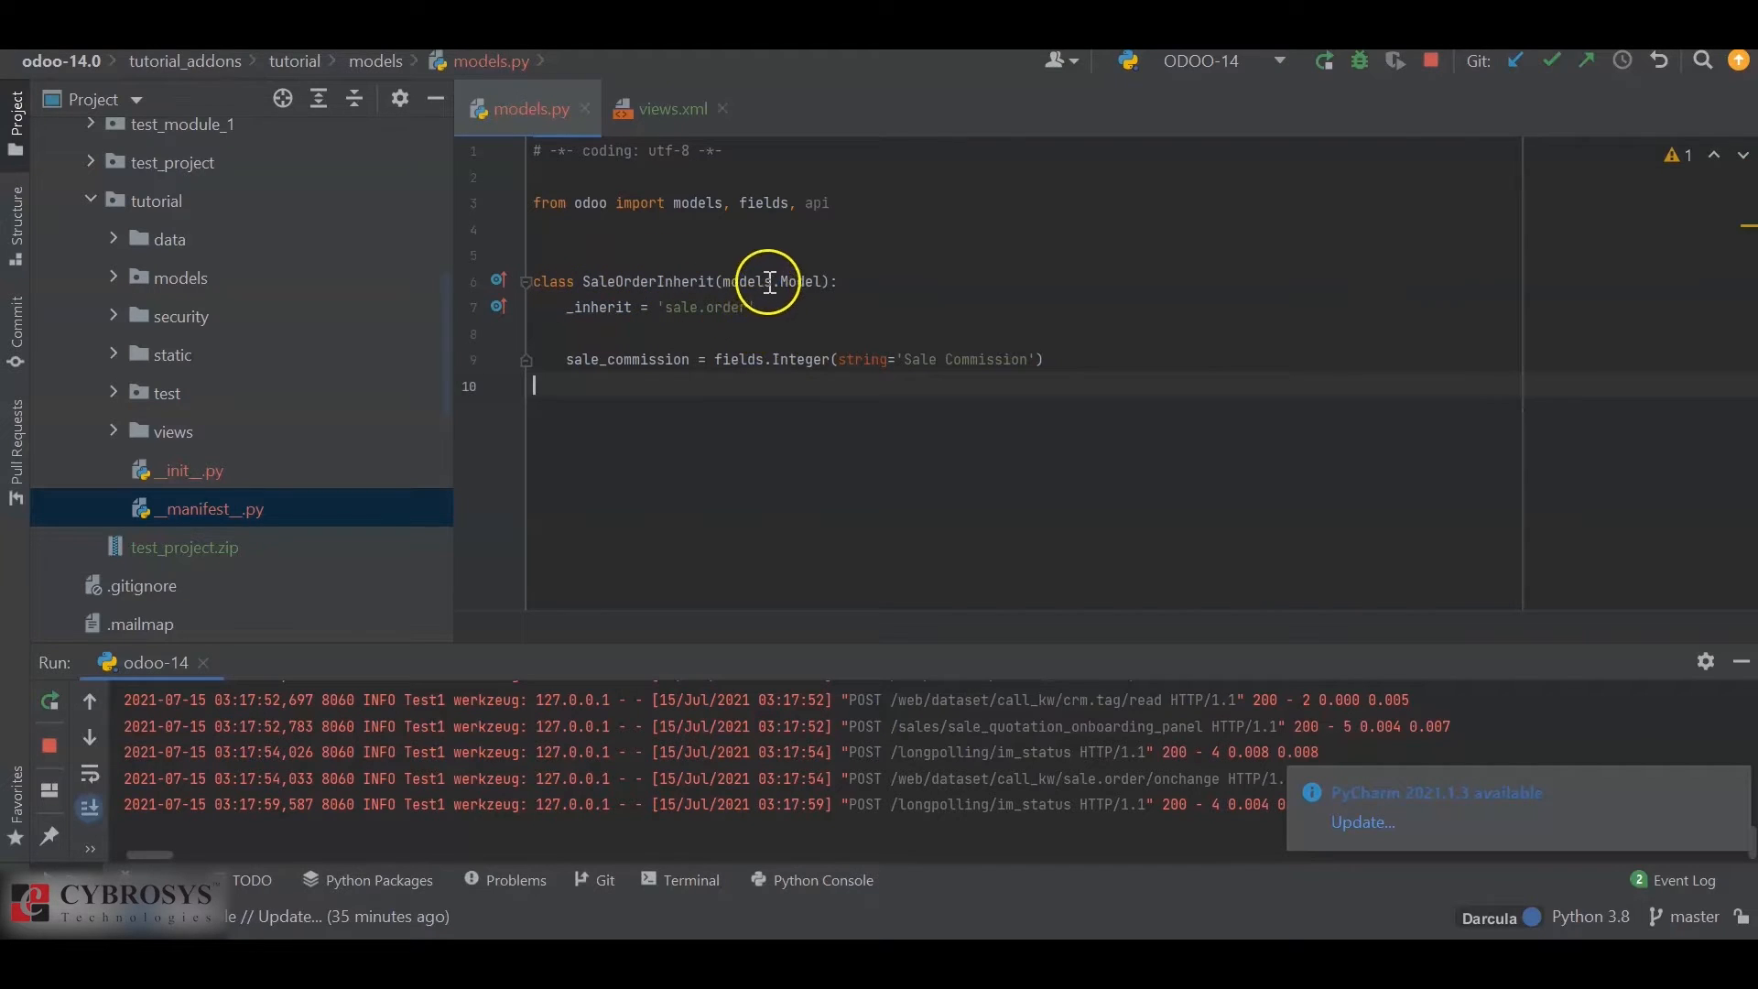
mouse_move(578, 322)
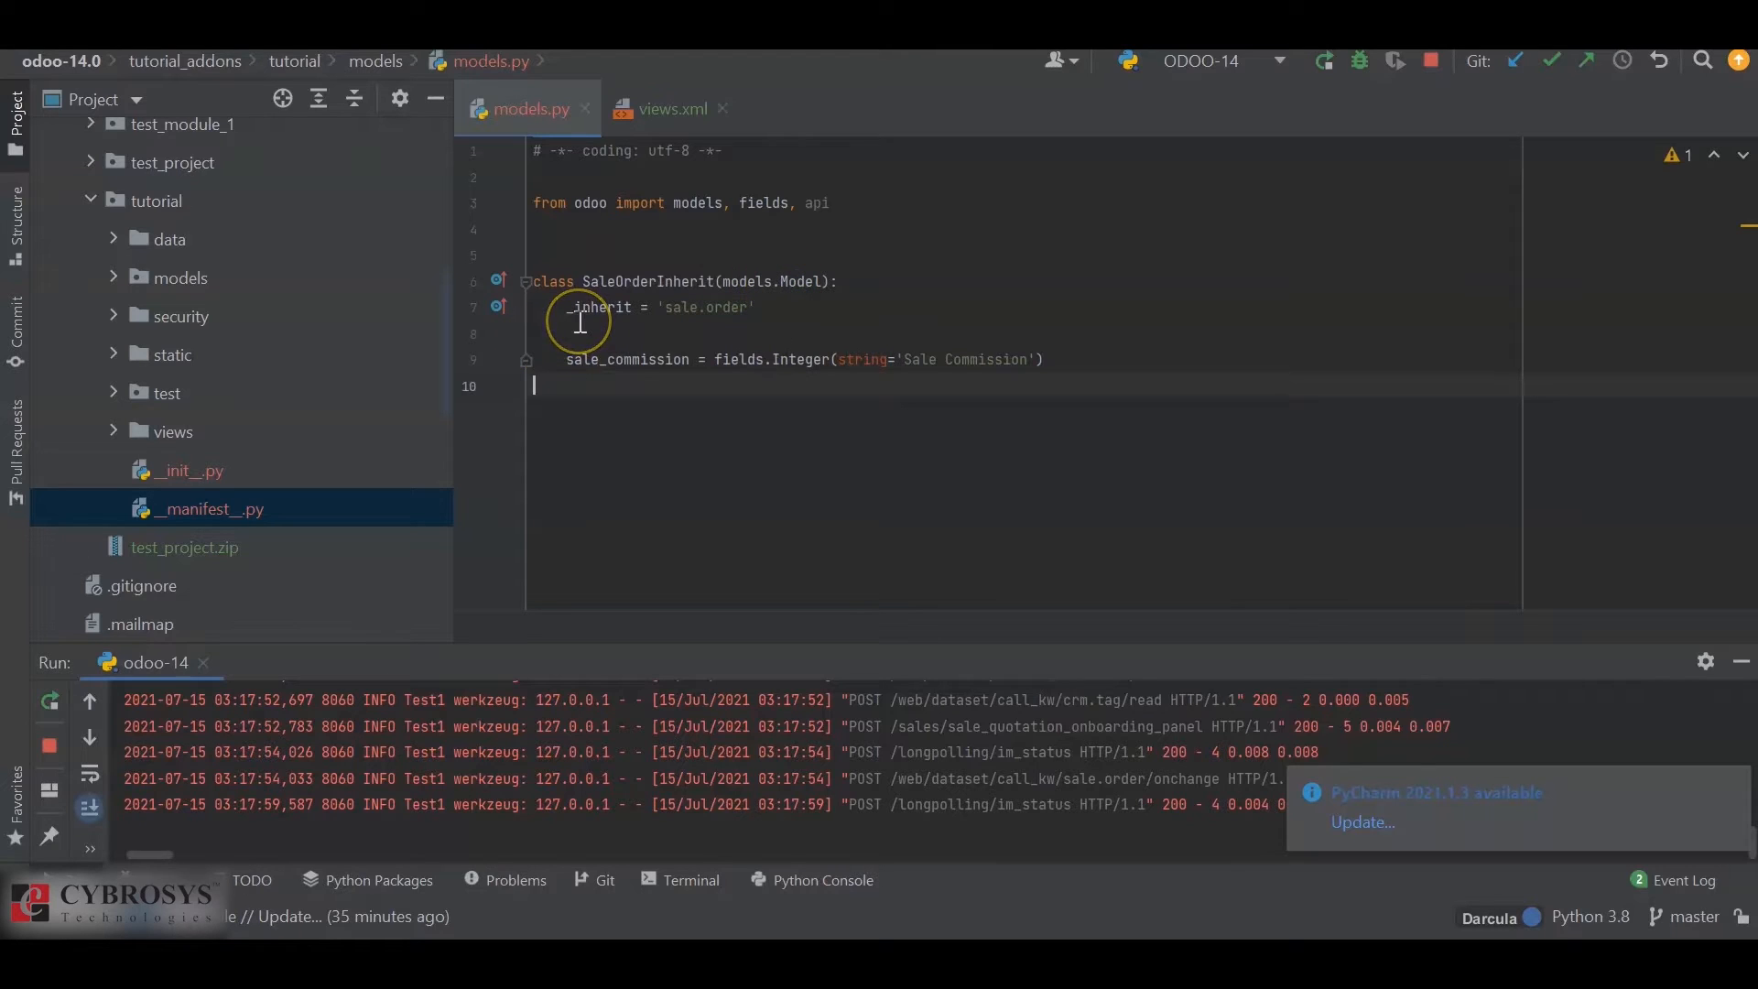
mouse_move(656, 305)
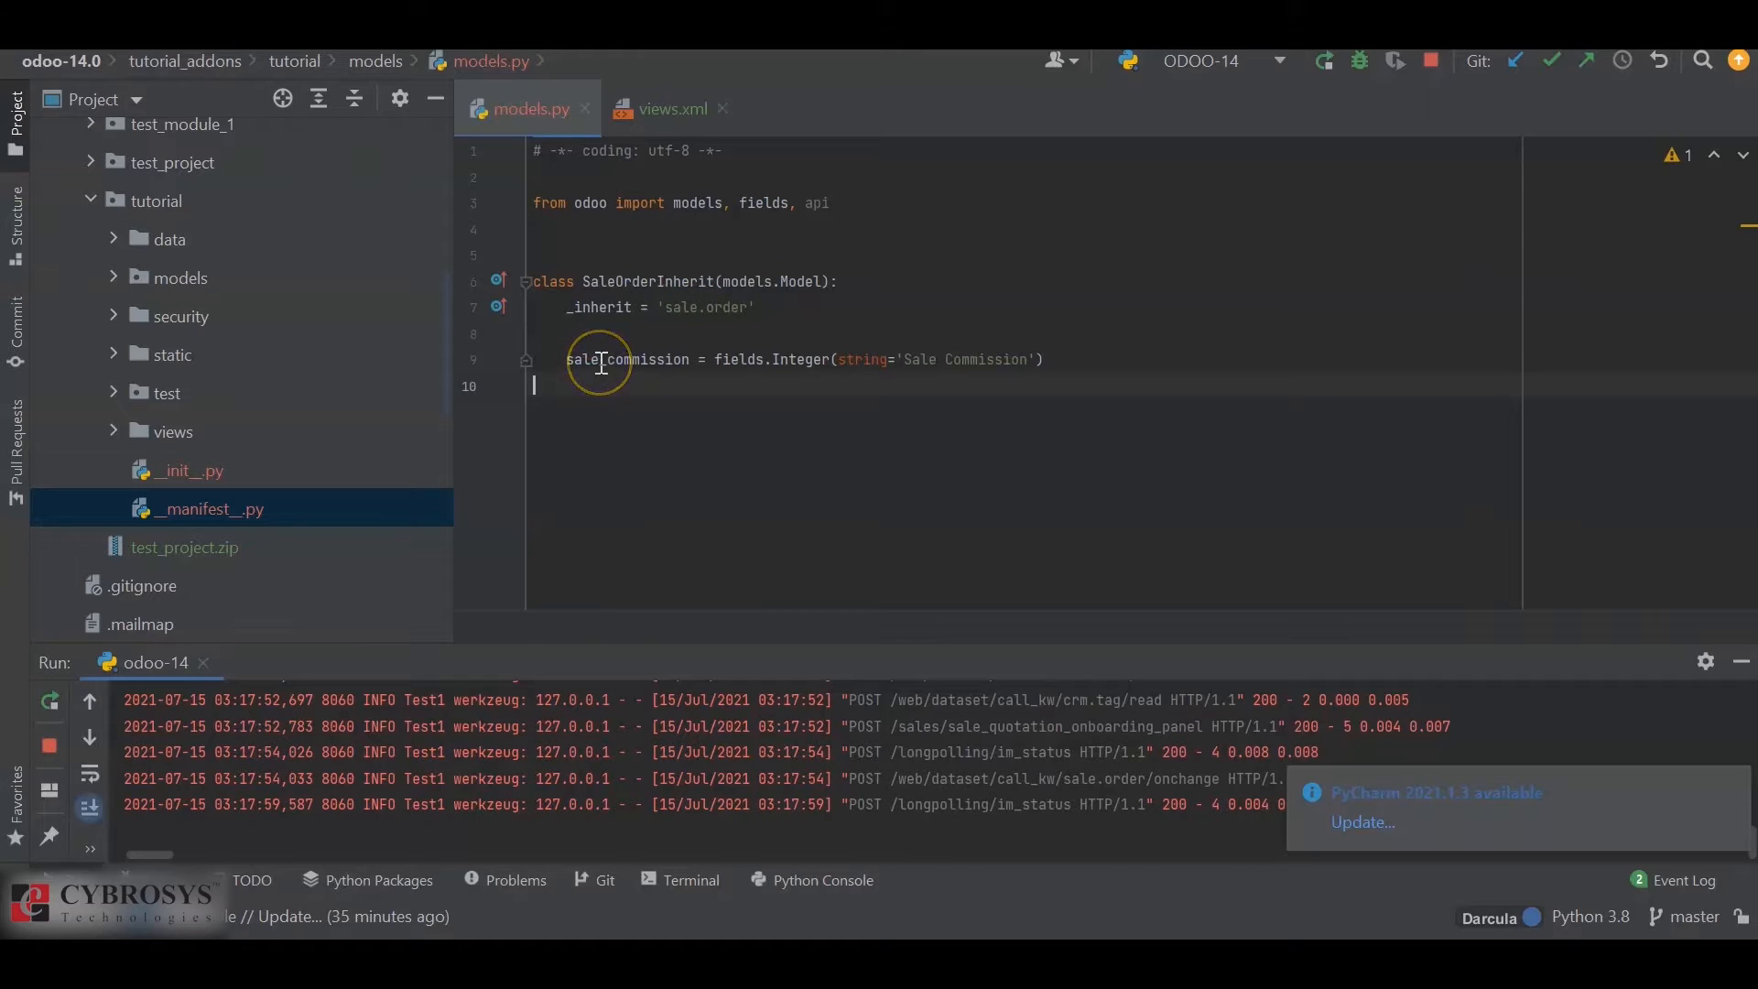
mouse_move(809, 359)
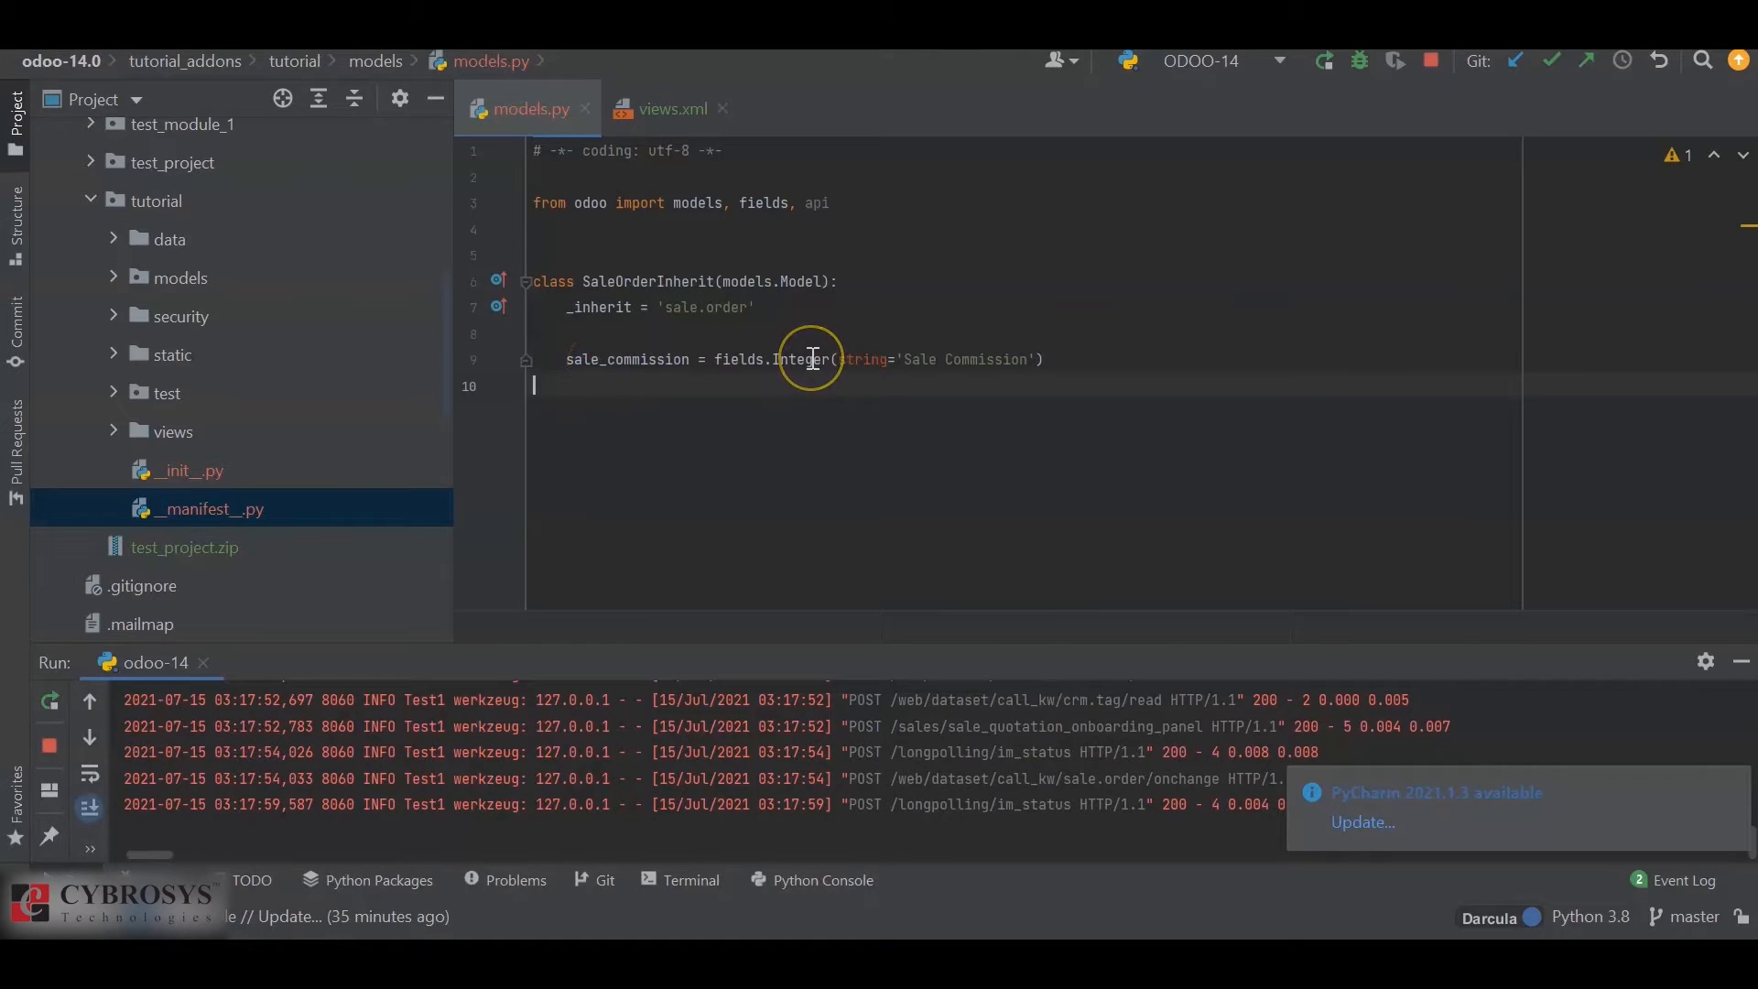
mouse_move(652, 150)
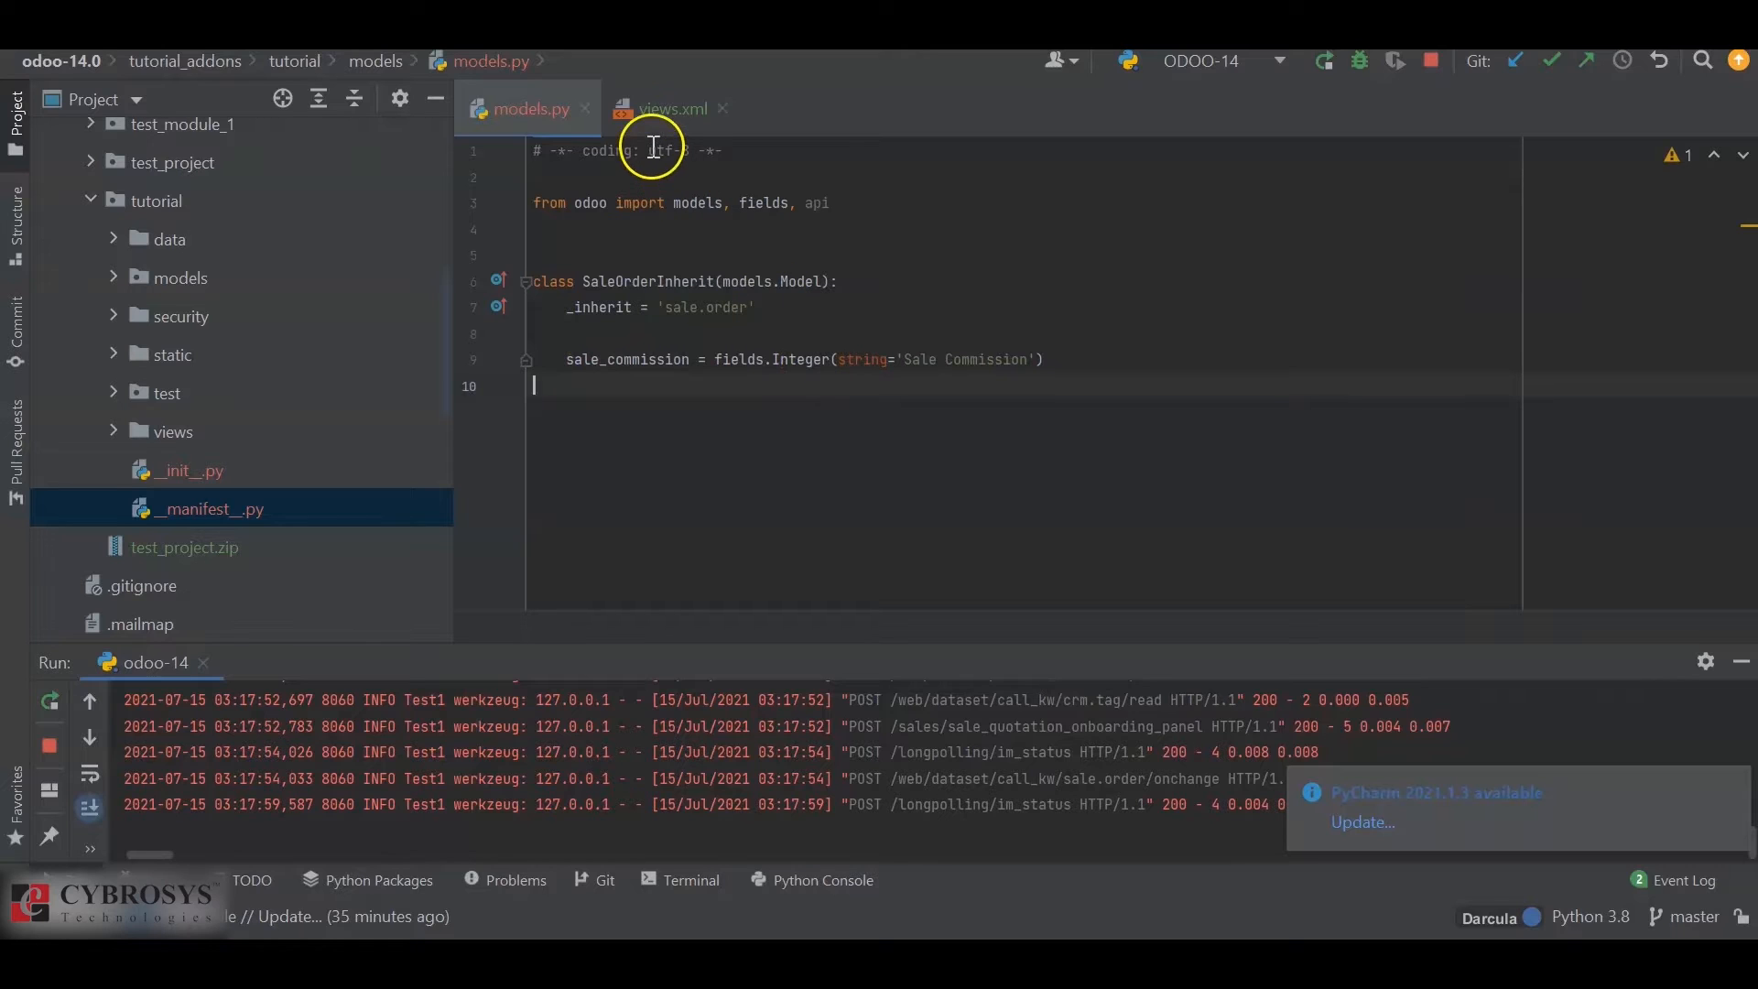
- Open views.xml and select the sales manager group reference in groups_id
click(665, 108)
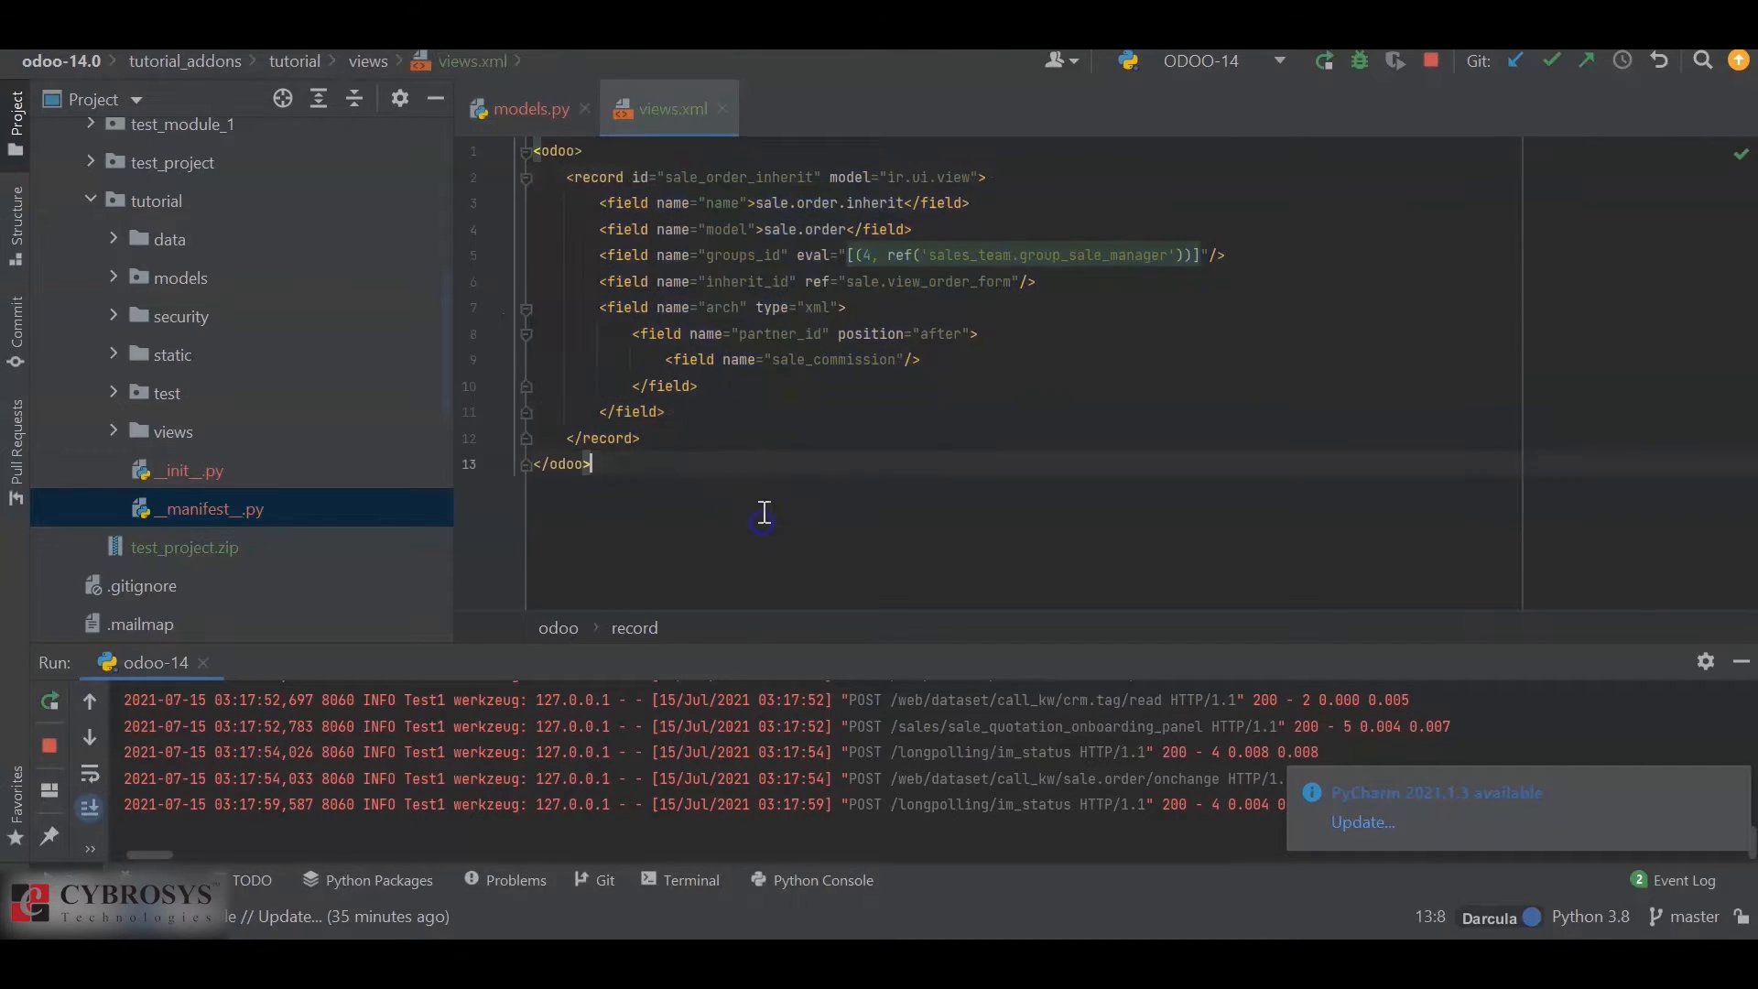
mouse_move(718, 185)
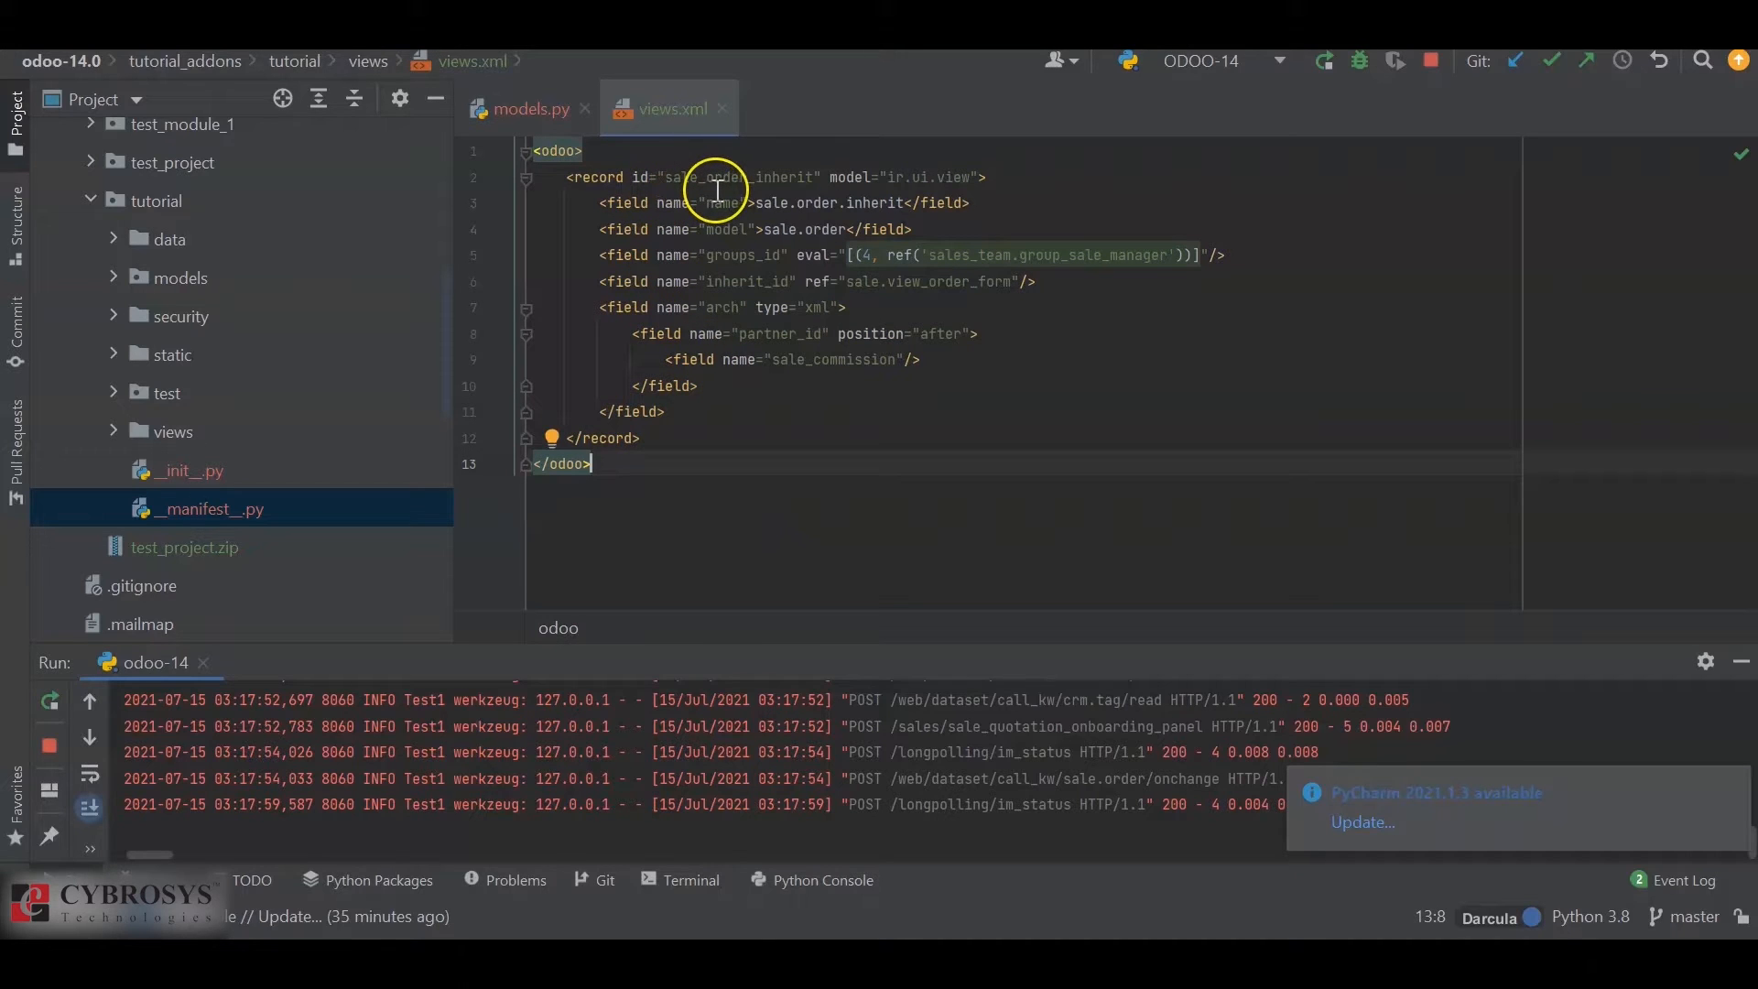
mouse_move(886, 196)
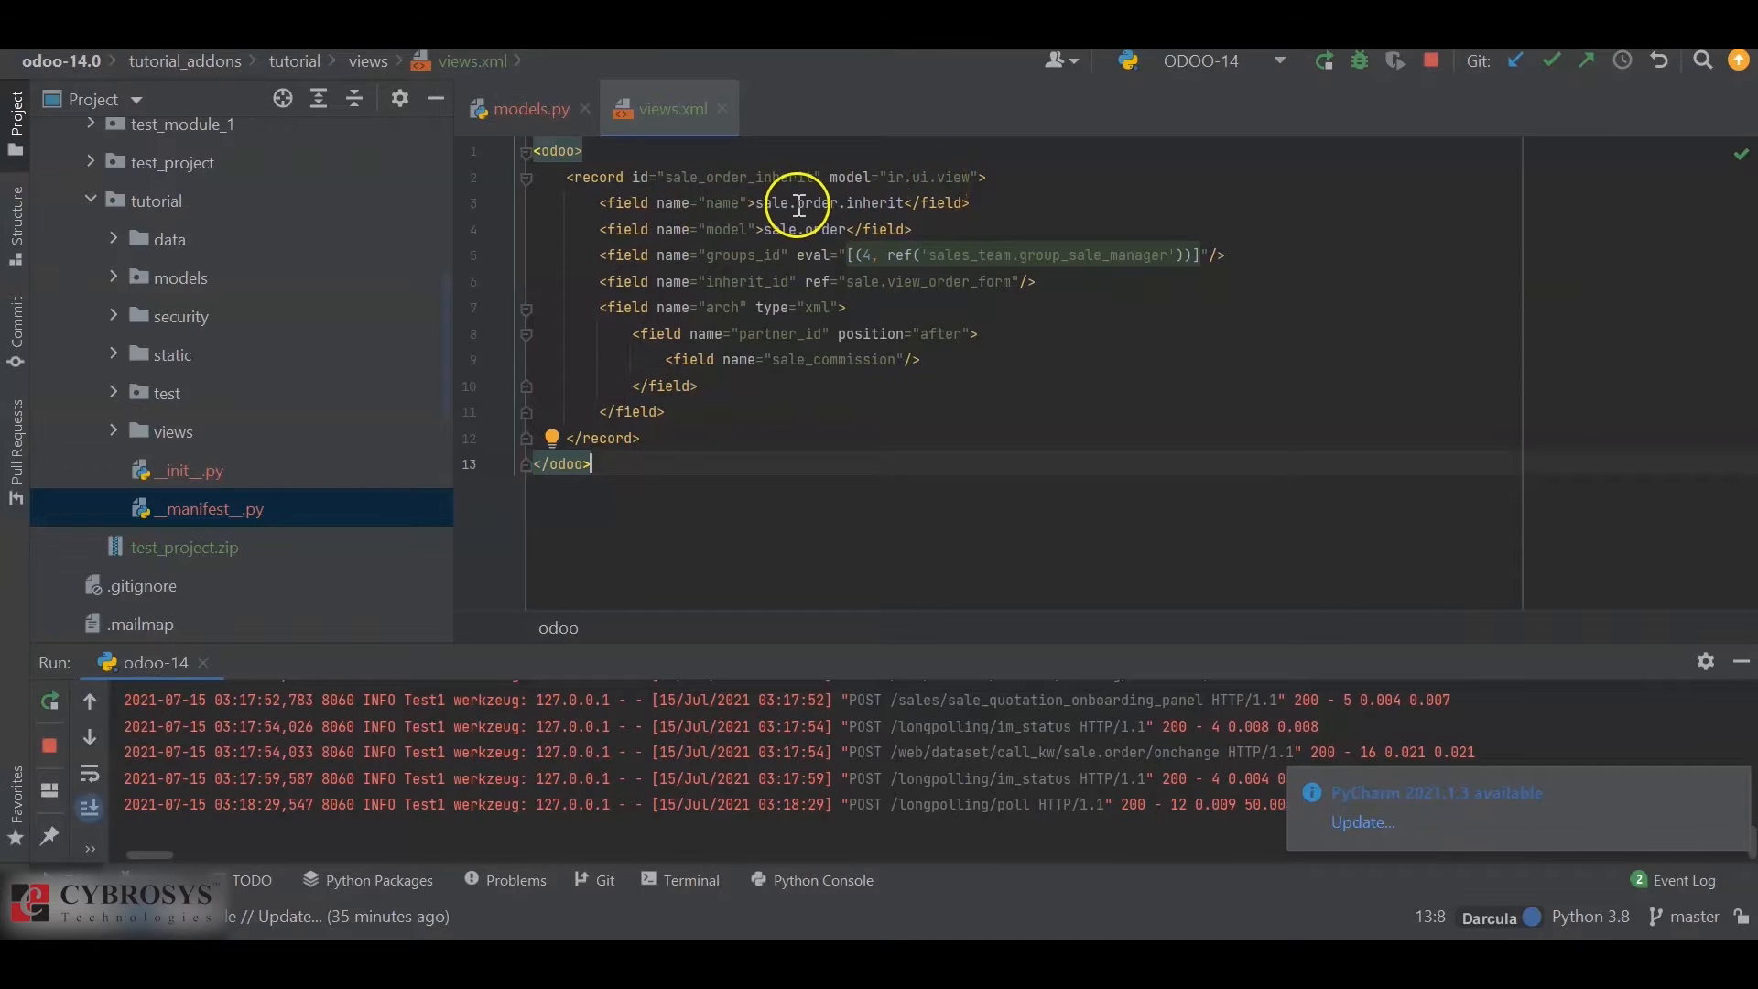
mouse_move(884, 287)
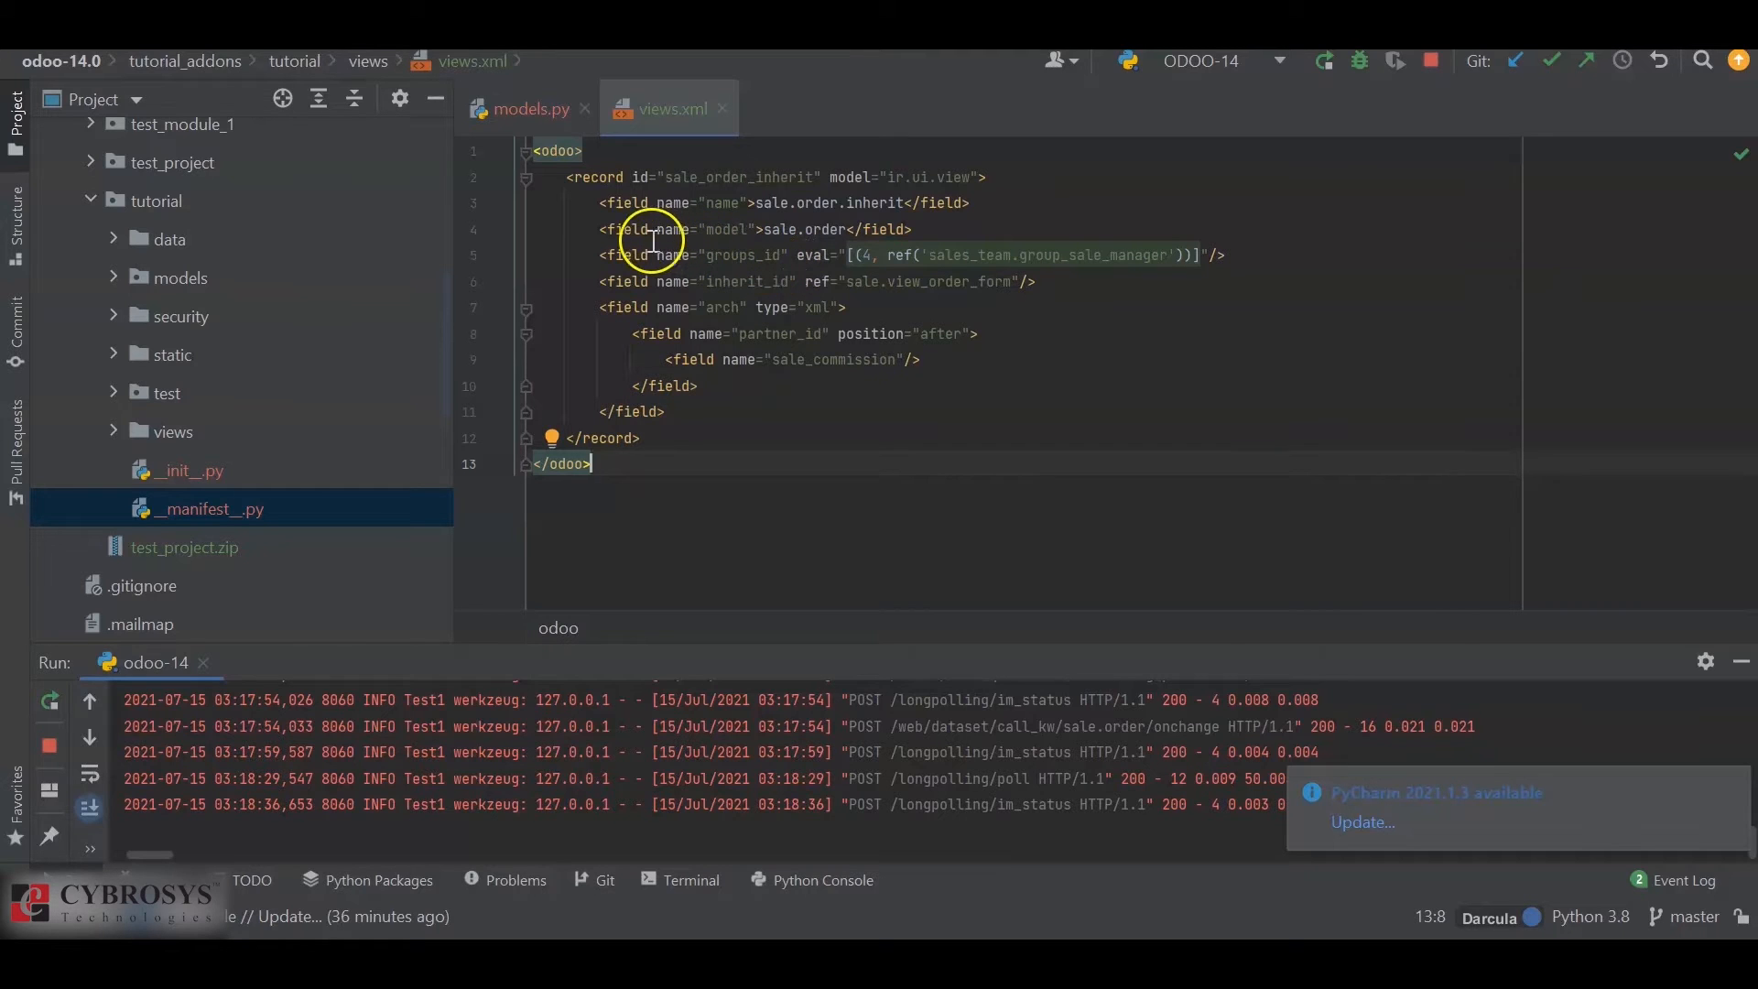
mouse_move(712, 261)
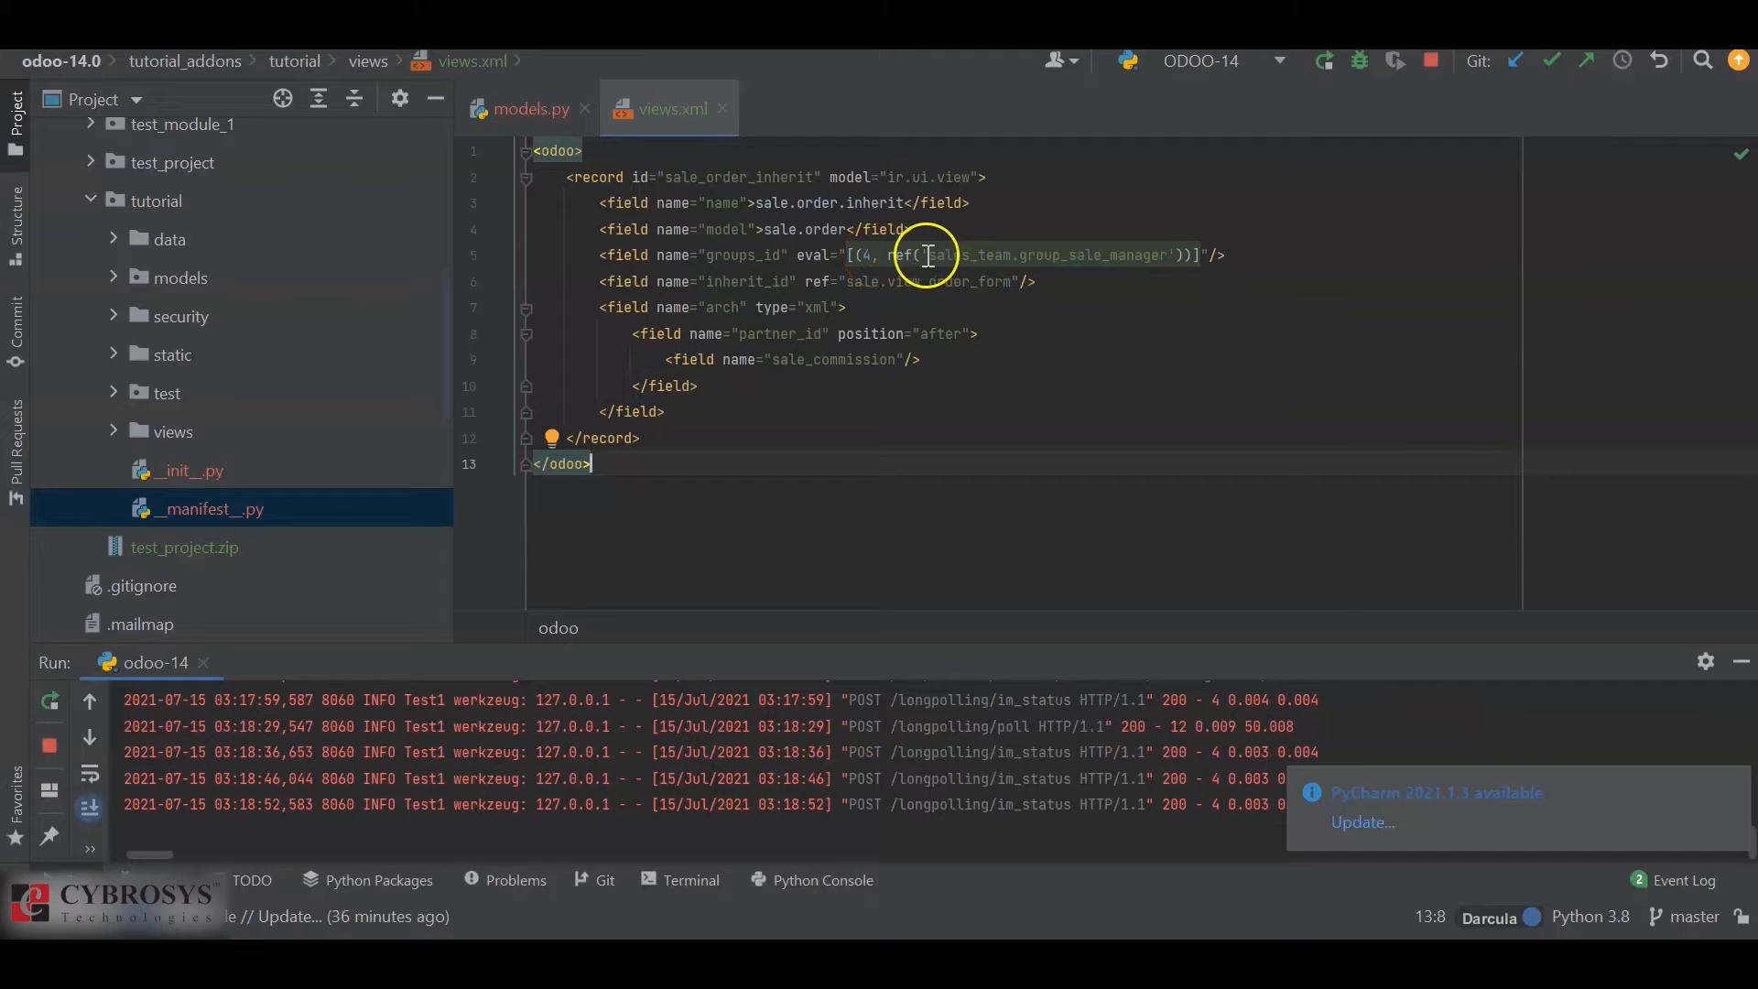
double_click(1043, 255)
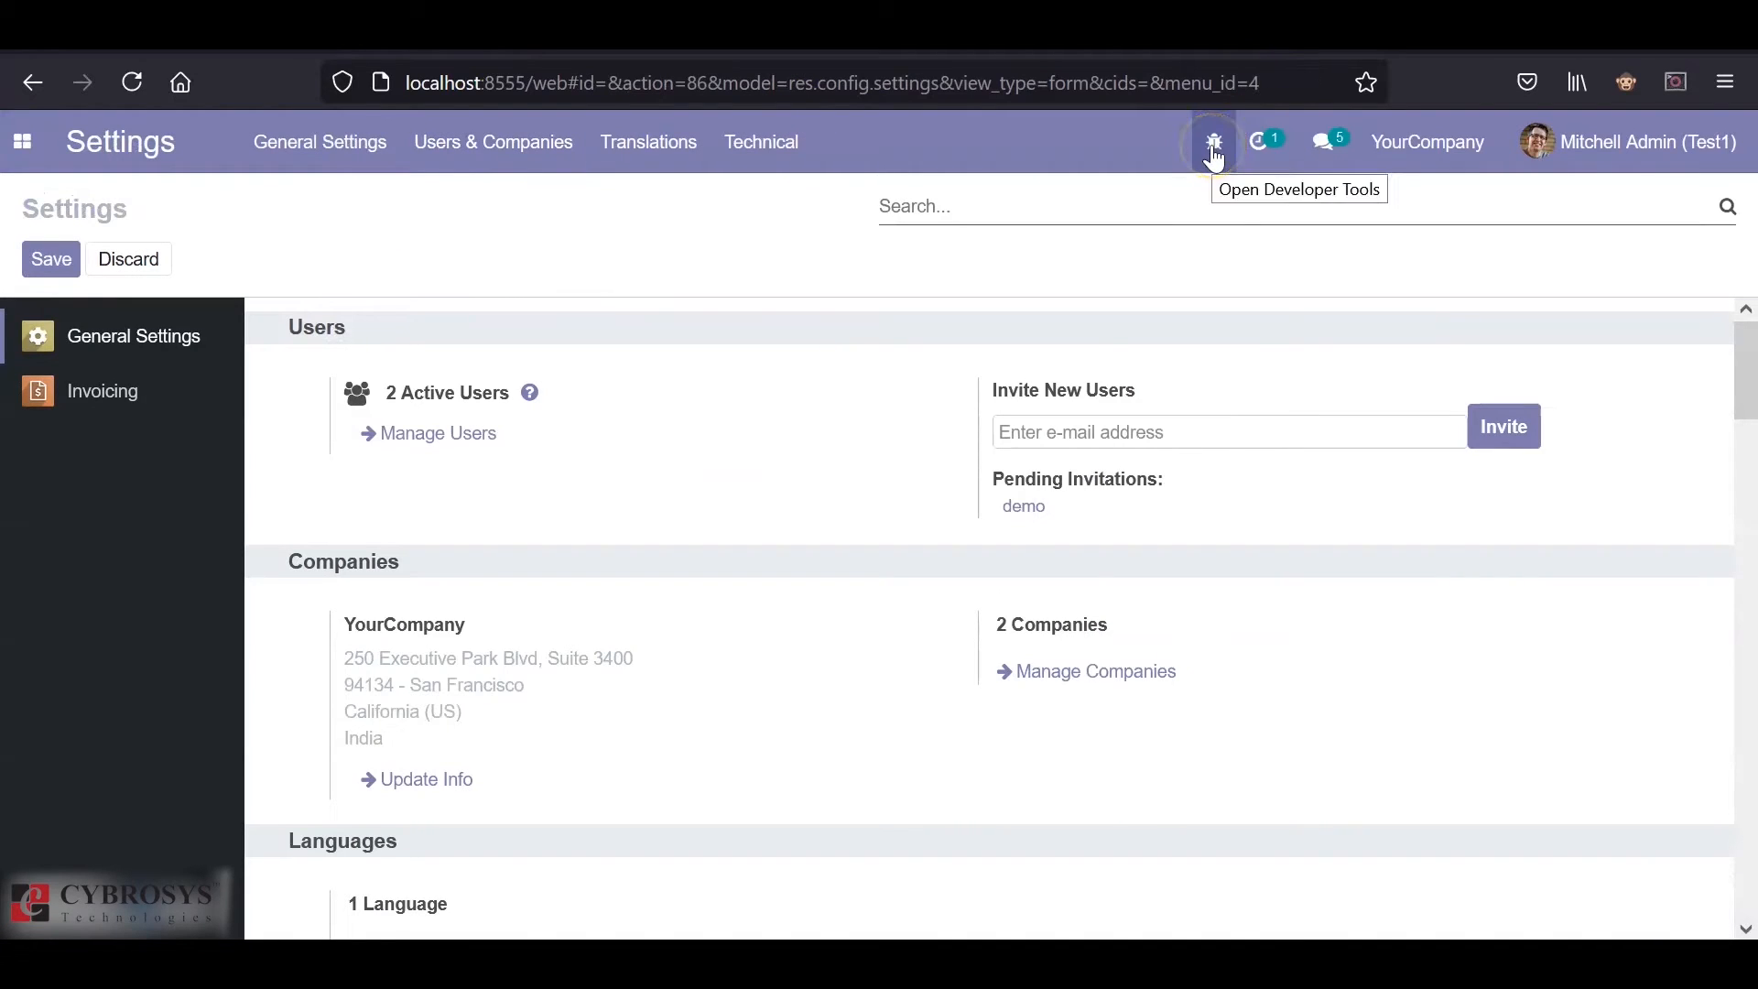
- Filter user groups by 'sales' and open the Sales / Administrator group
click(493, 141)
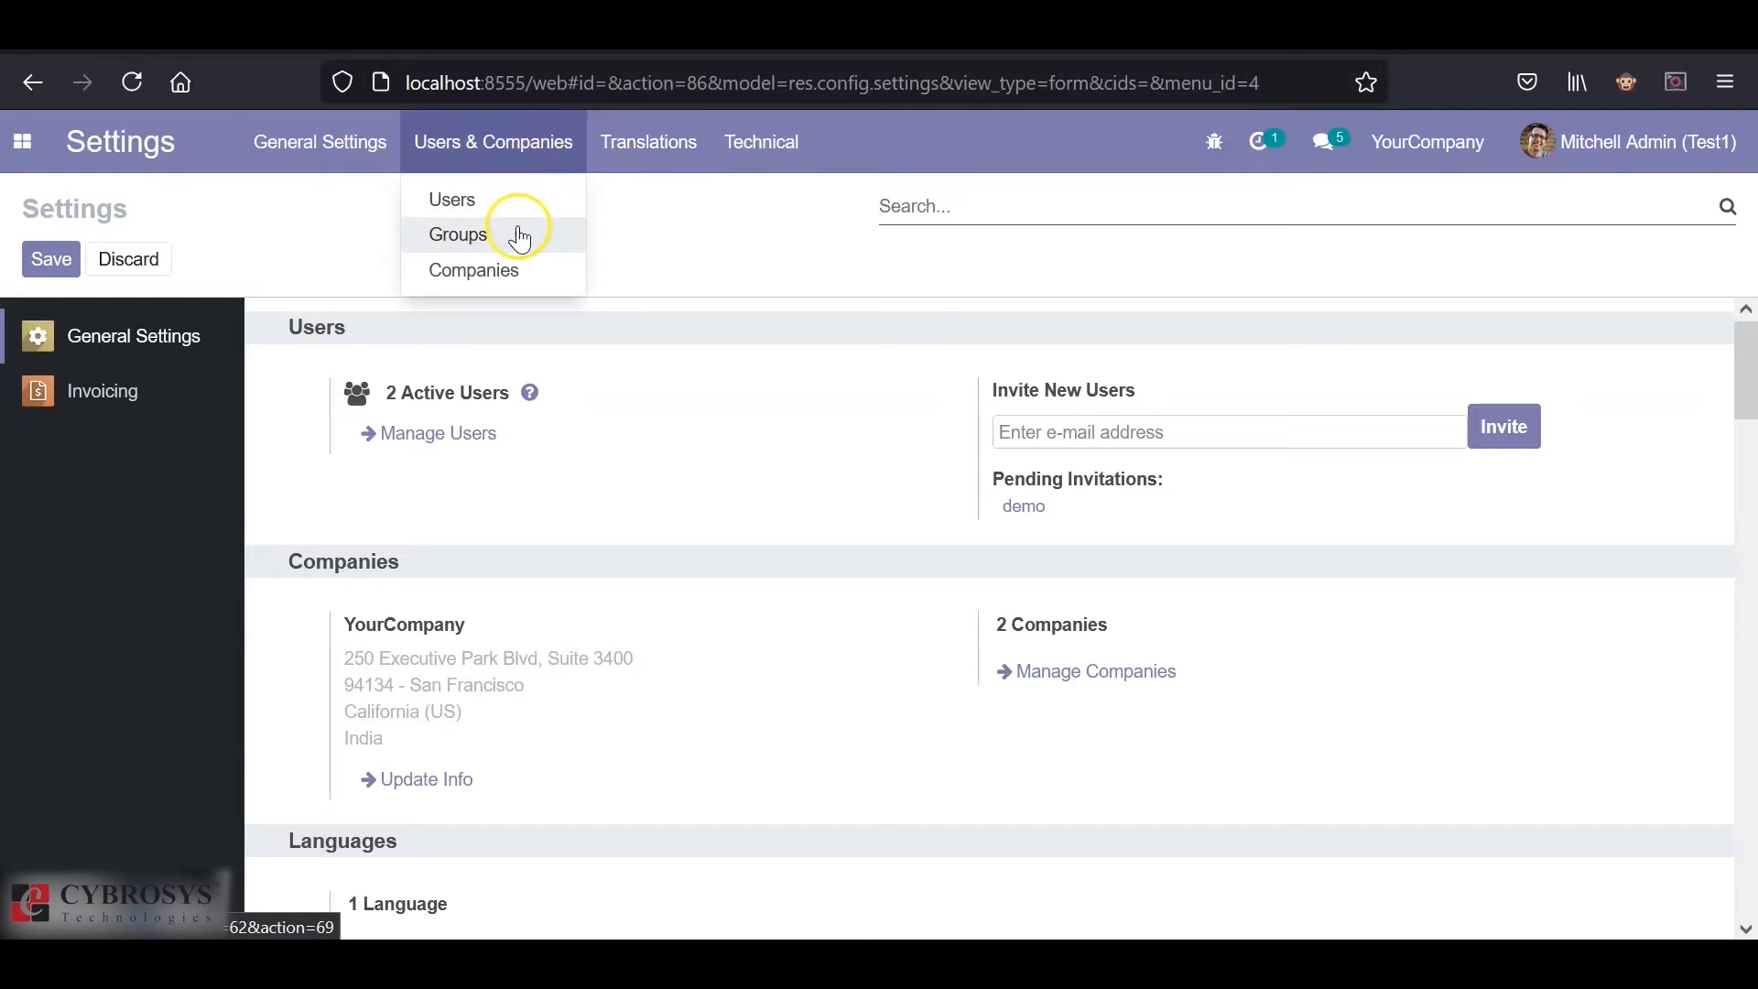
click(458, 235)
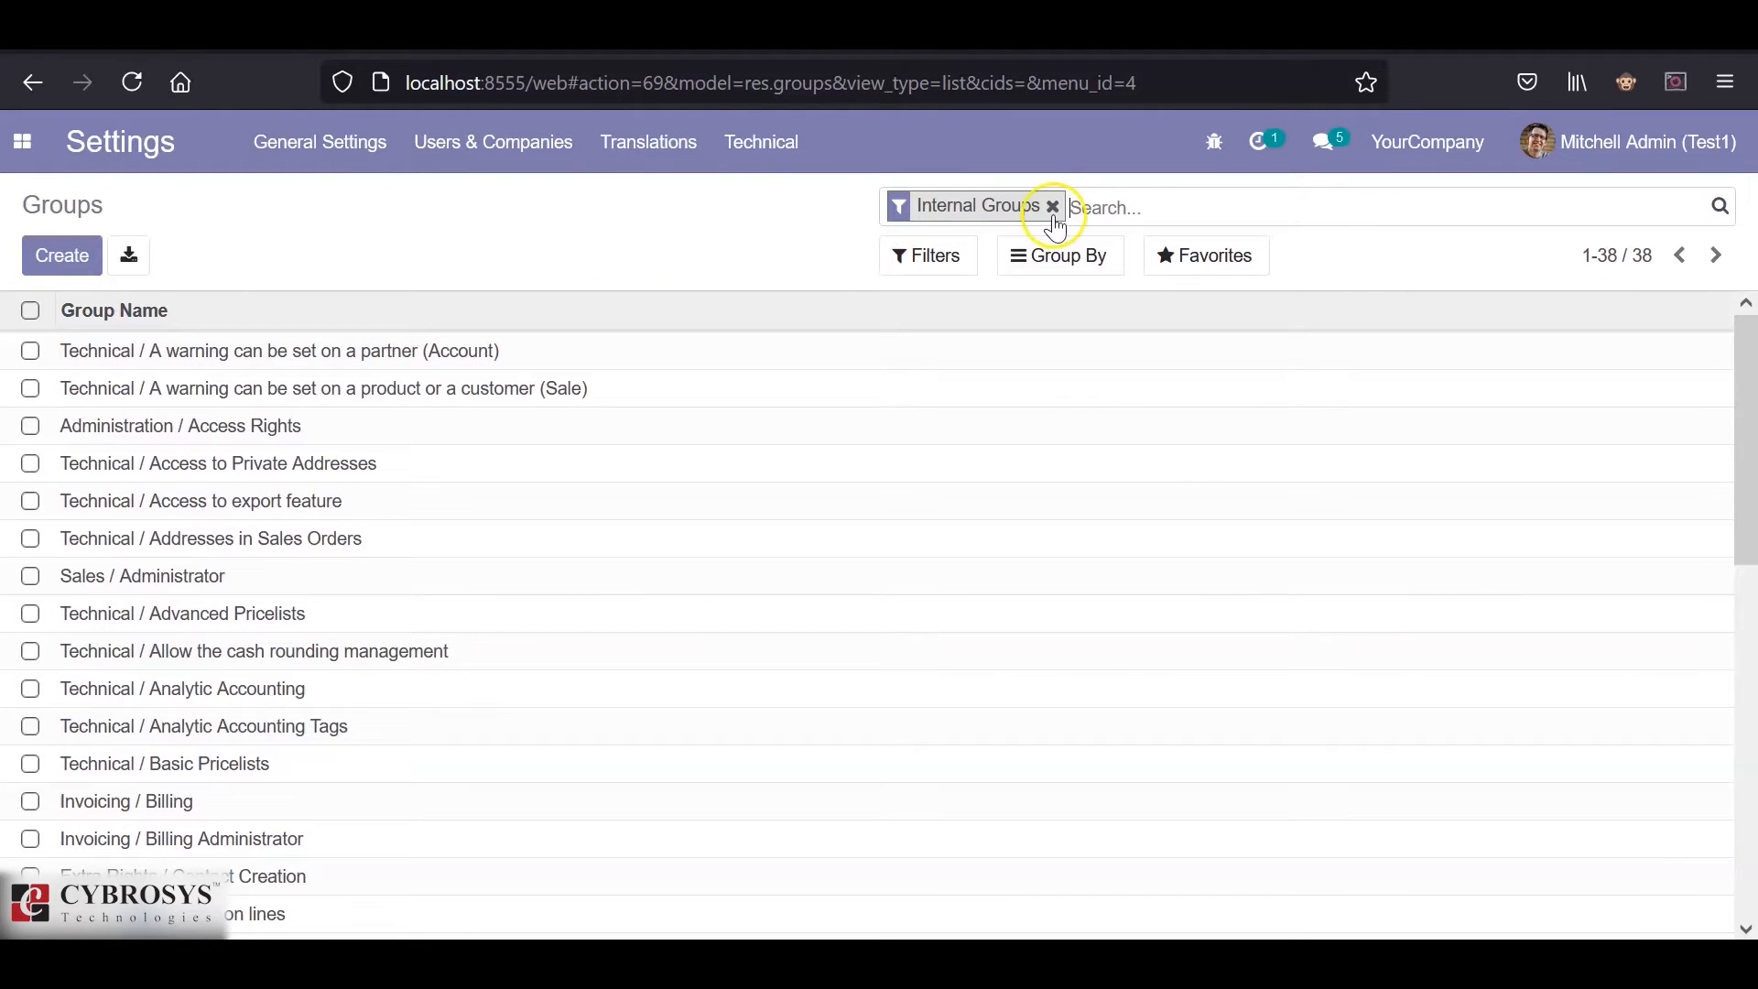
text(sales)
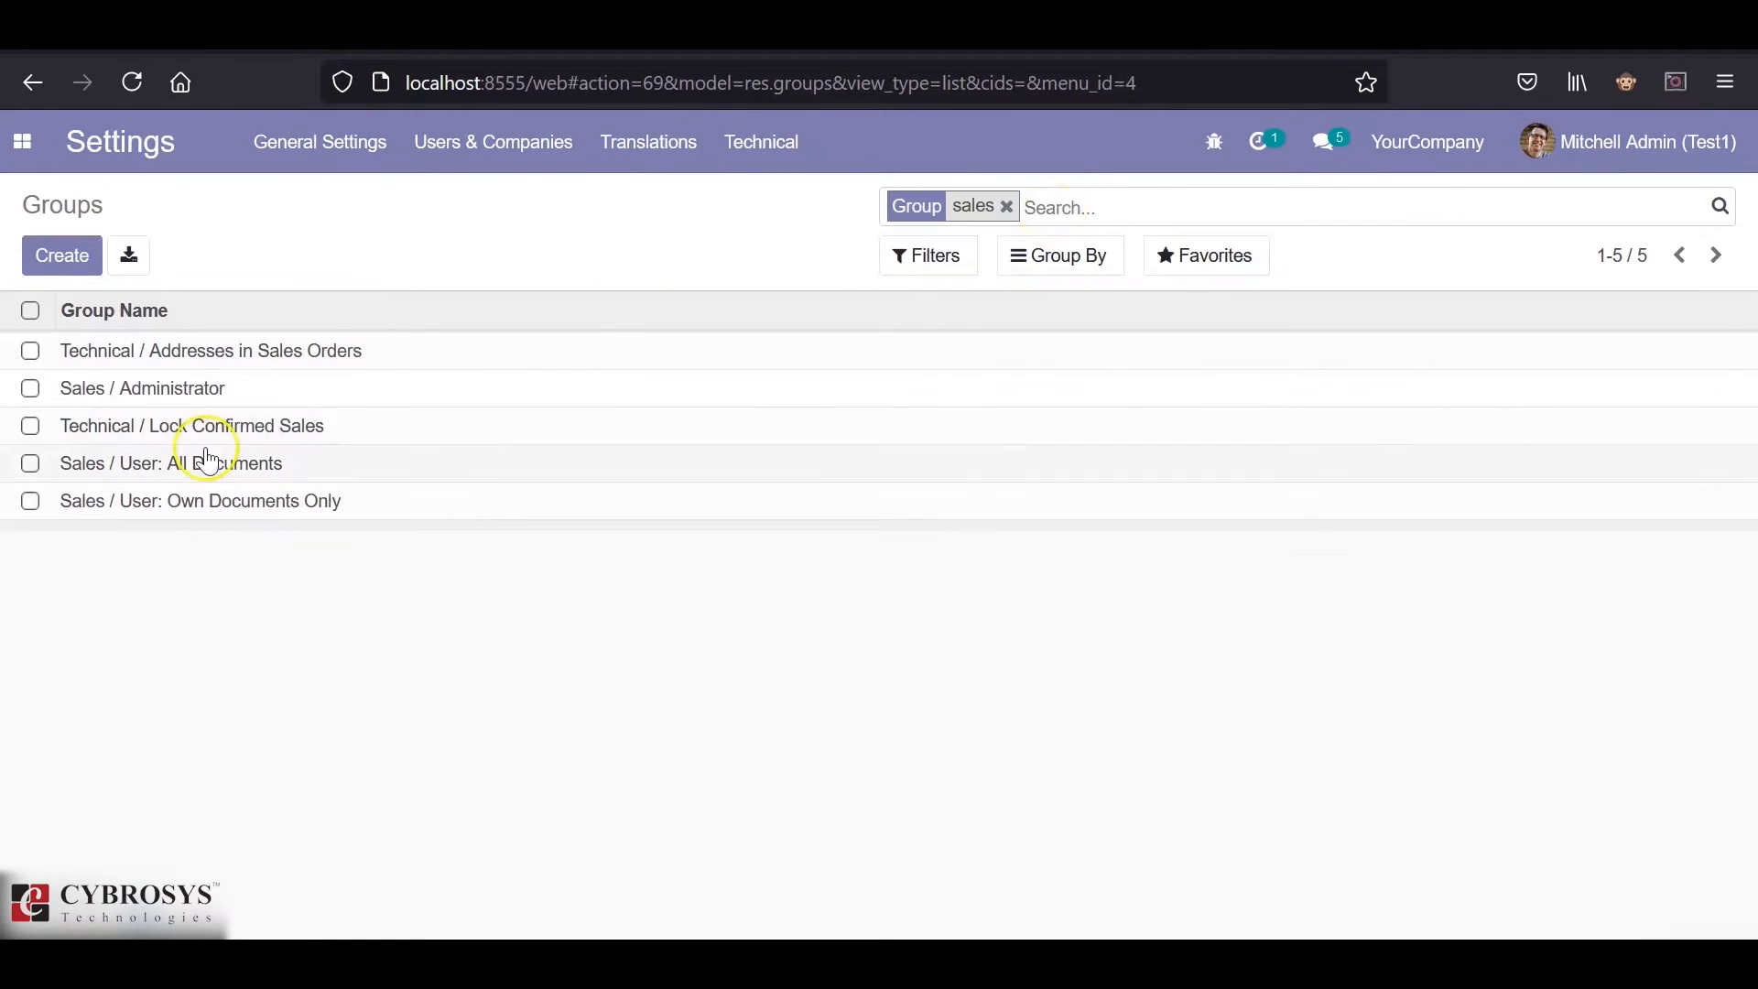
click(141, 388)
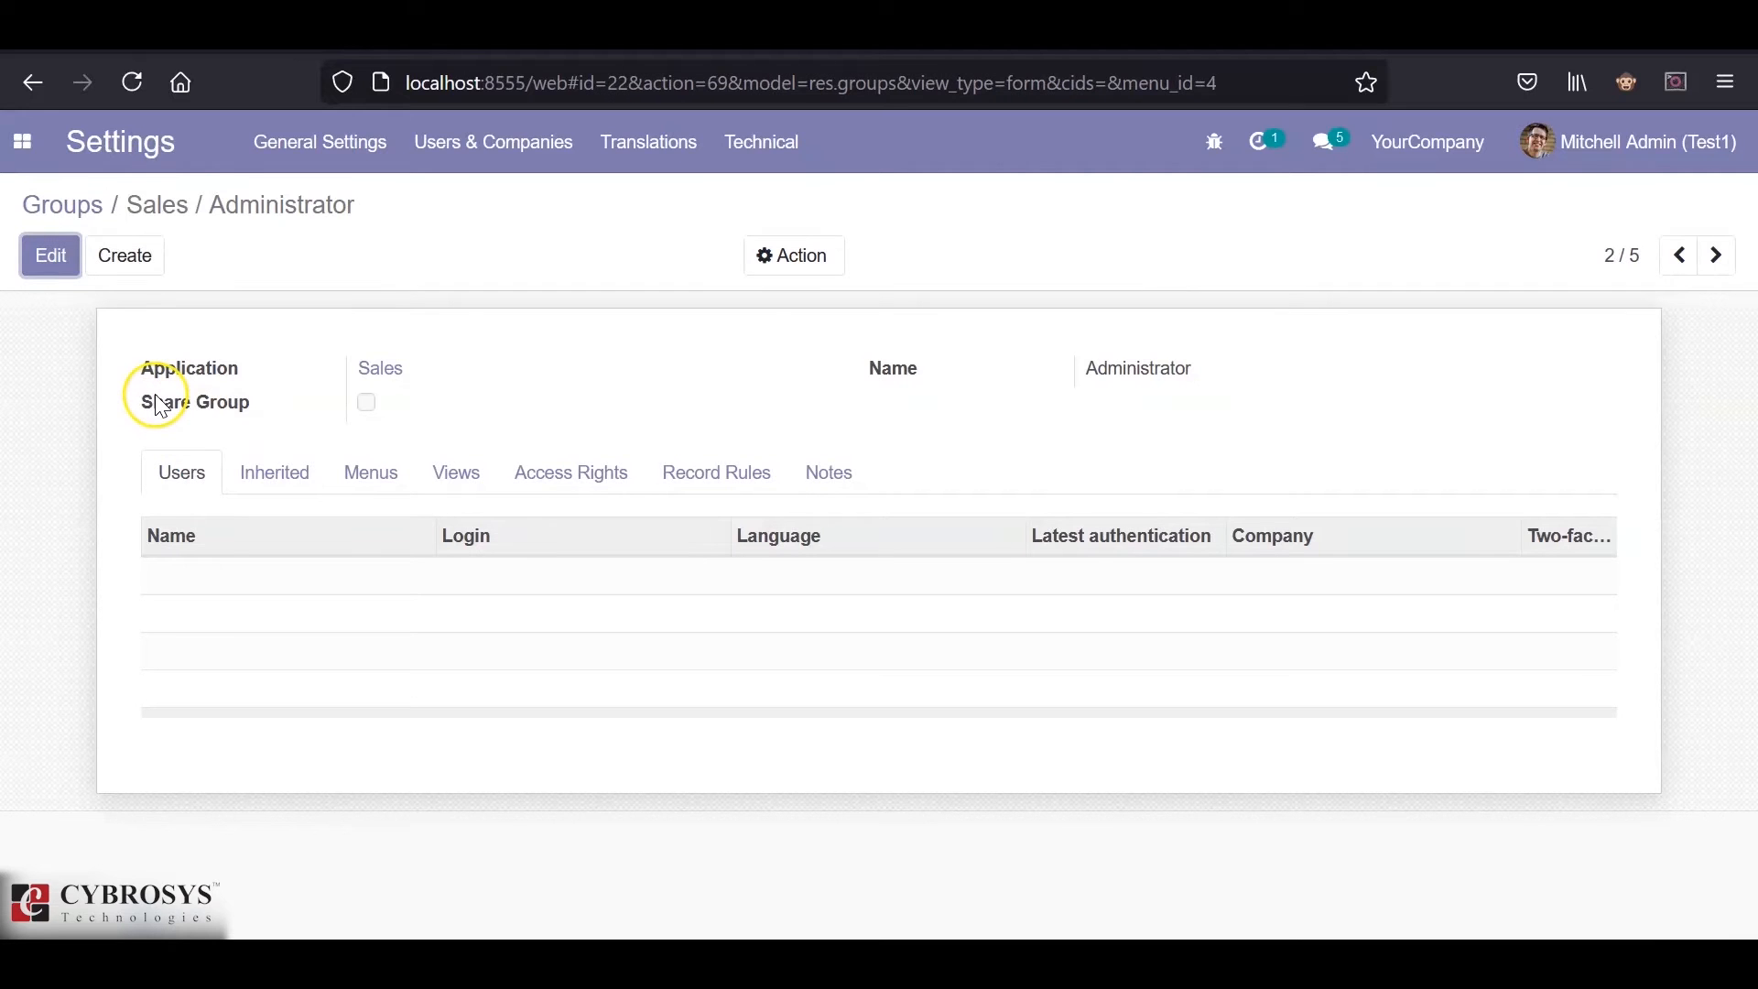
- View the group's metadata and select XML ID sales_team.group_sale_manager
click(1213, 143)
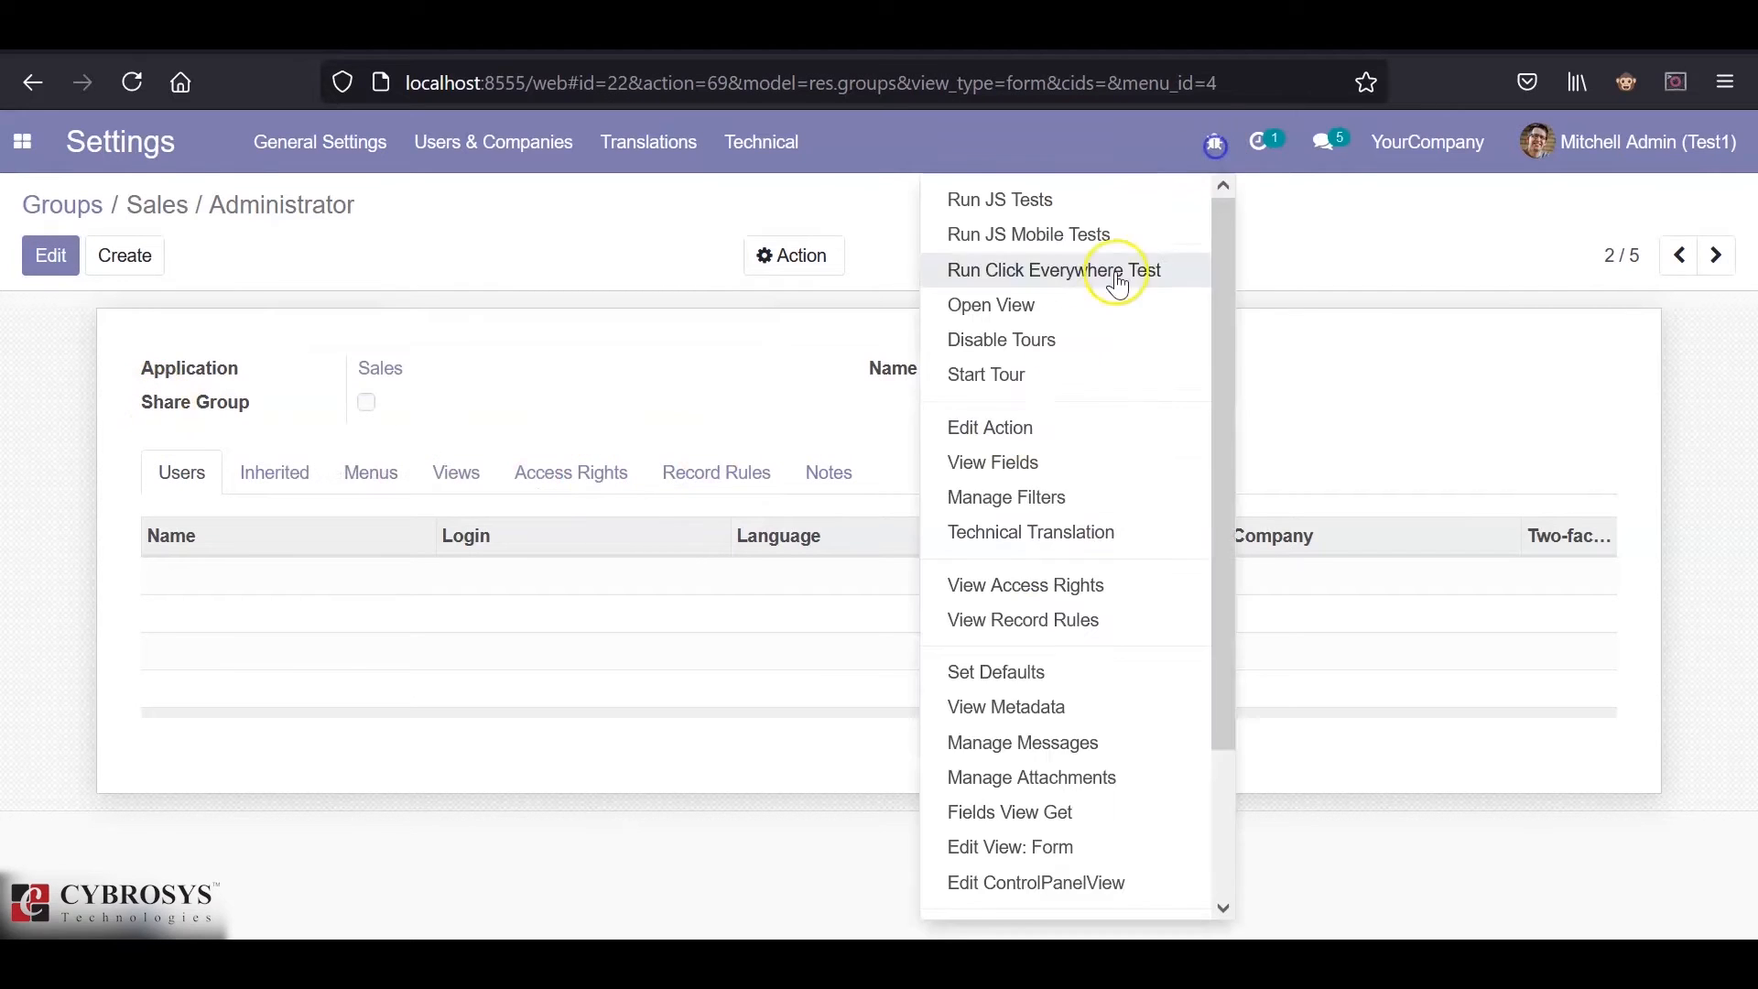
click(1006, 706)
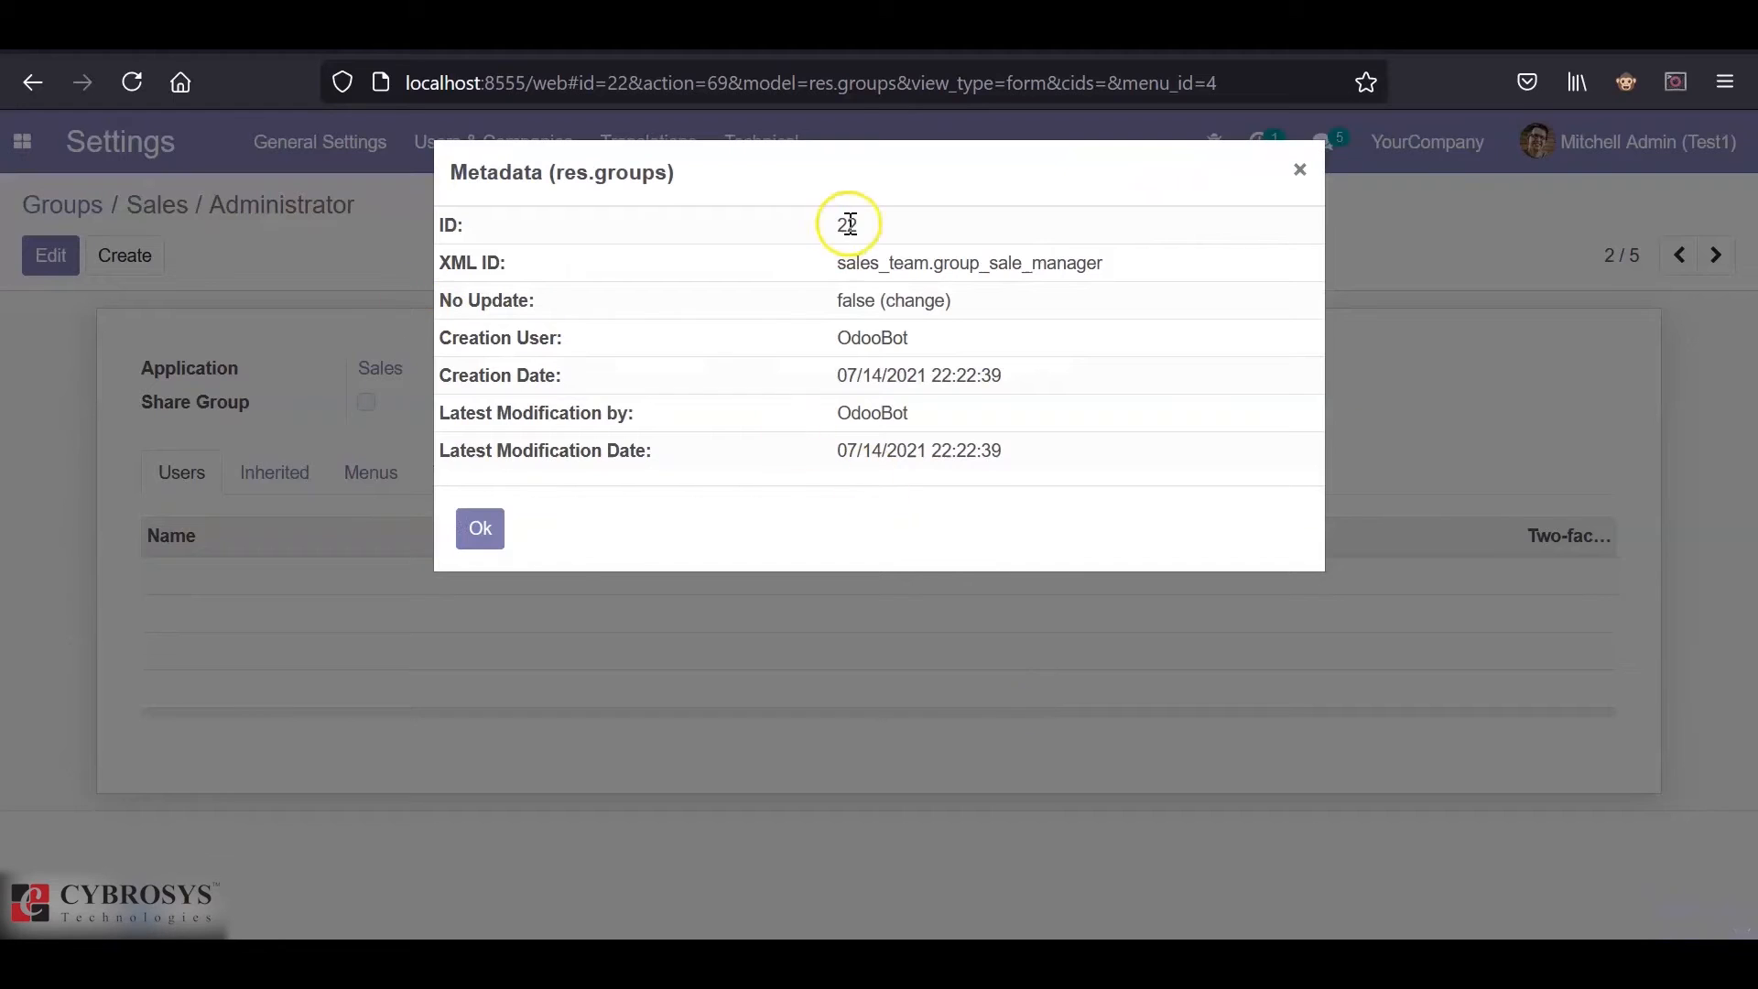
double_click(968, 263)
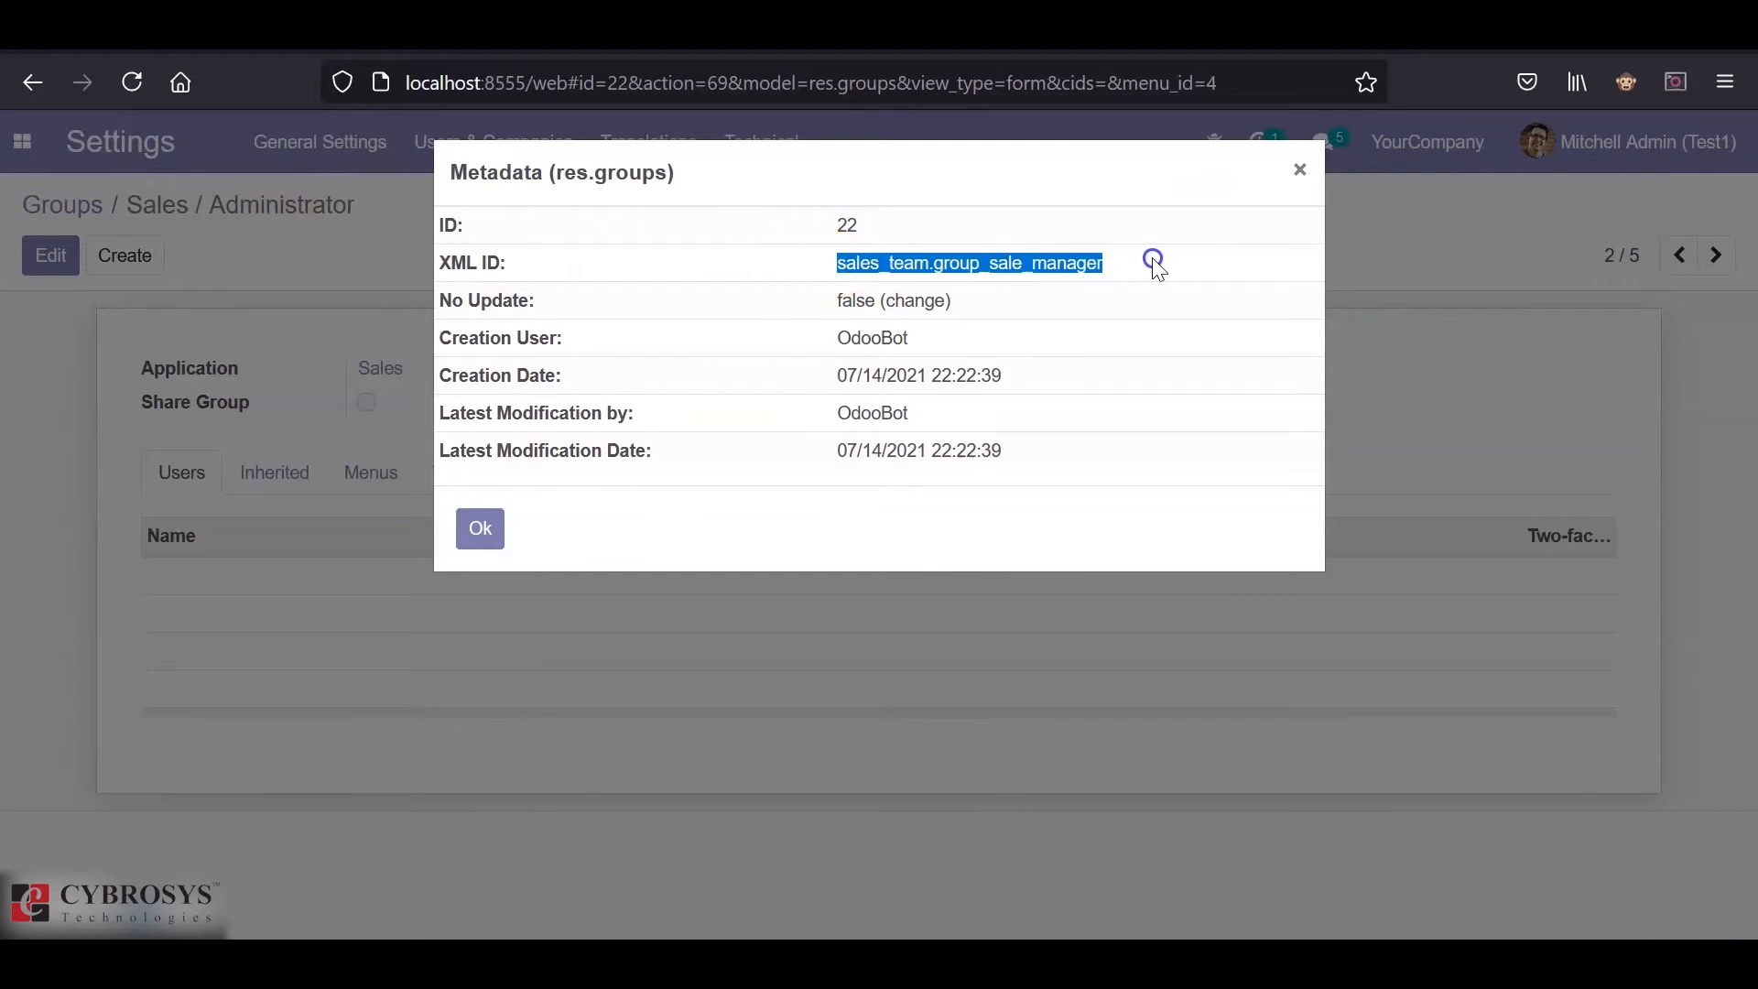
mouse_move(1142, 269)
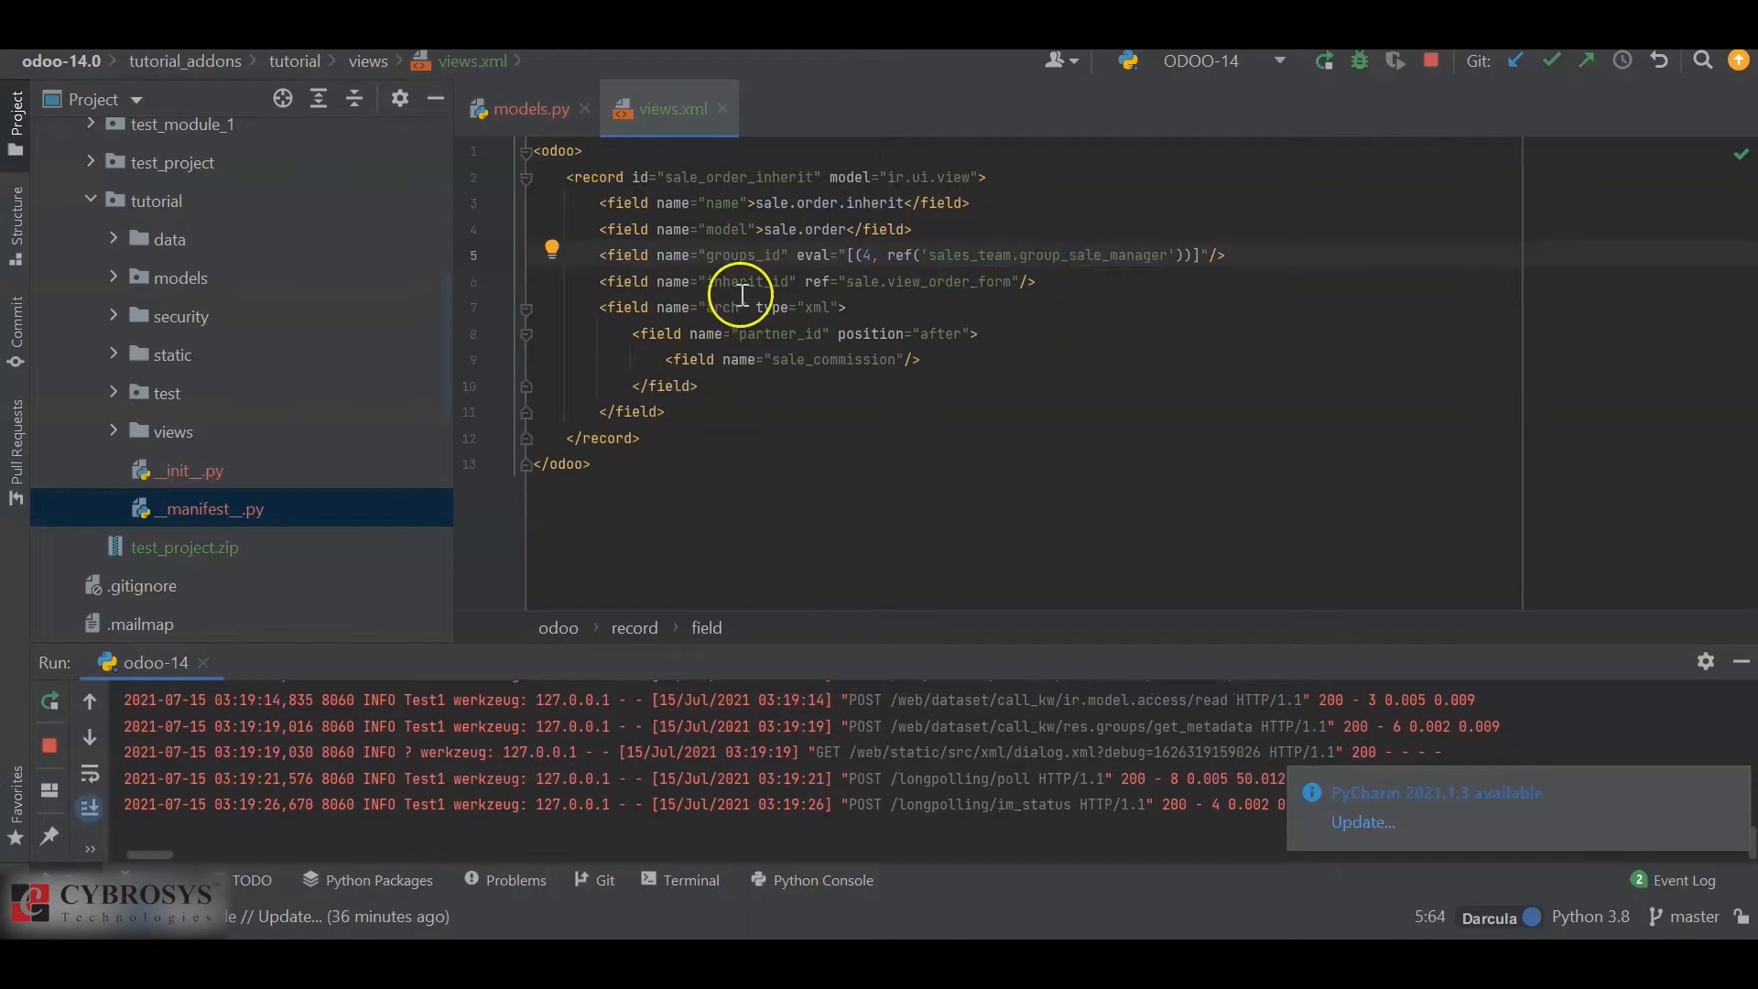
mouse_move(910, 283)
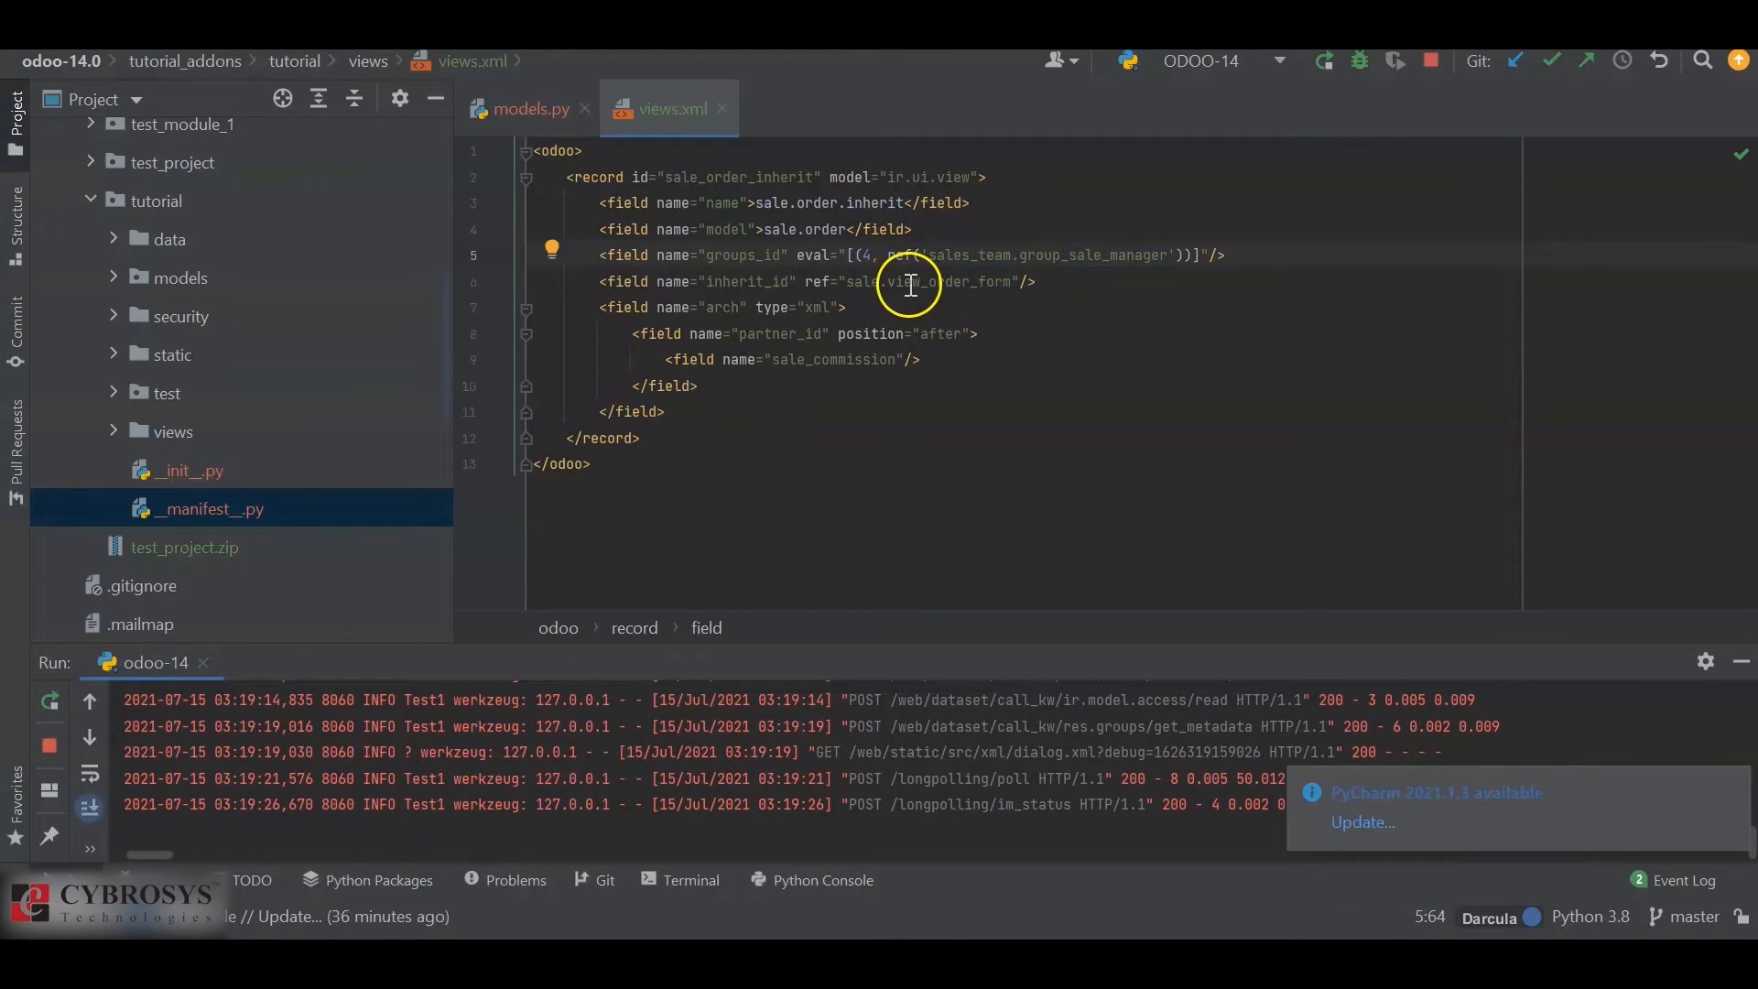
mouse_move(967, 283)
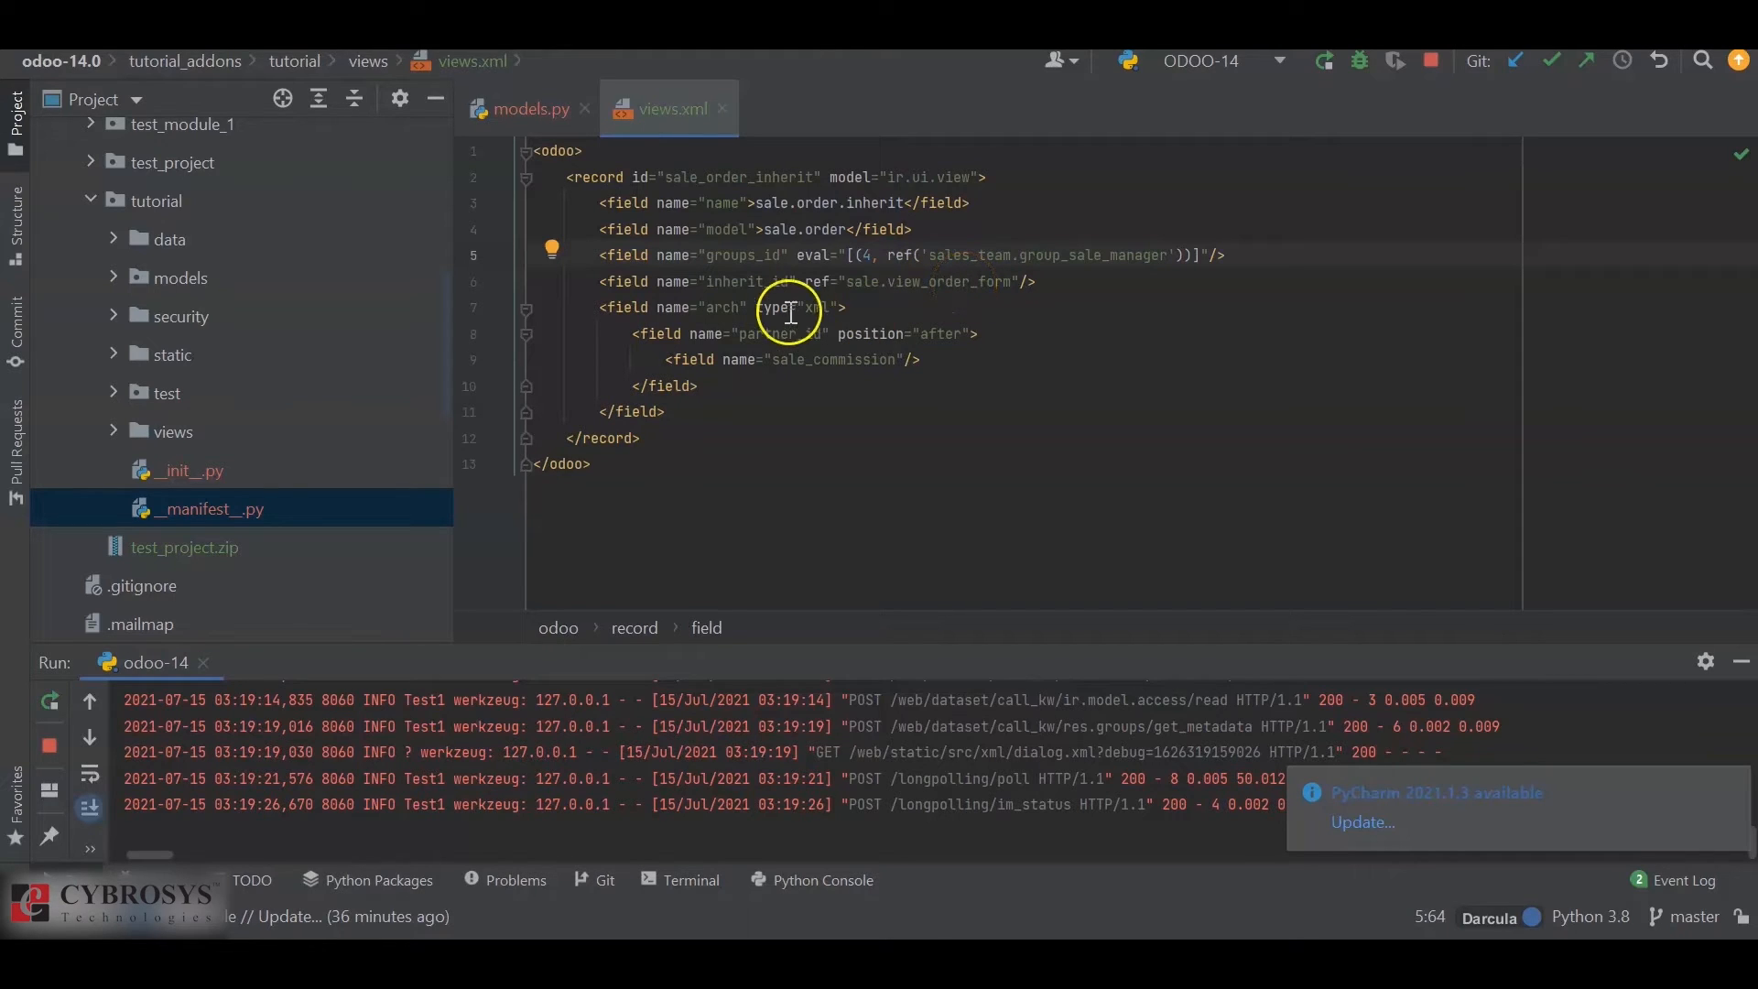
mouse_move(781, 359)
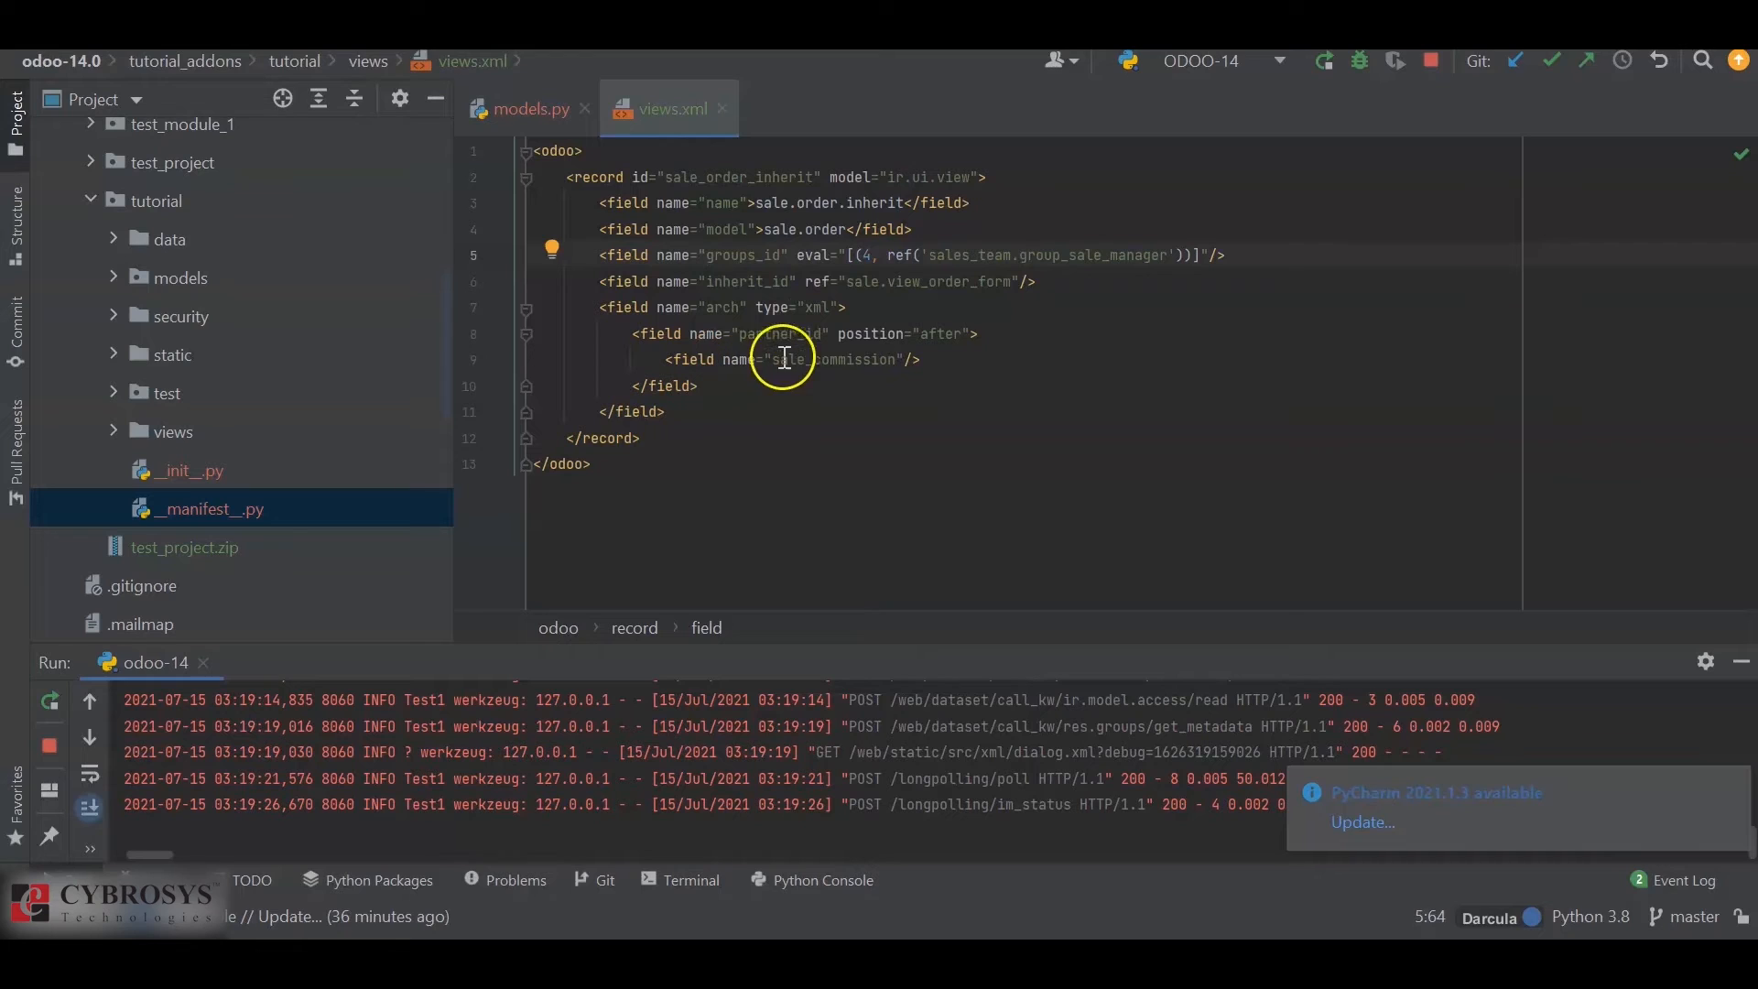
mouse_move(880, 356)
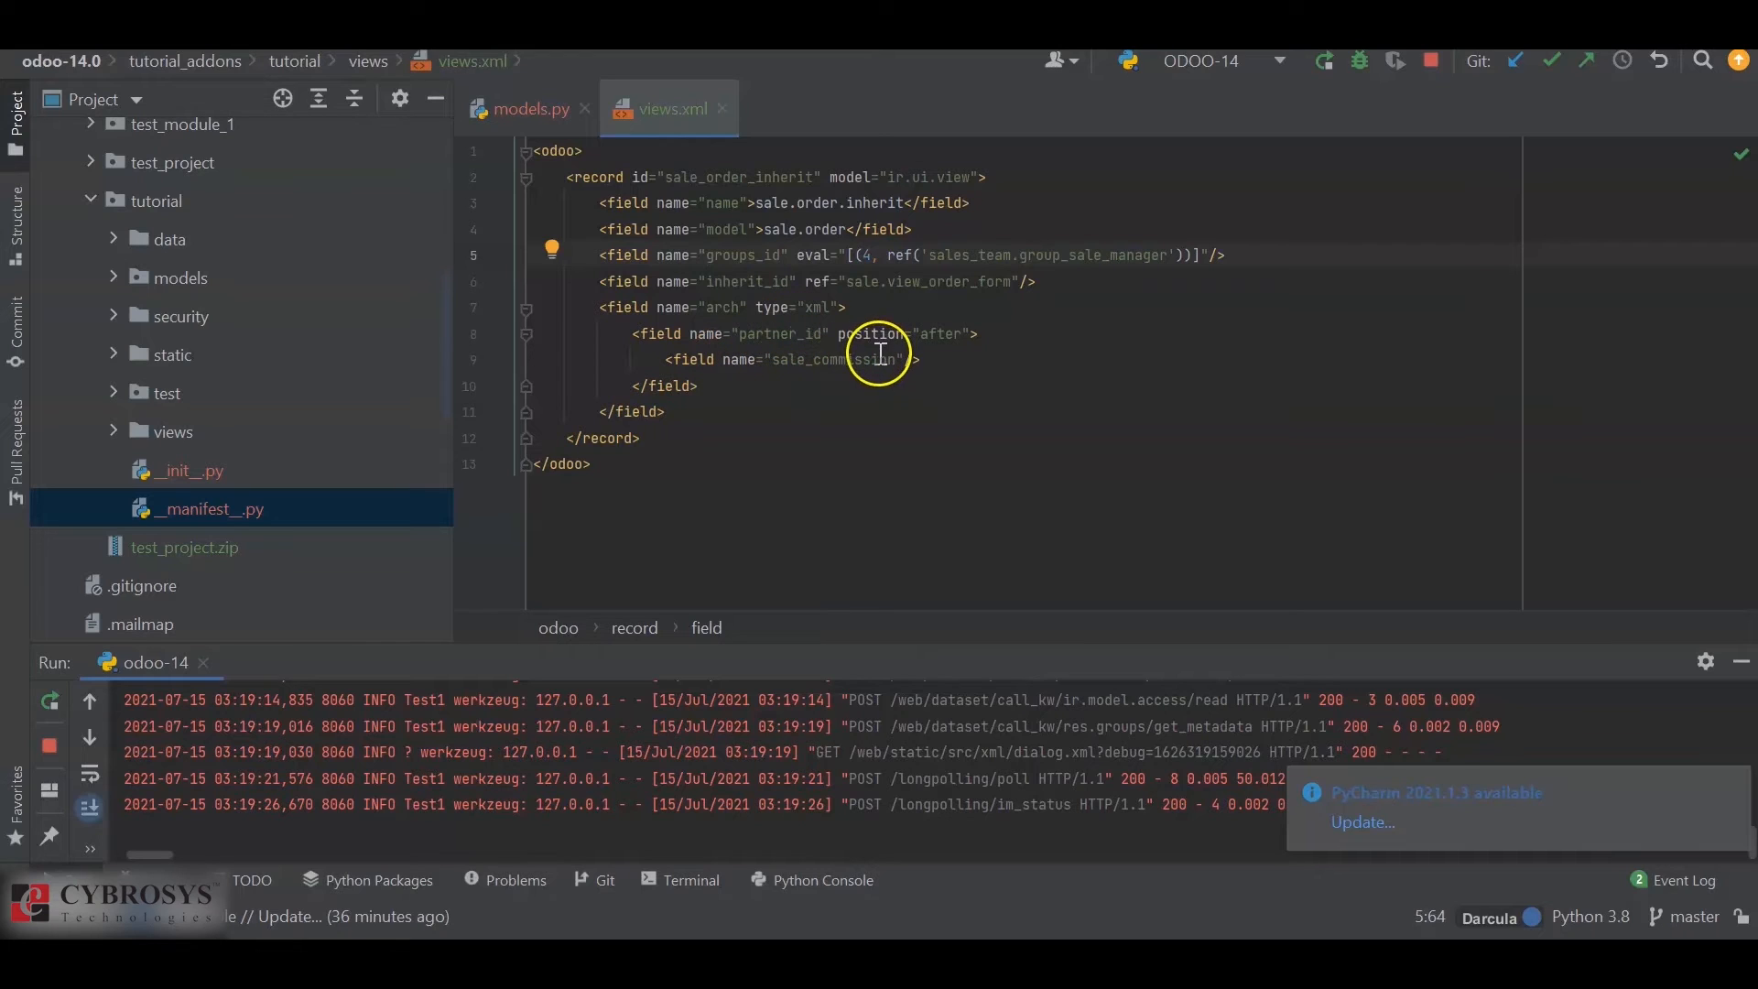
mouse_move(1327, 60)
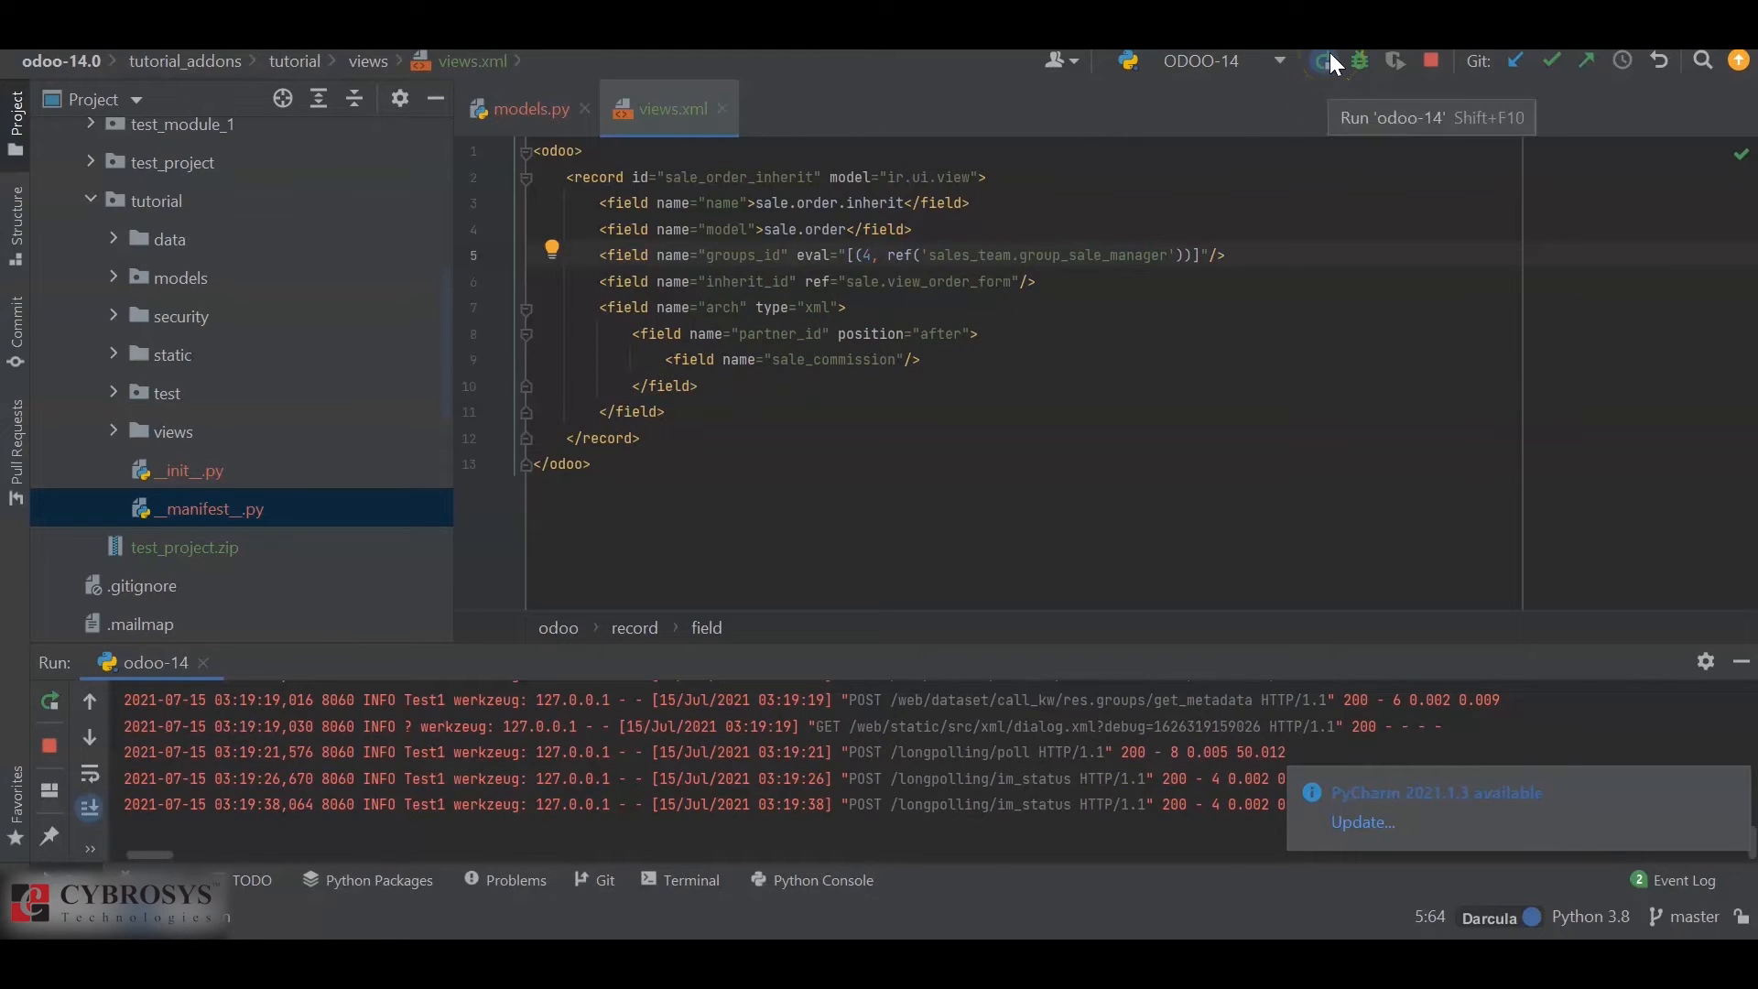
- Restart the odoo-14 server from PyCharm's Run toolbar button
click(1324, 61)
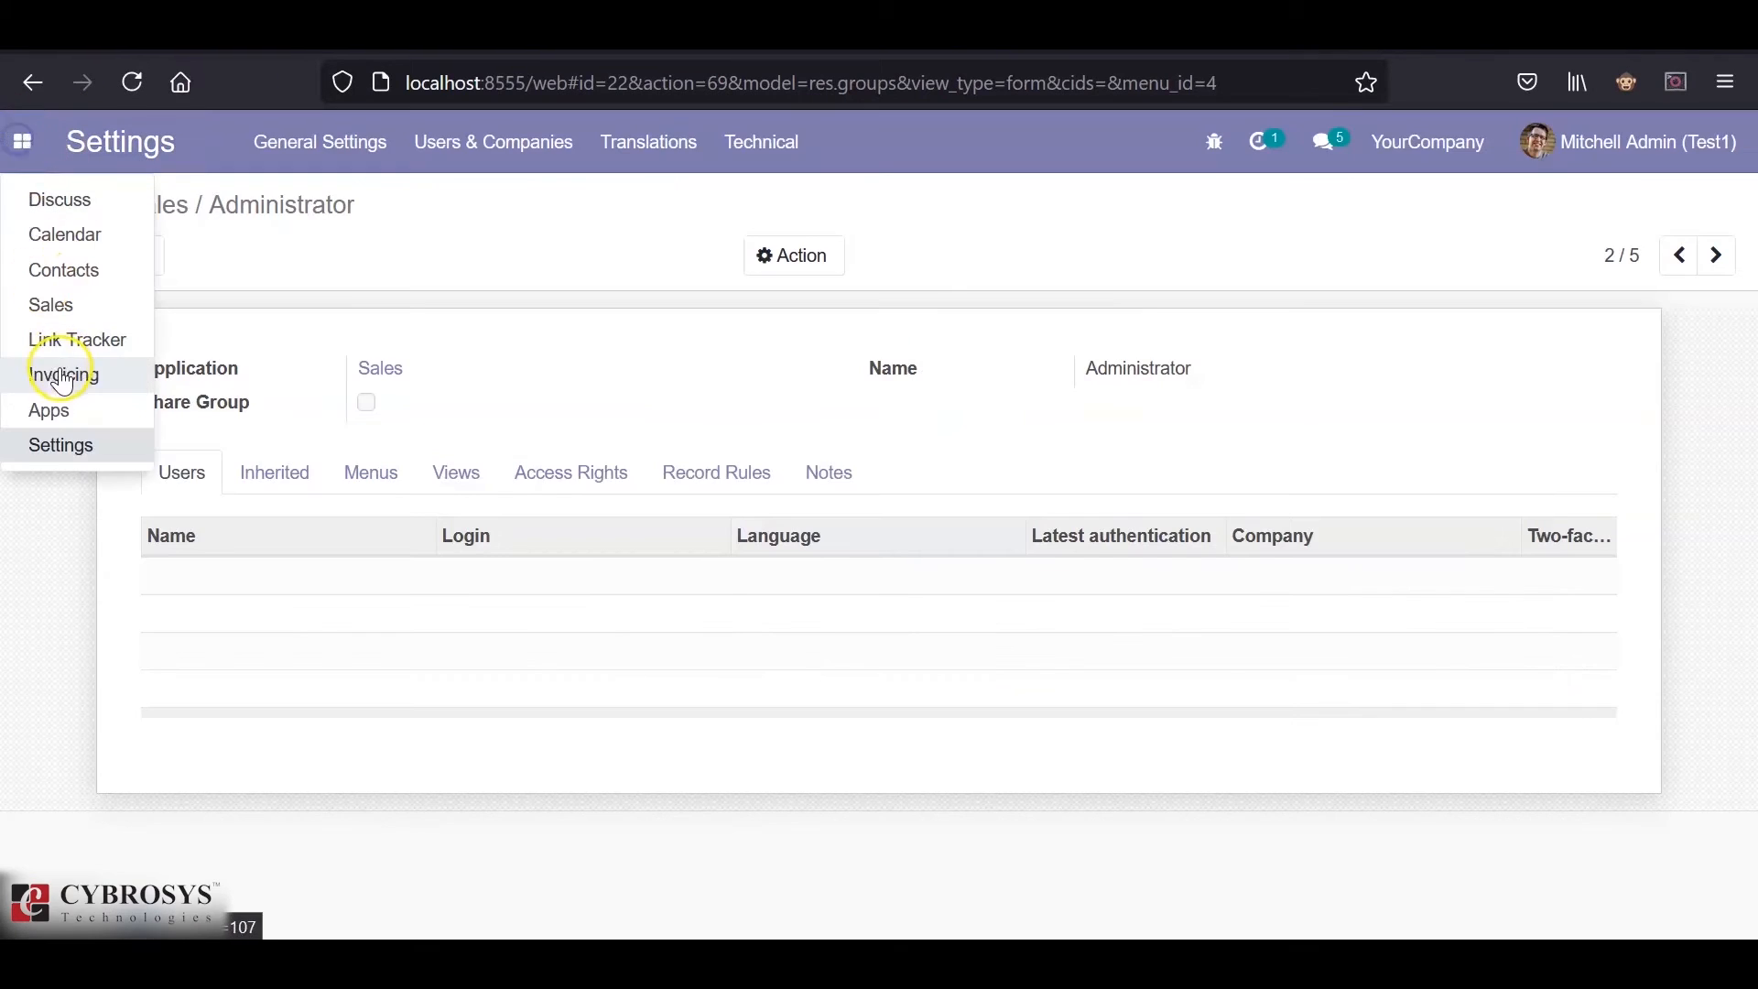
- Upgrade the installed Tutorial Module from the Apps page
click(48, 409)
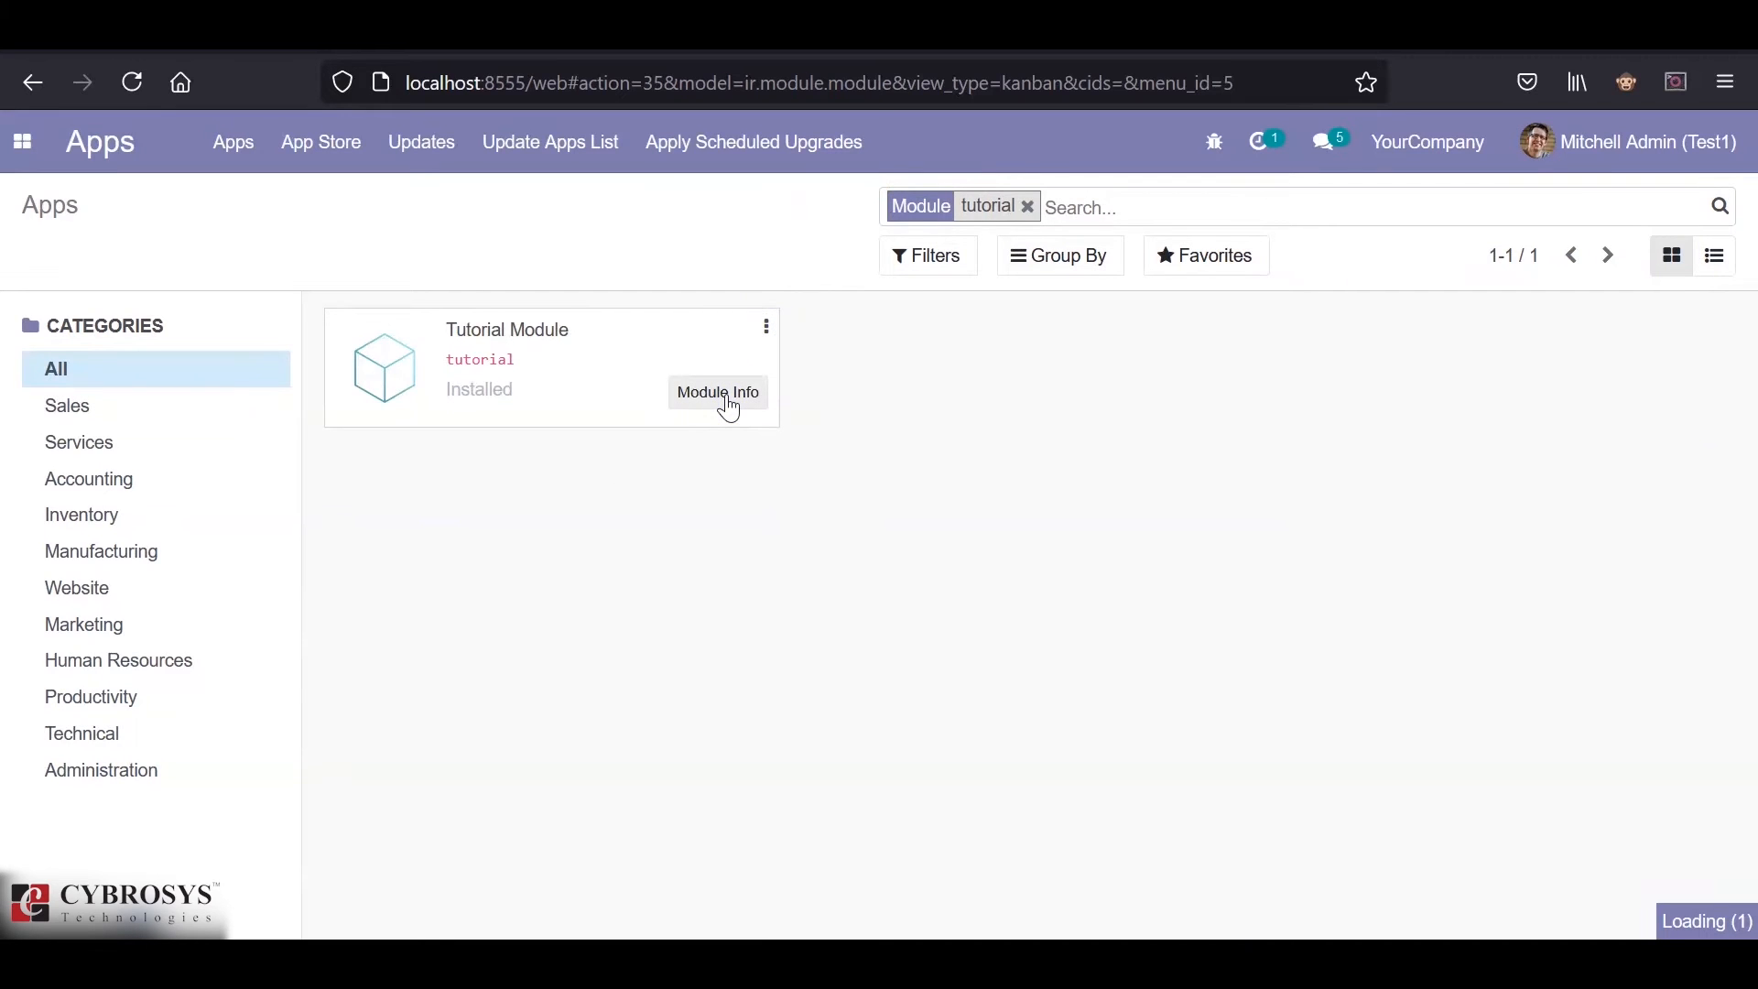
click(716, 392)
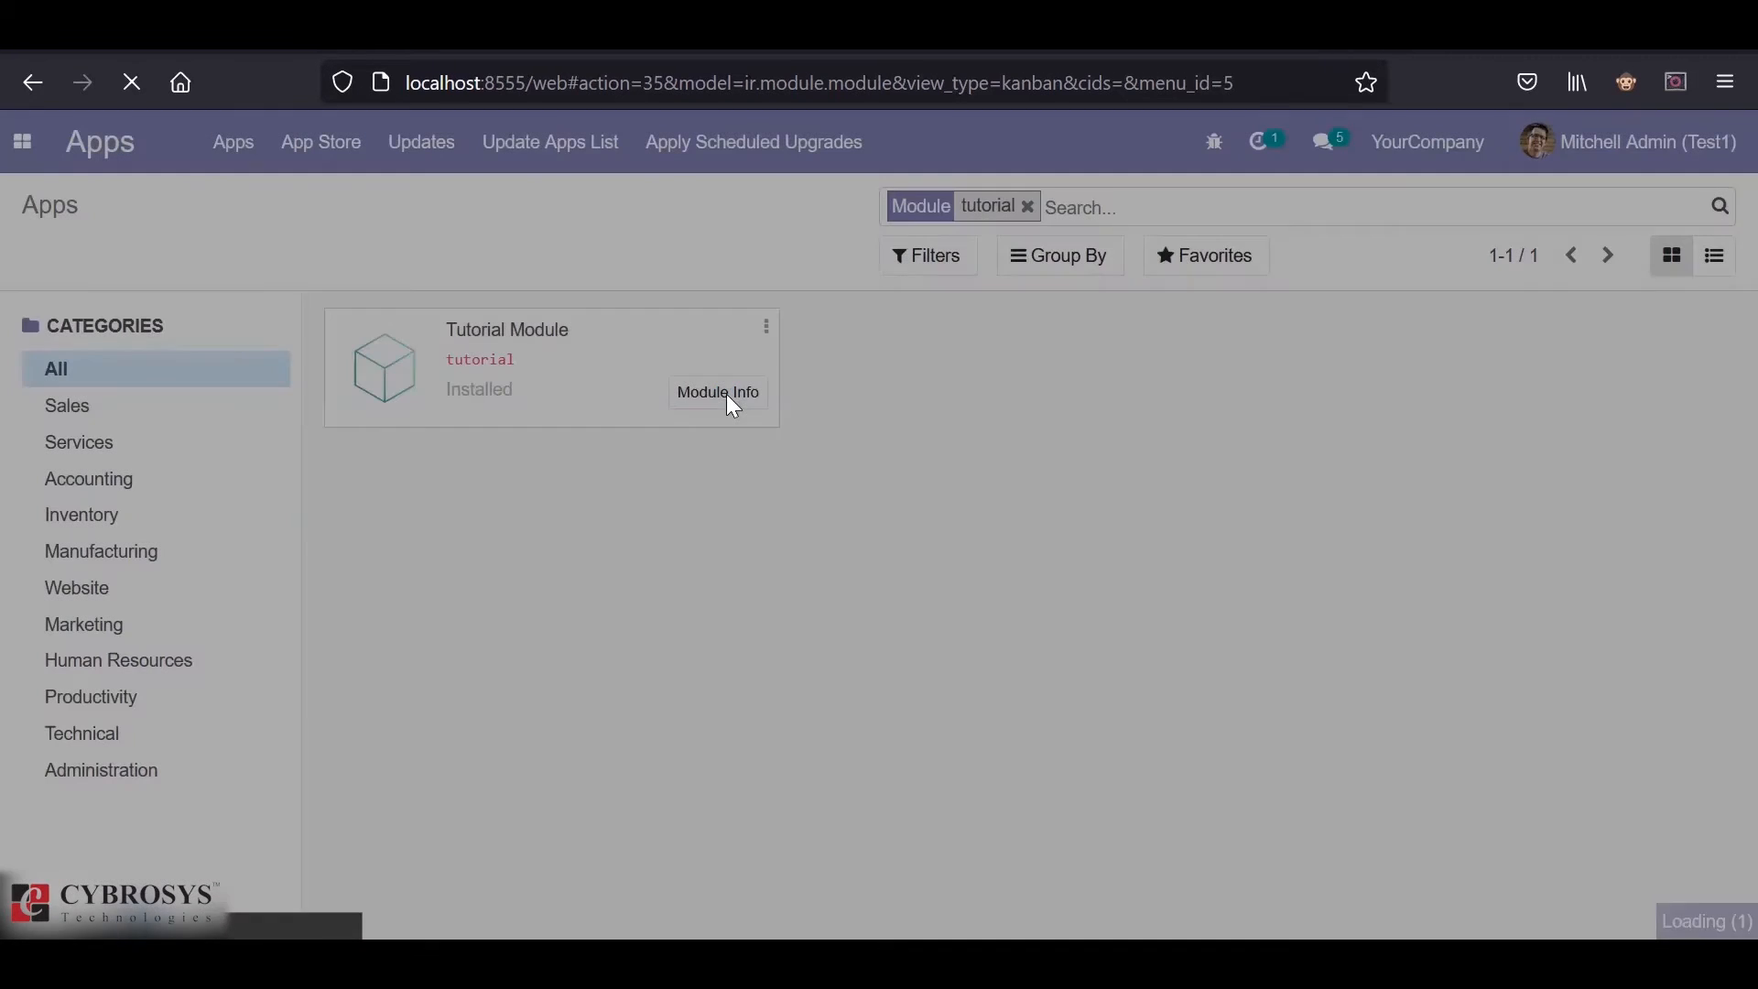
click(21, 141)
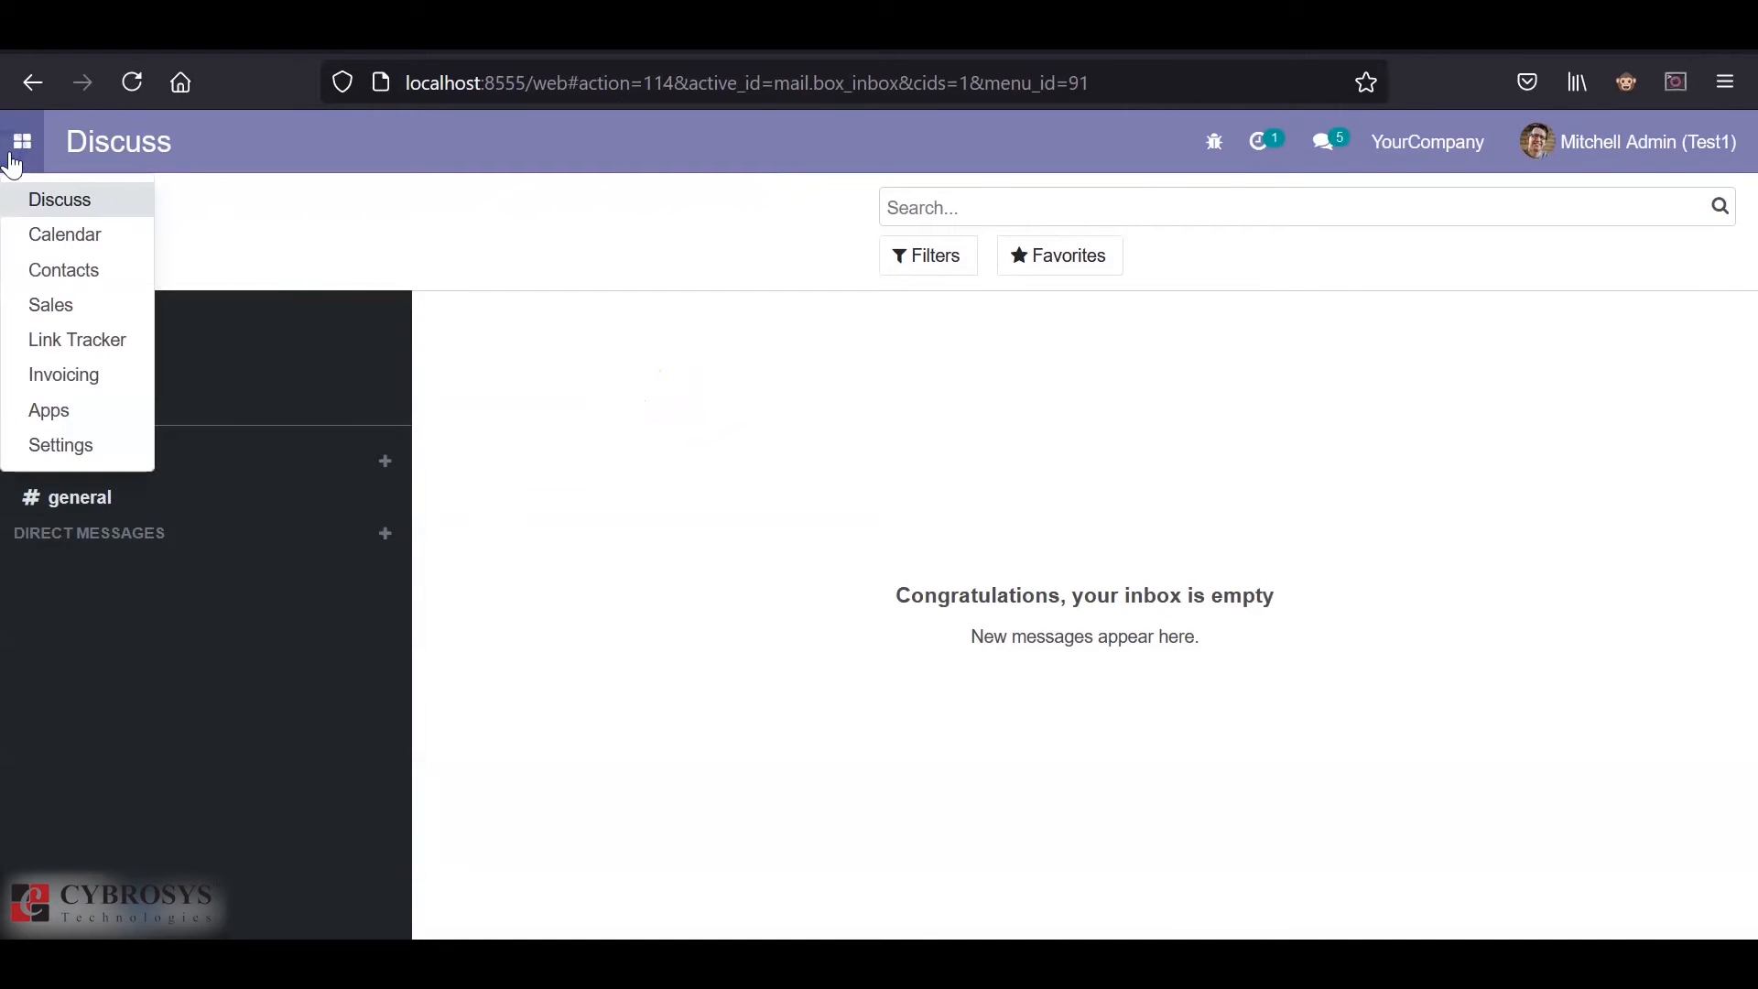
mouse_move(50, 305)
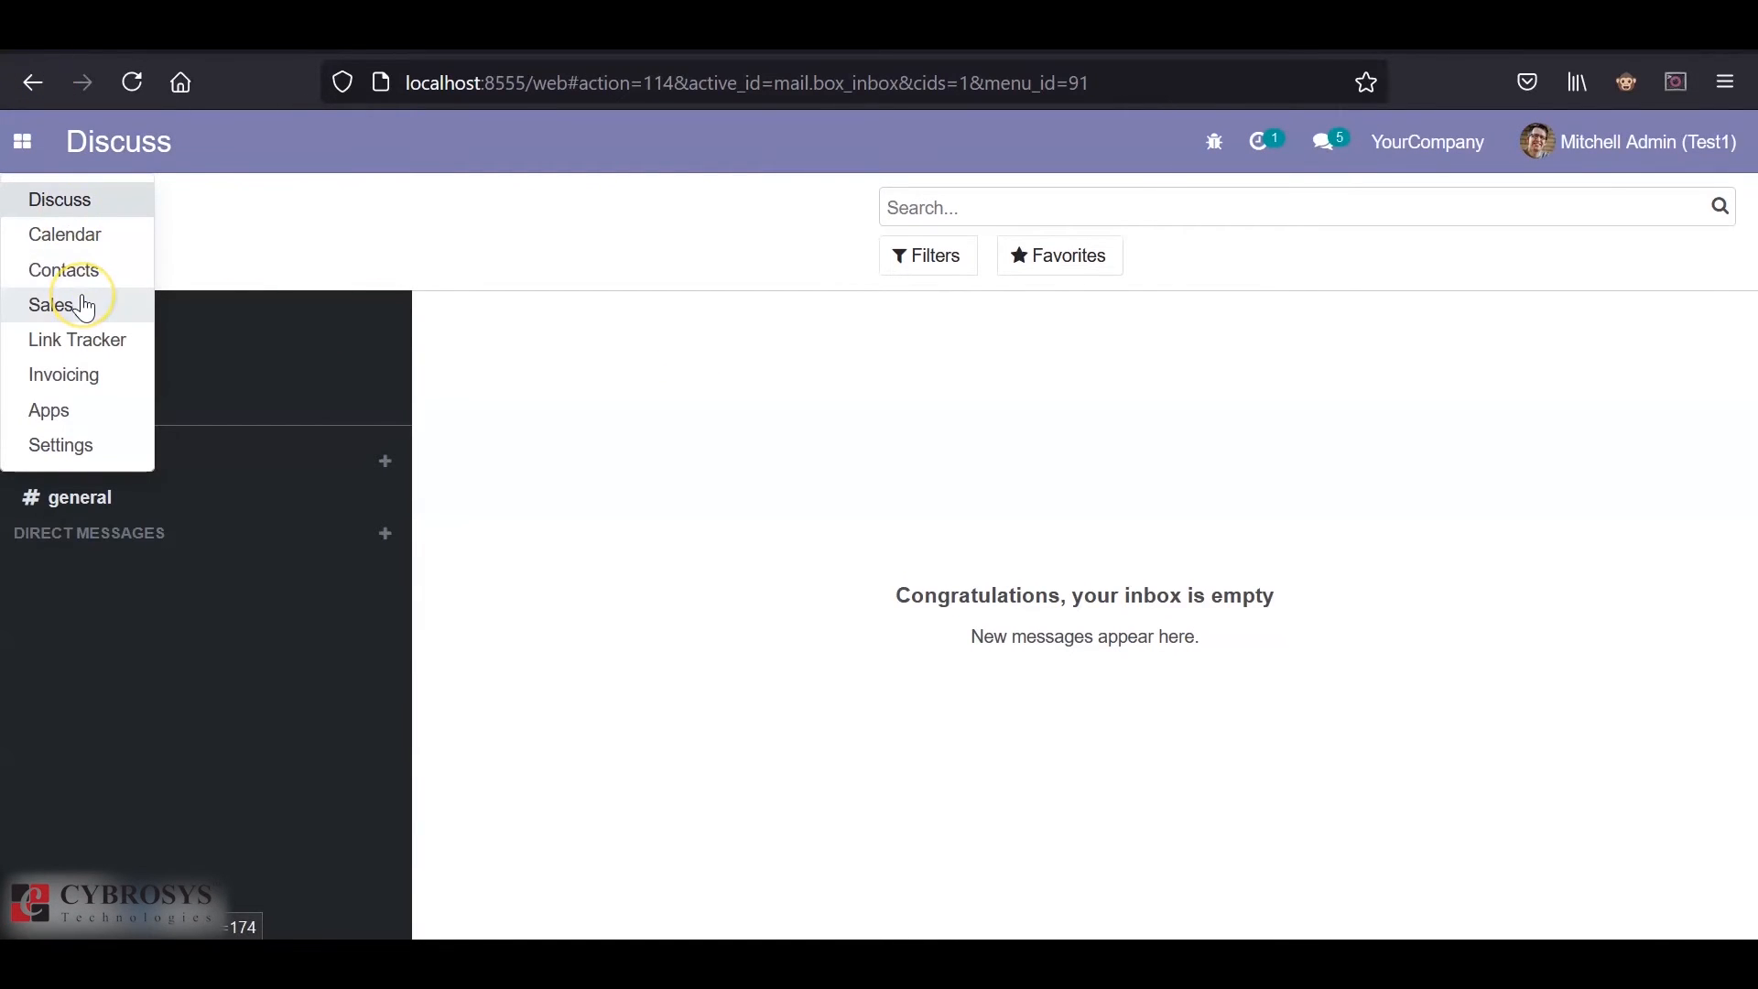
- Create a new quotation, confirm Sale Commission appears at 0, then go back
click(52, 305)
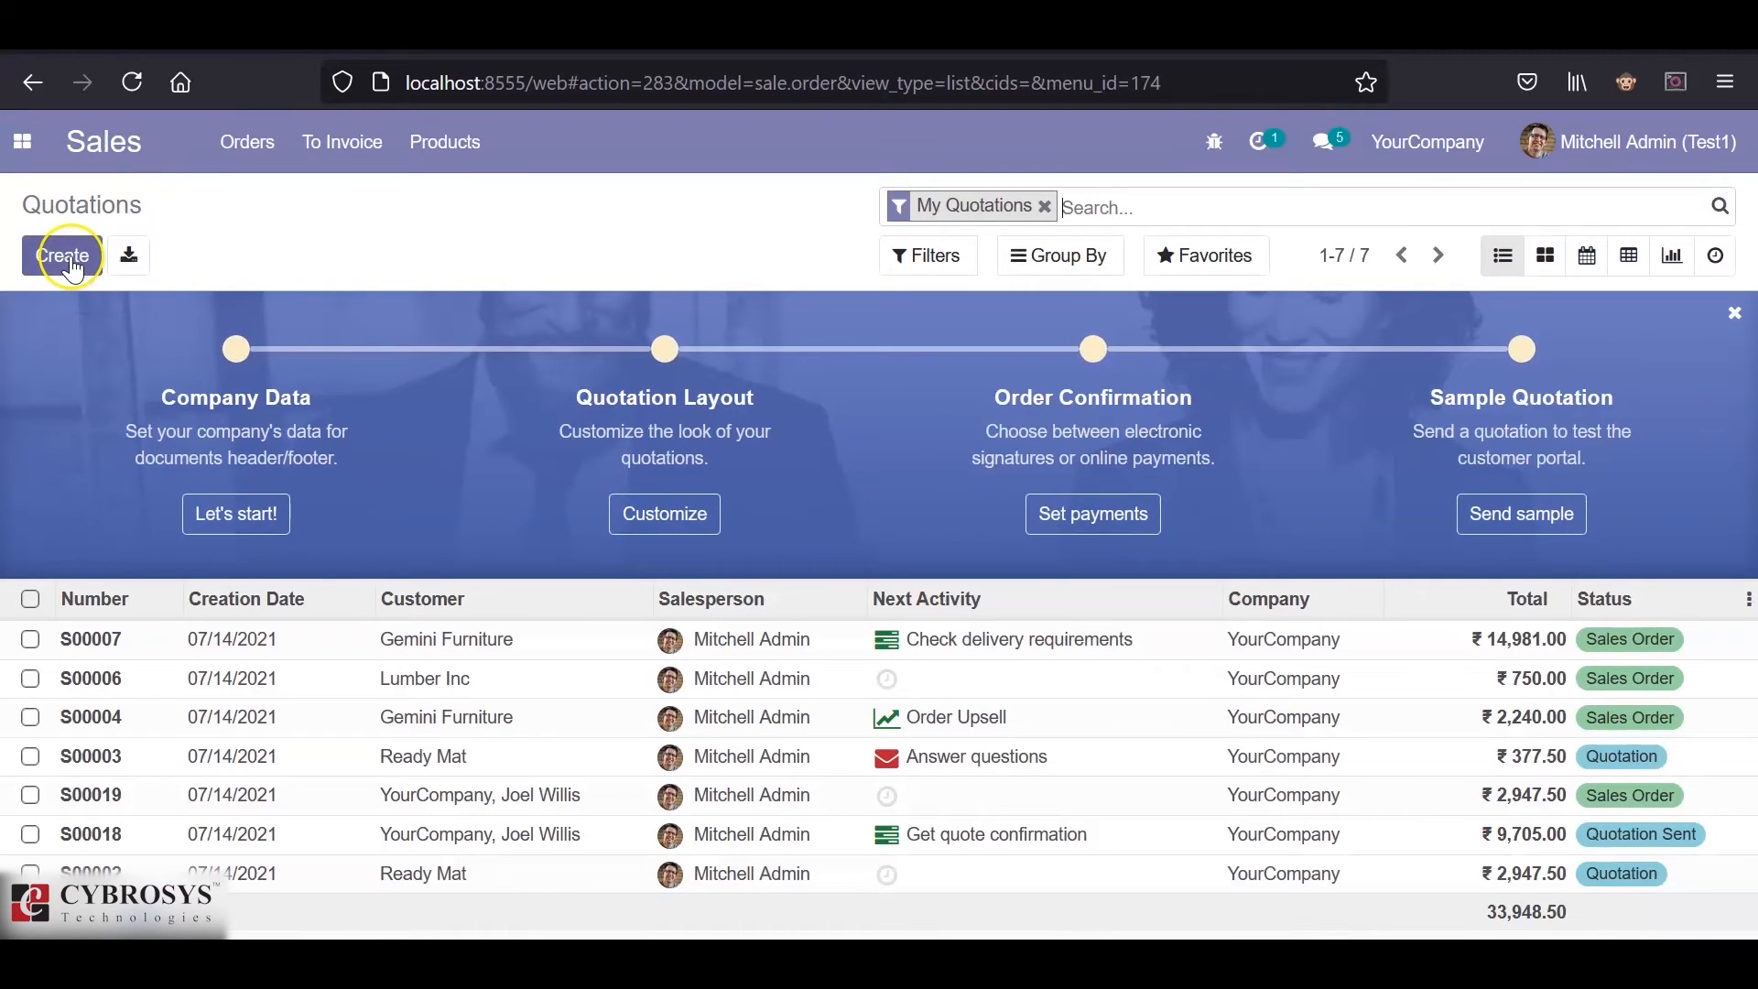
click(64, 255)
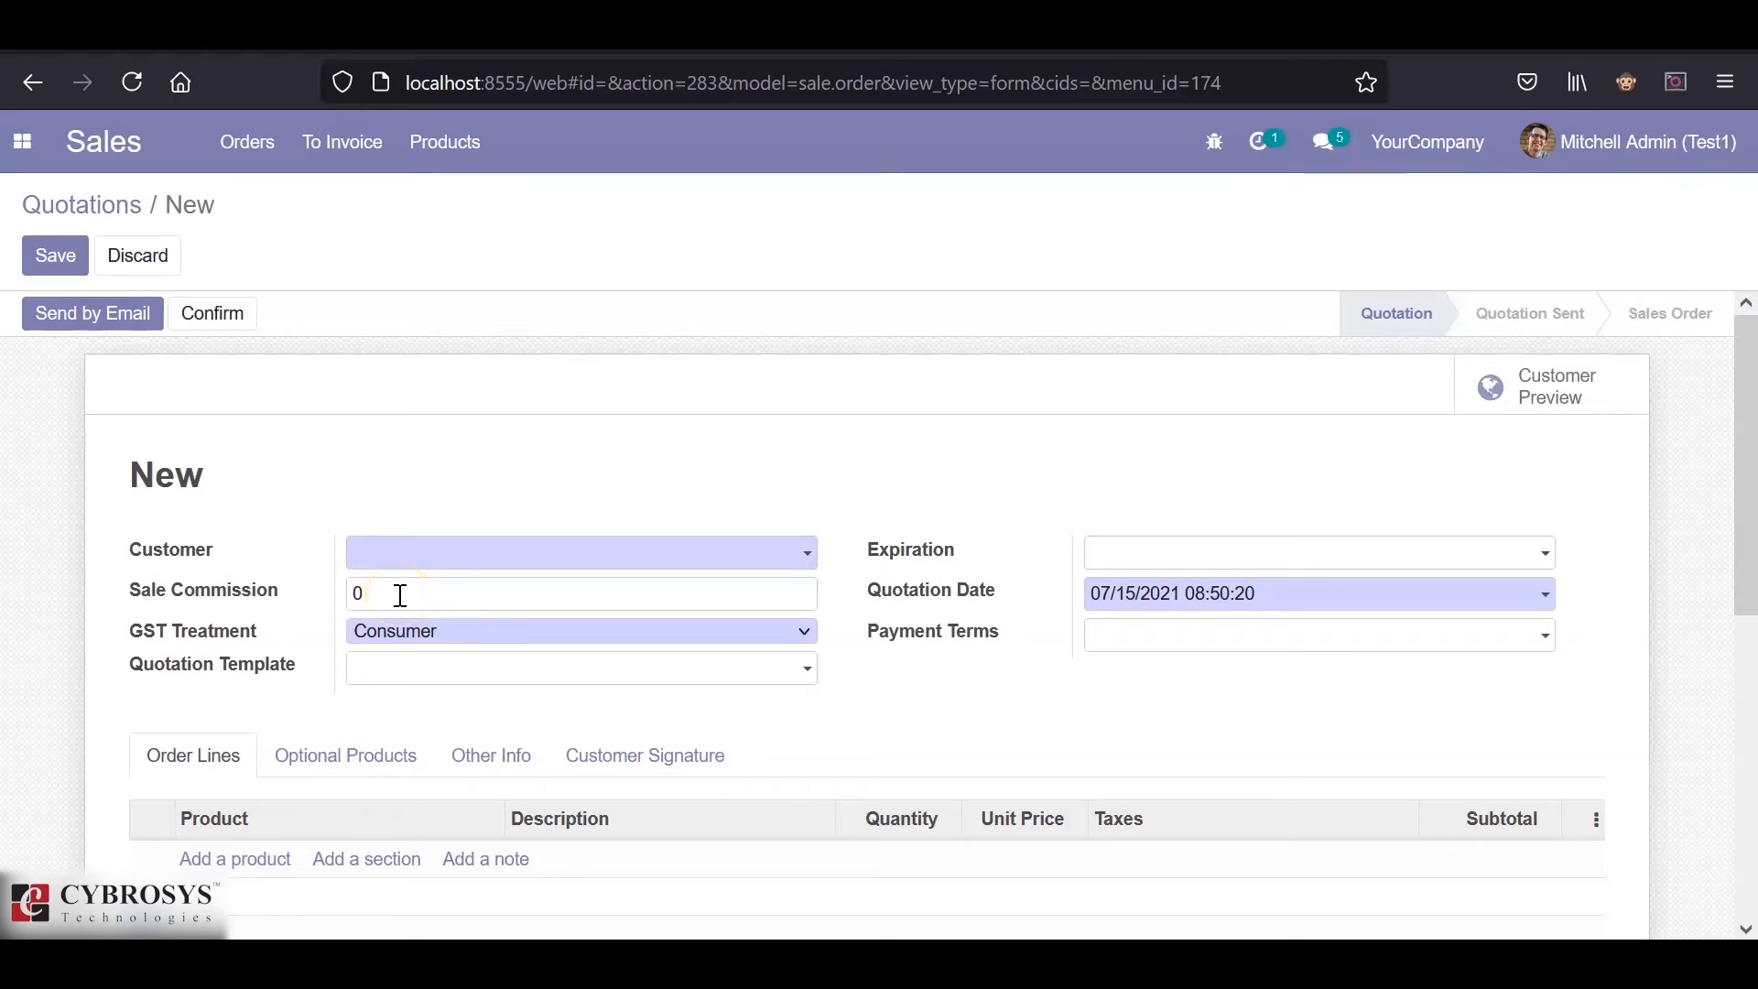
mouse_move(1672, 179)
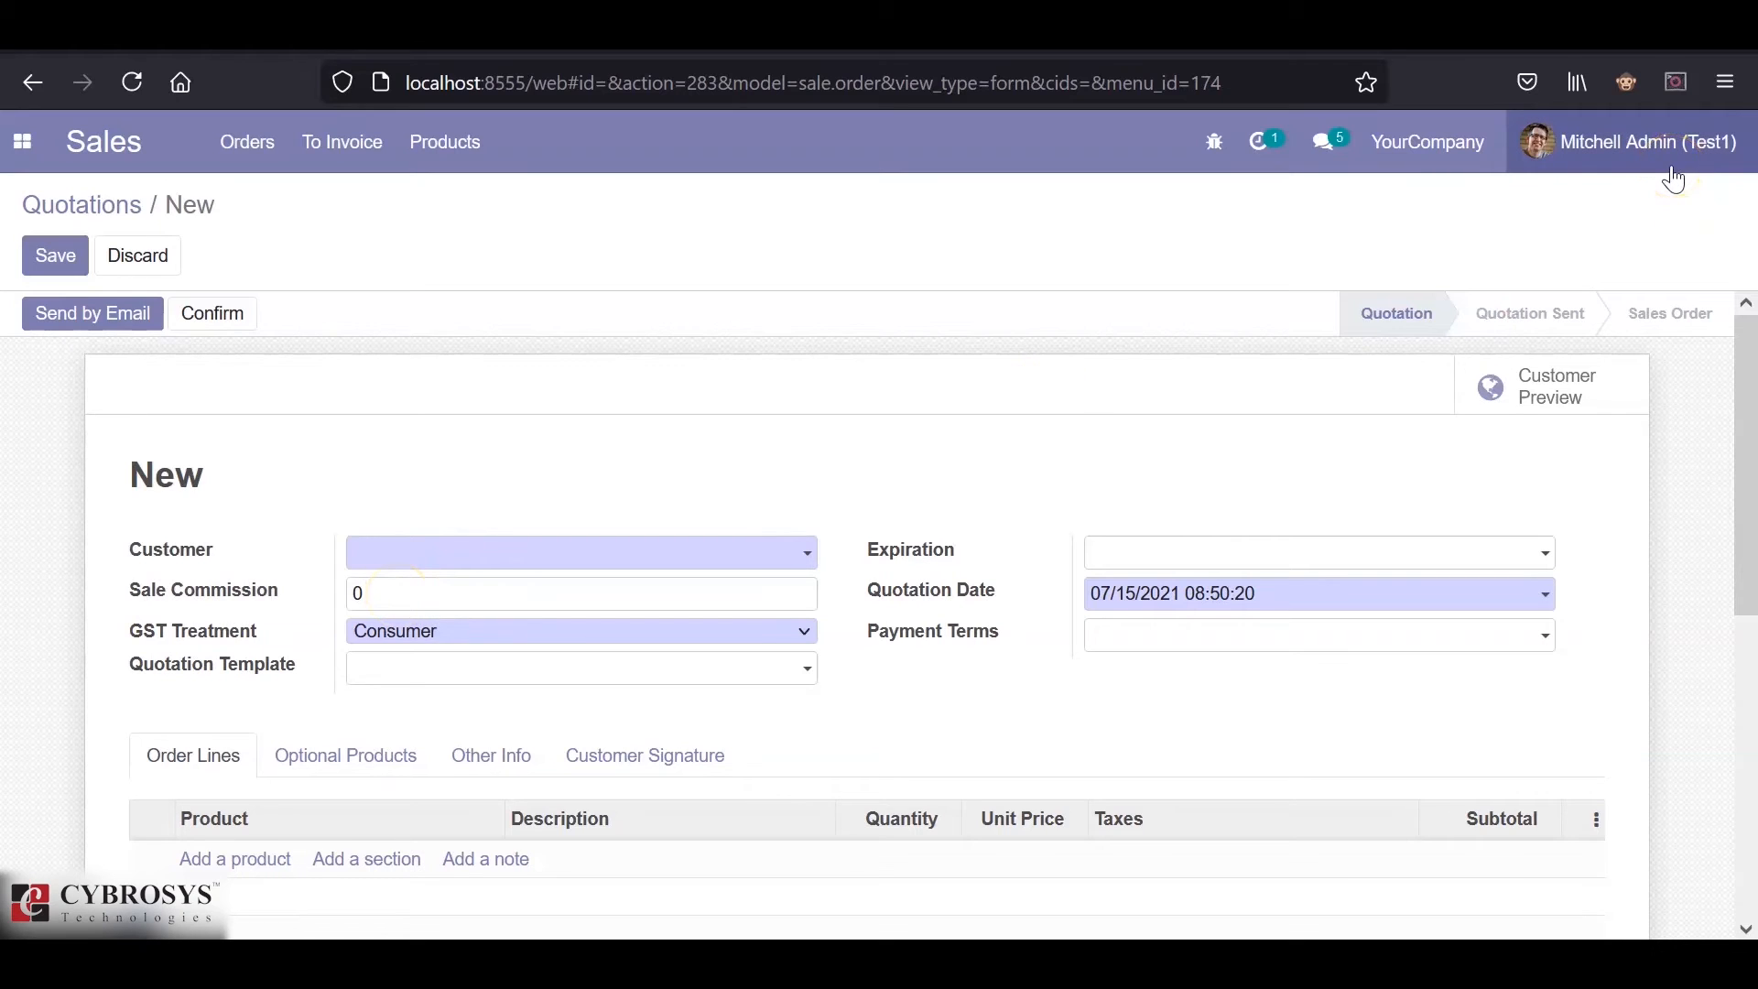
mouse_move(99, 74)
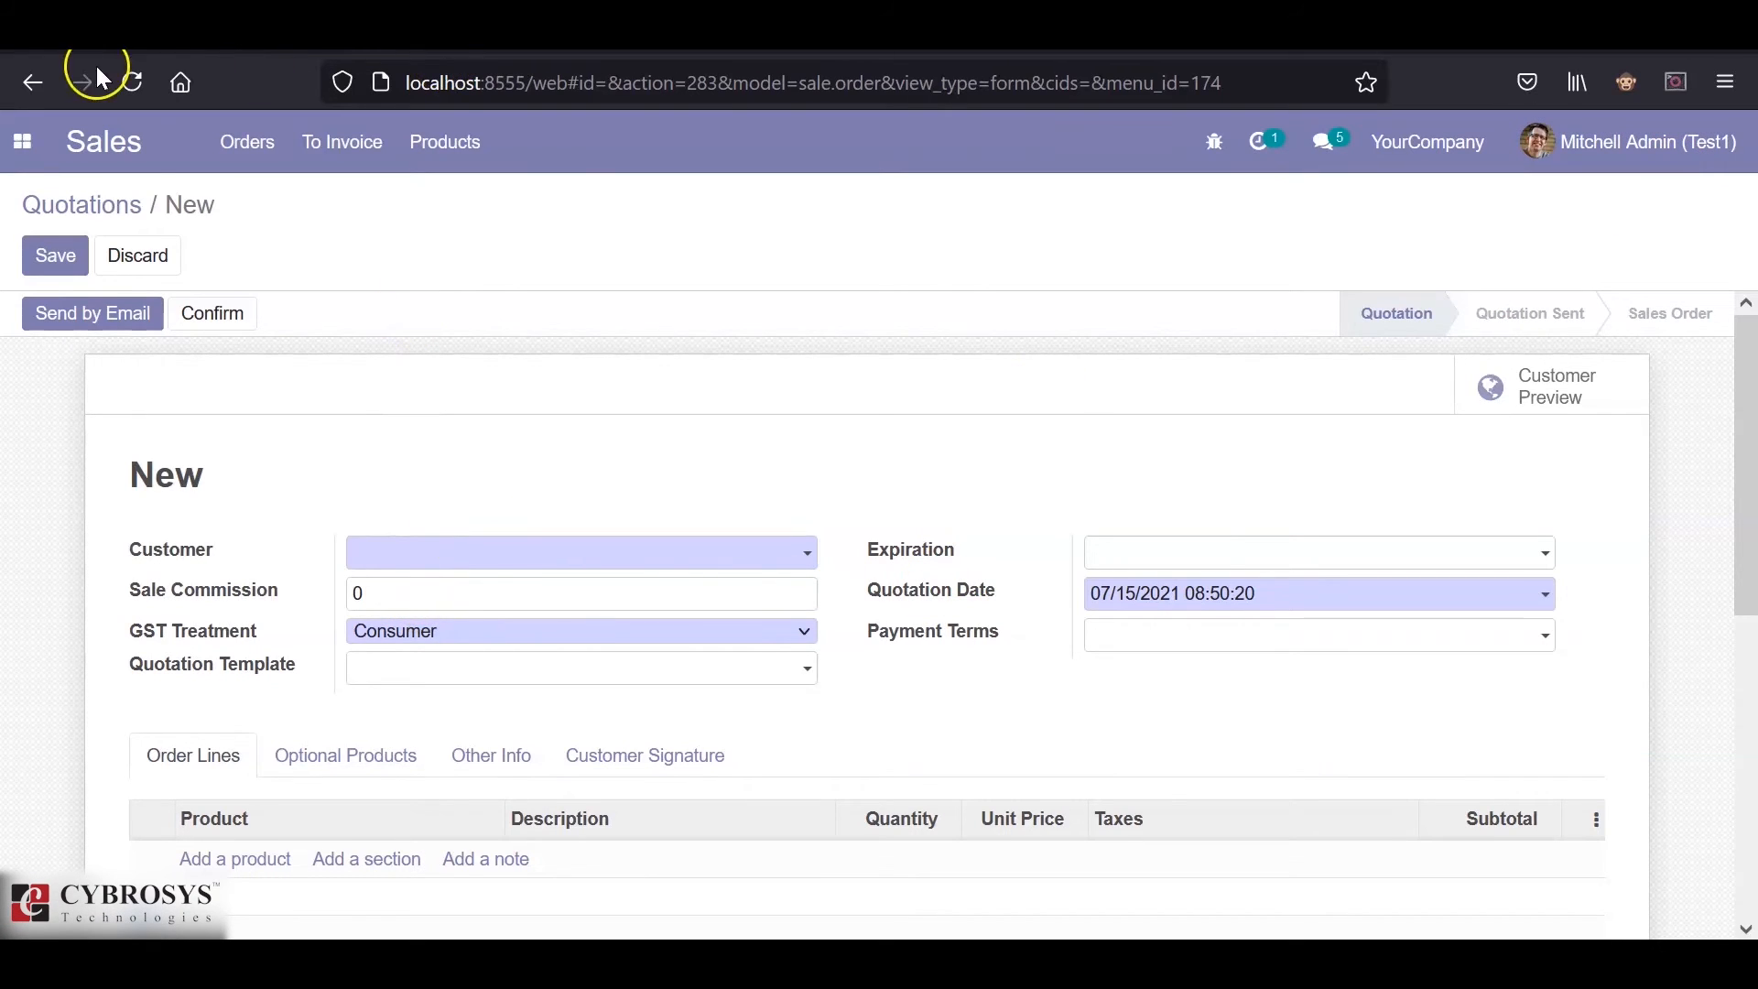
click(33, 82)
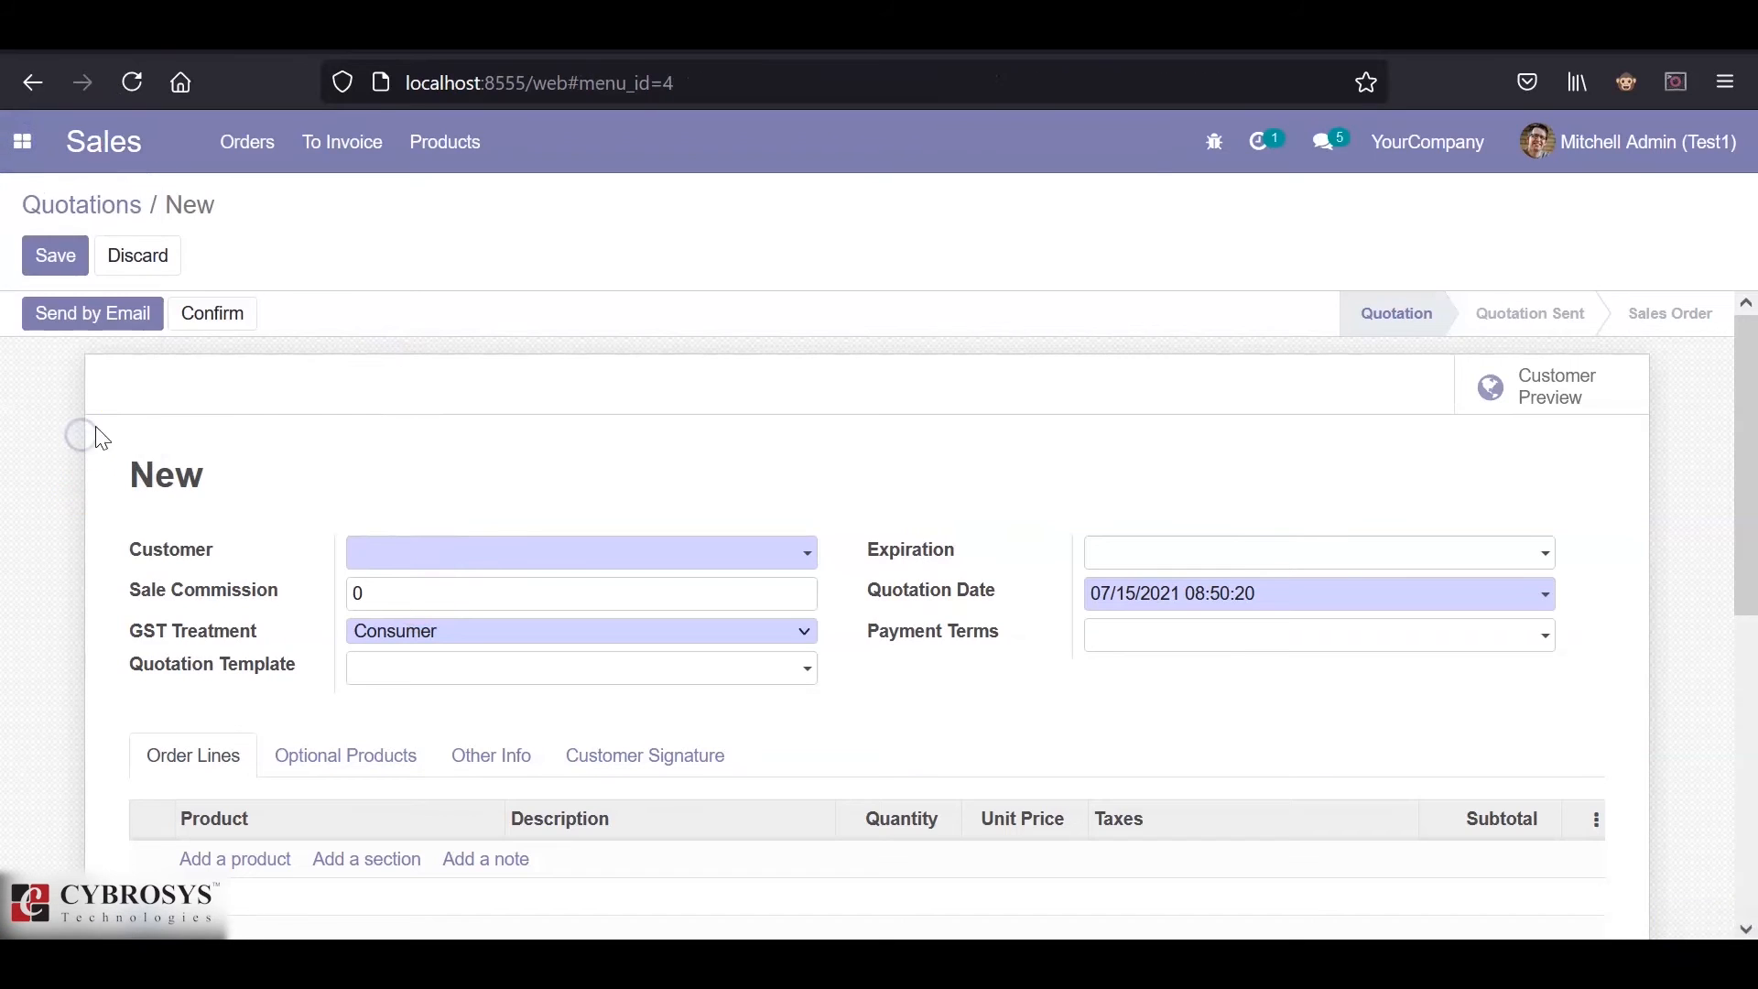
- Set Mitchell Admin's Sales access to User: Own Documents Only and save
click(493, 141)
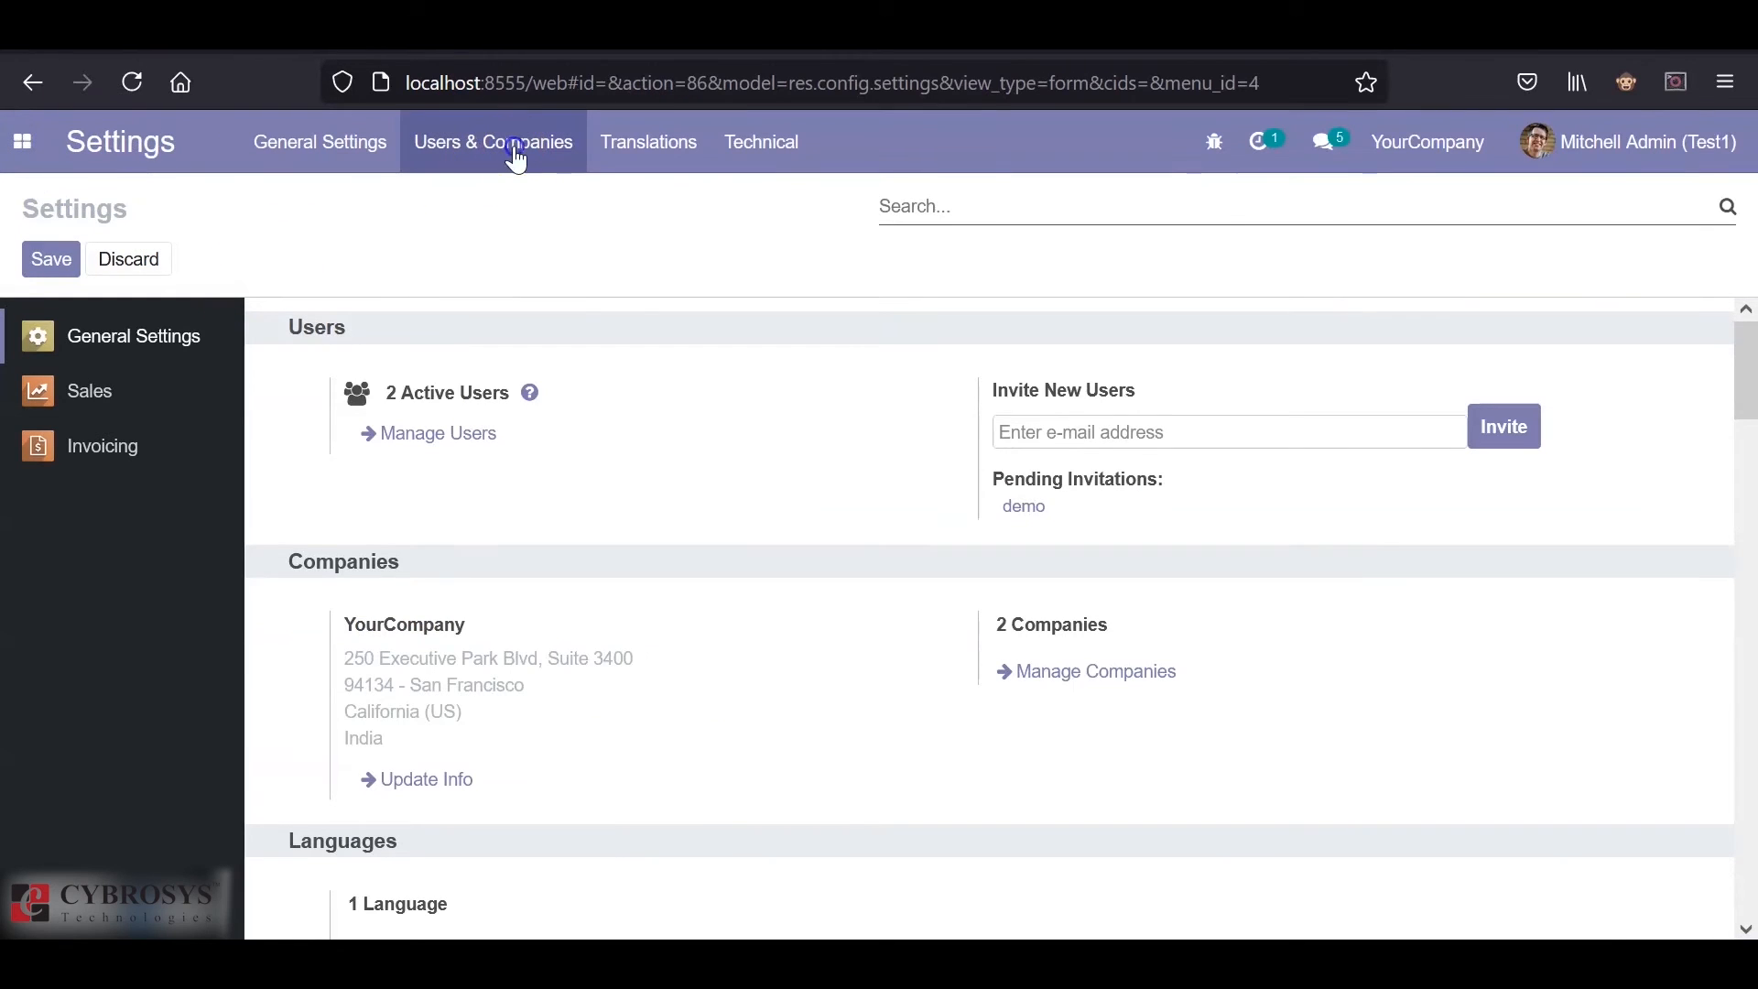
click(434, 433)
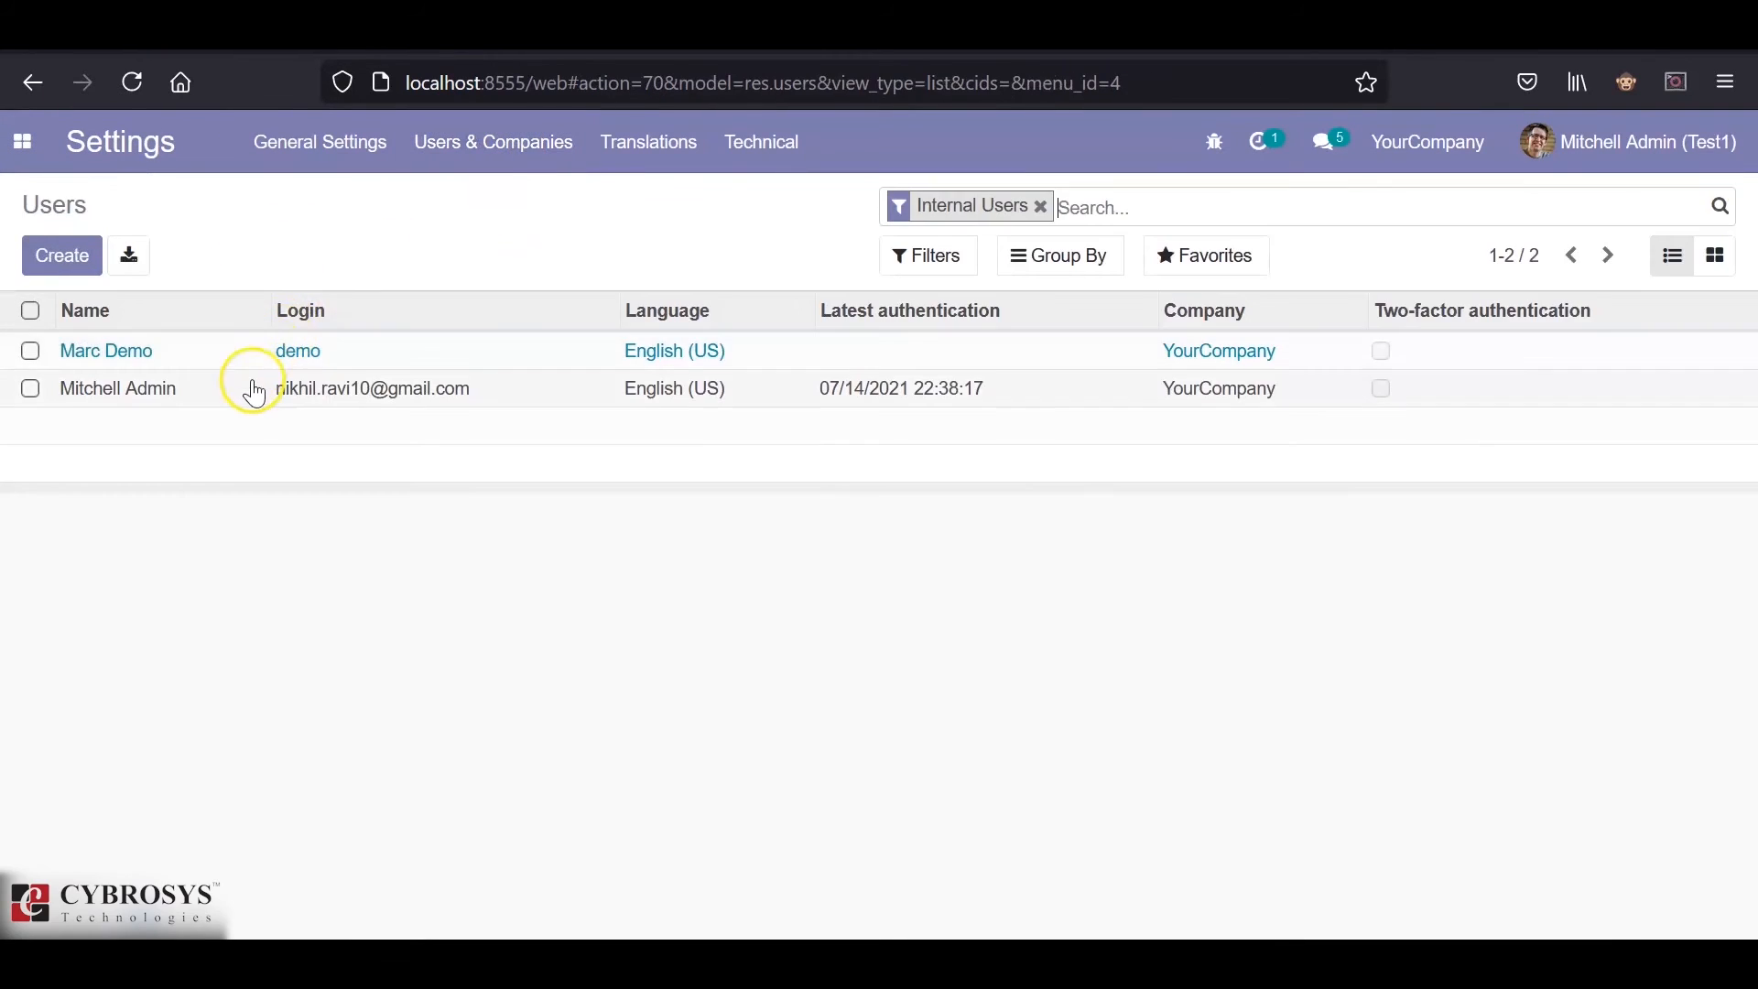
click(117, 389)
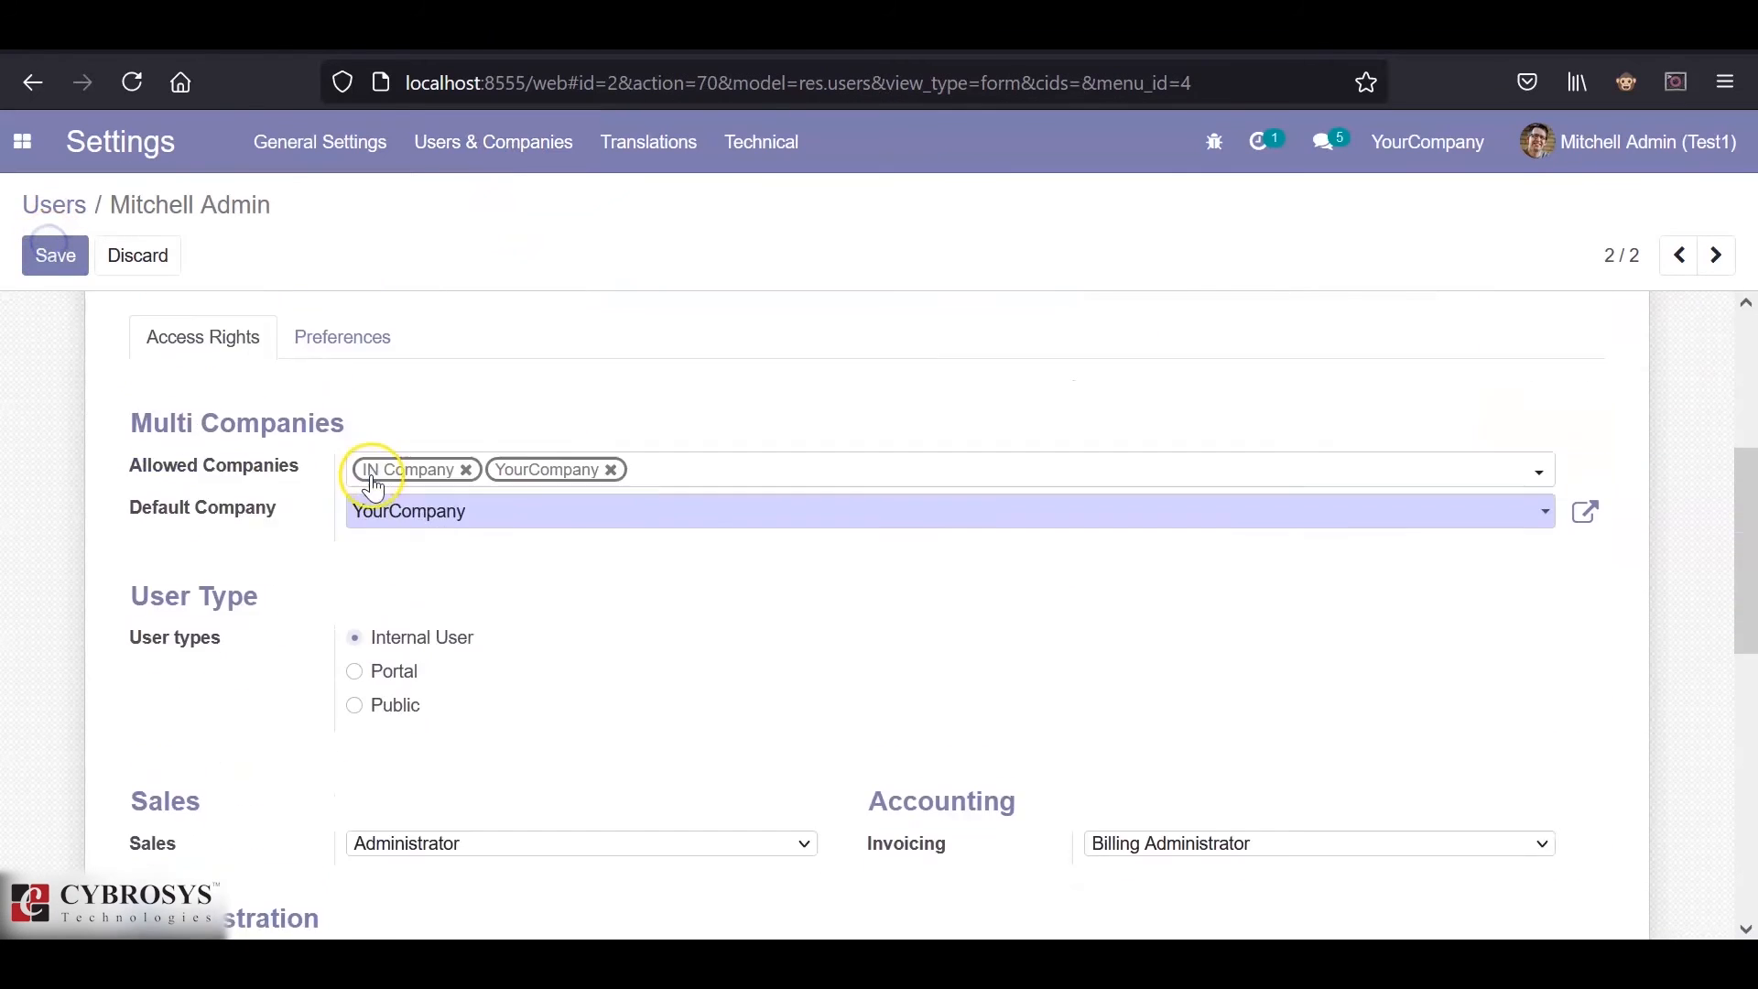
scroll(down, 3)
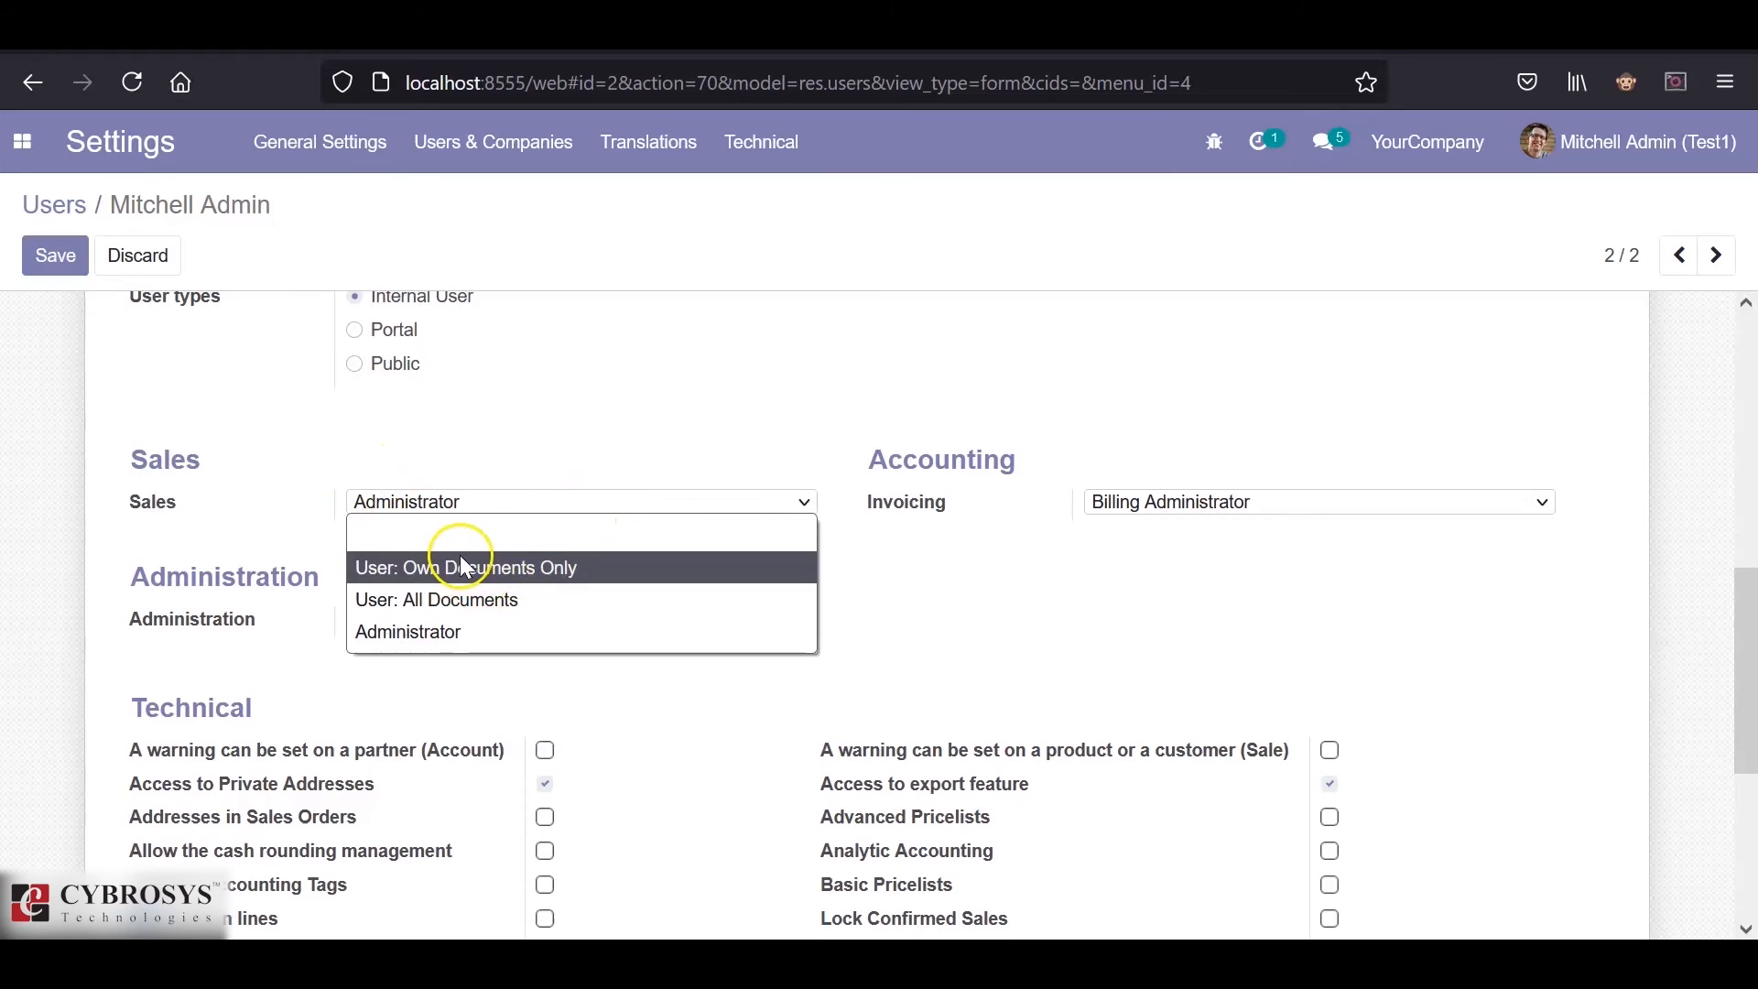
click(466, 566)
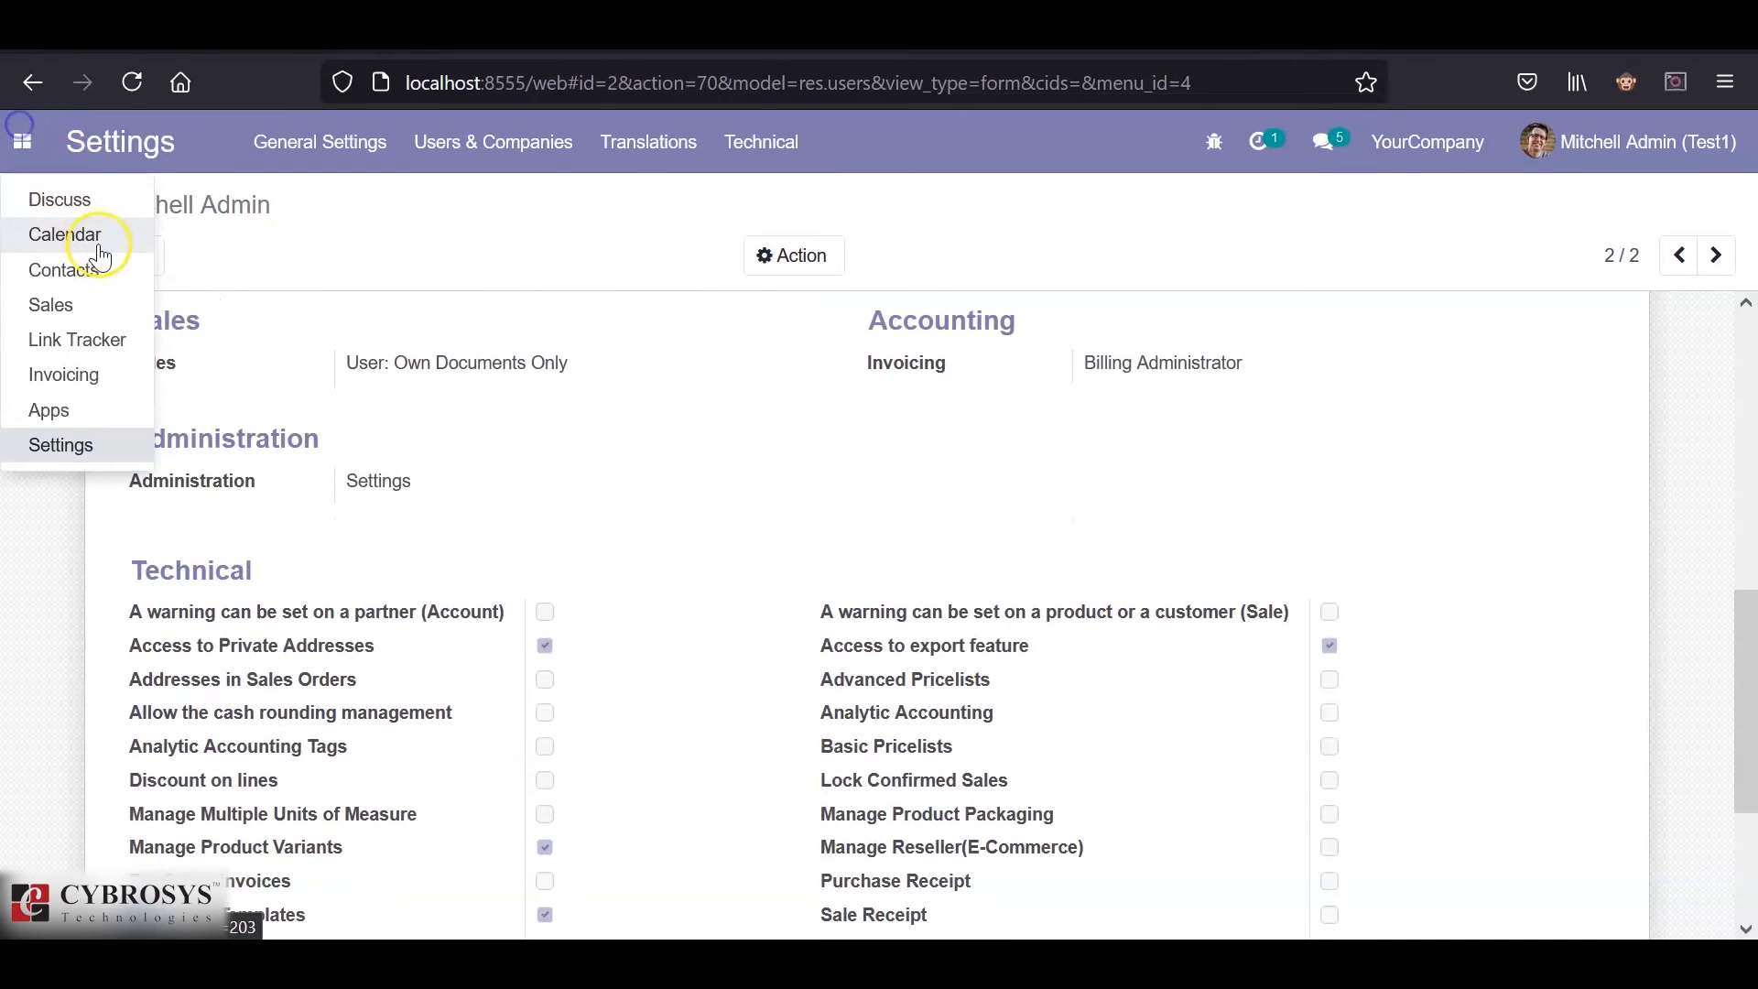
click(51, 304)
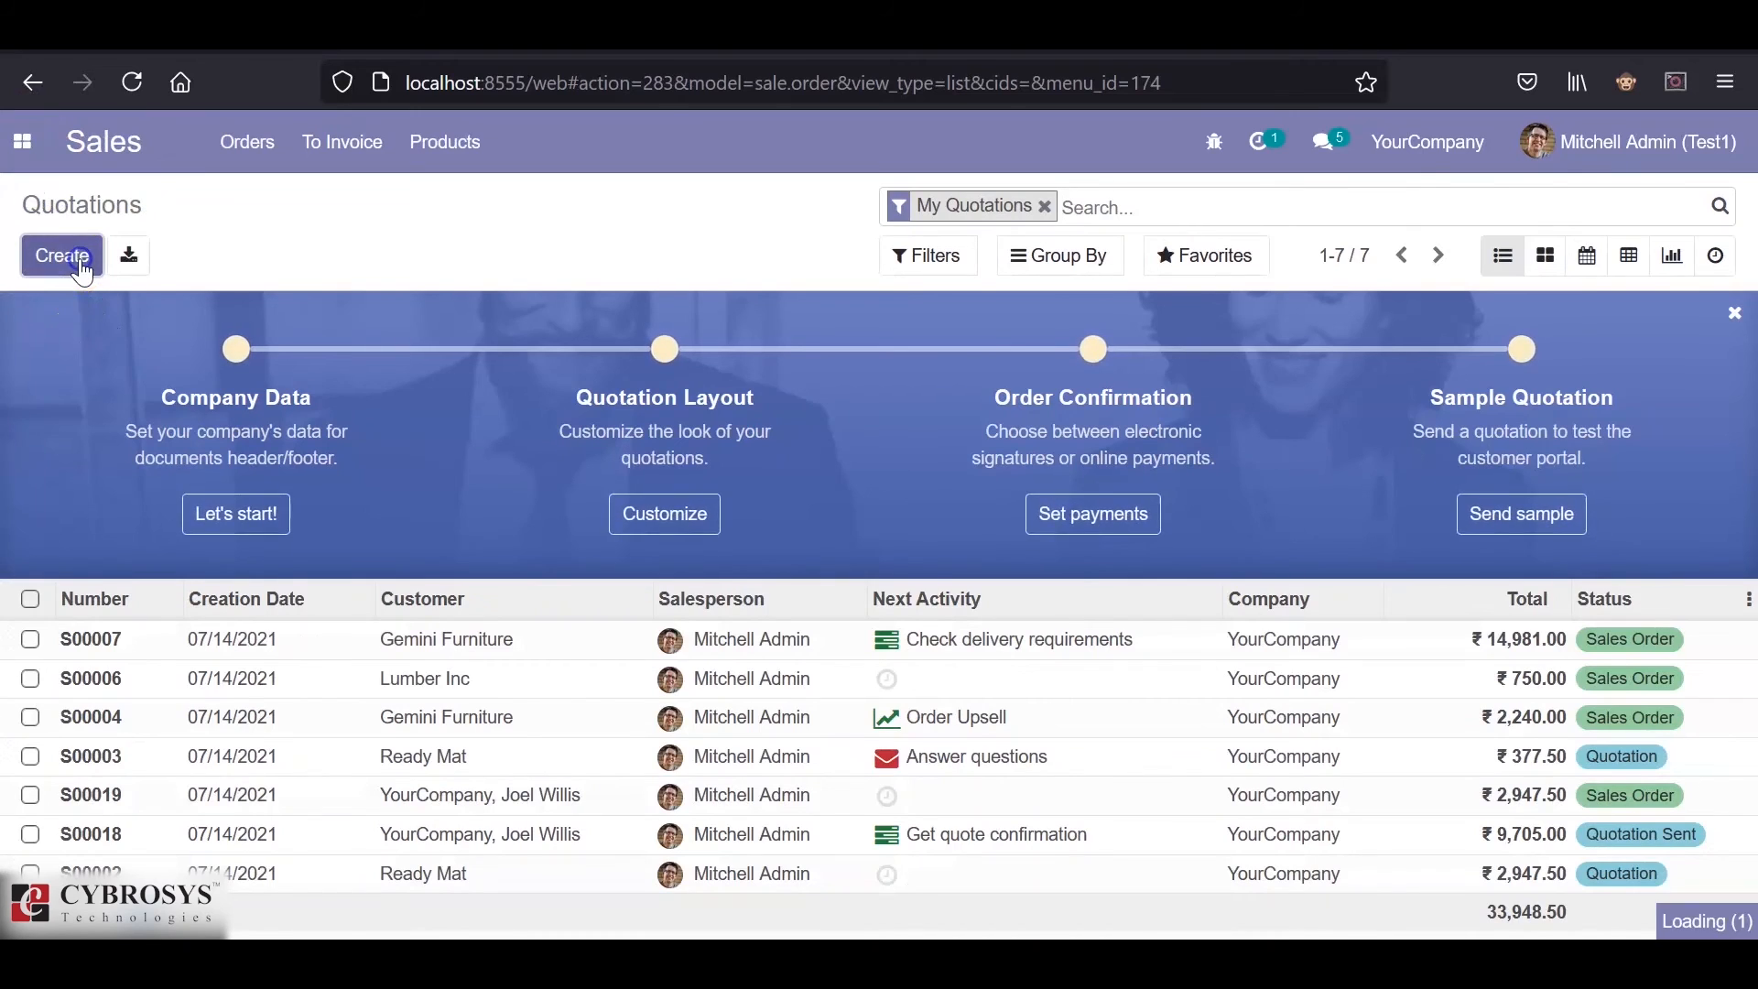
- Create a new quotation and reload the page to apply the new access rights
click(61, 255)
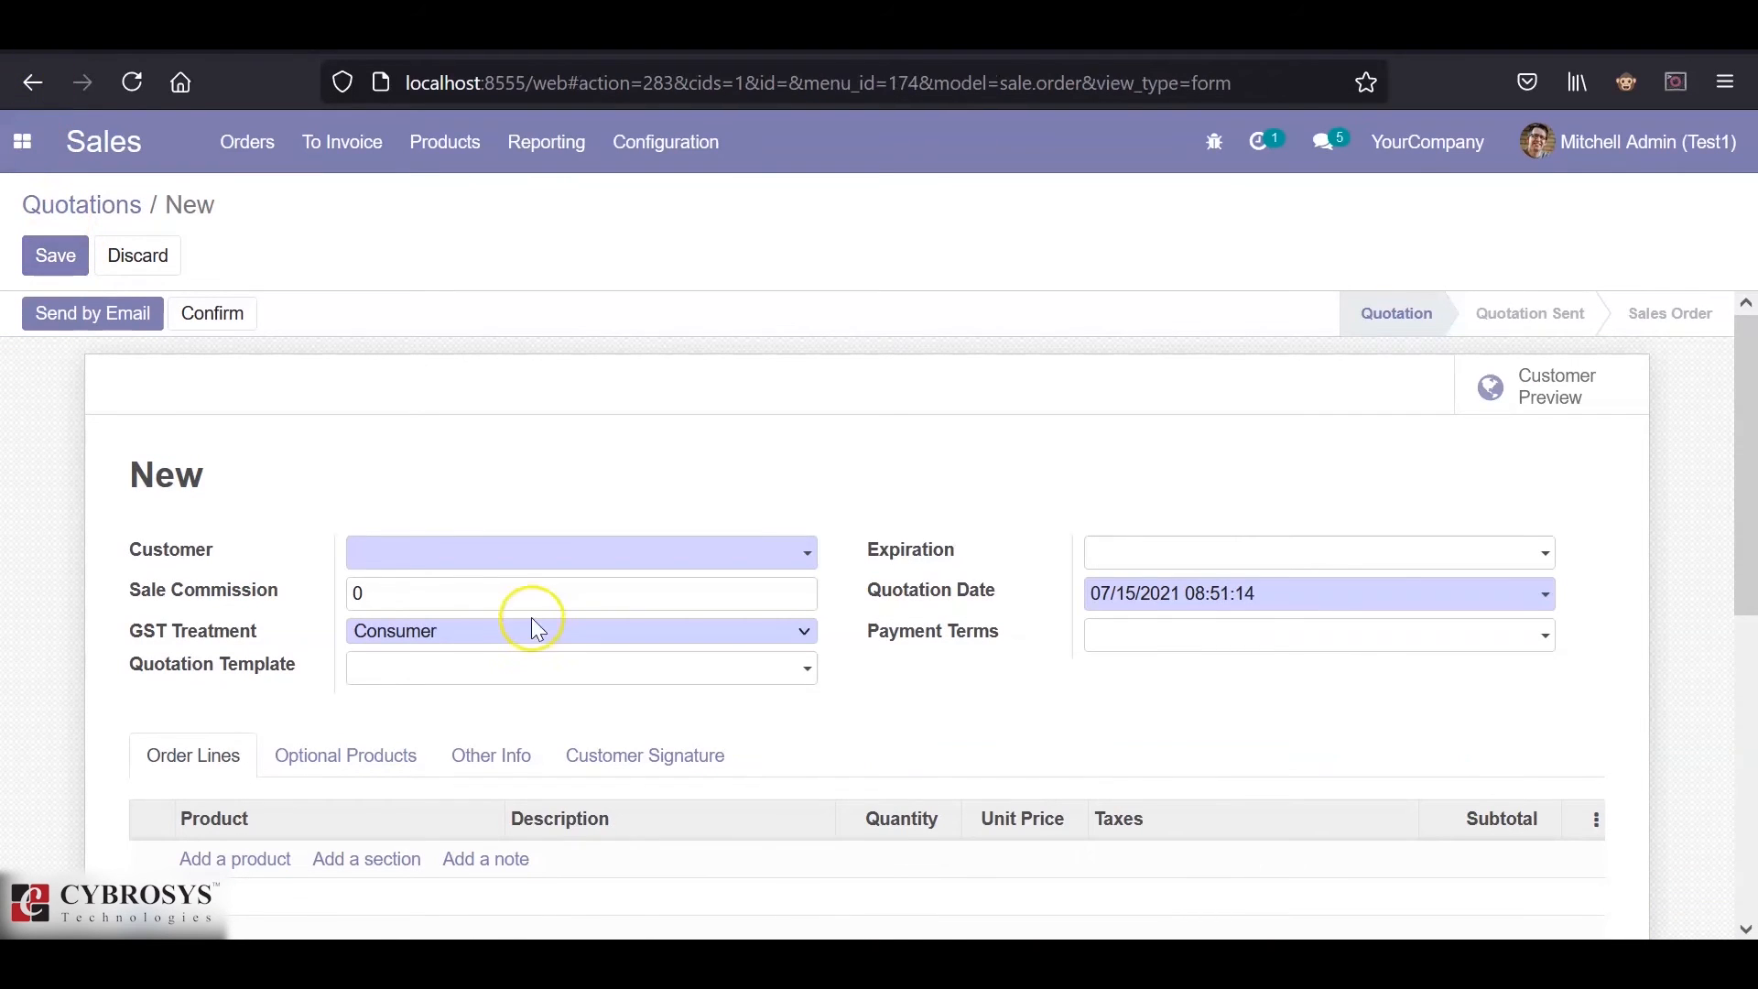
mouse_move(431, 639)
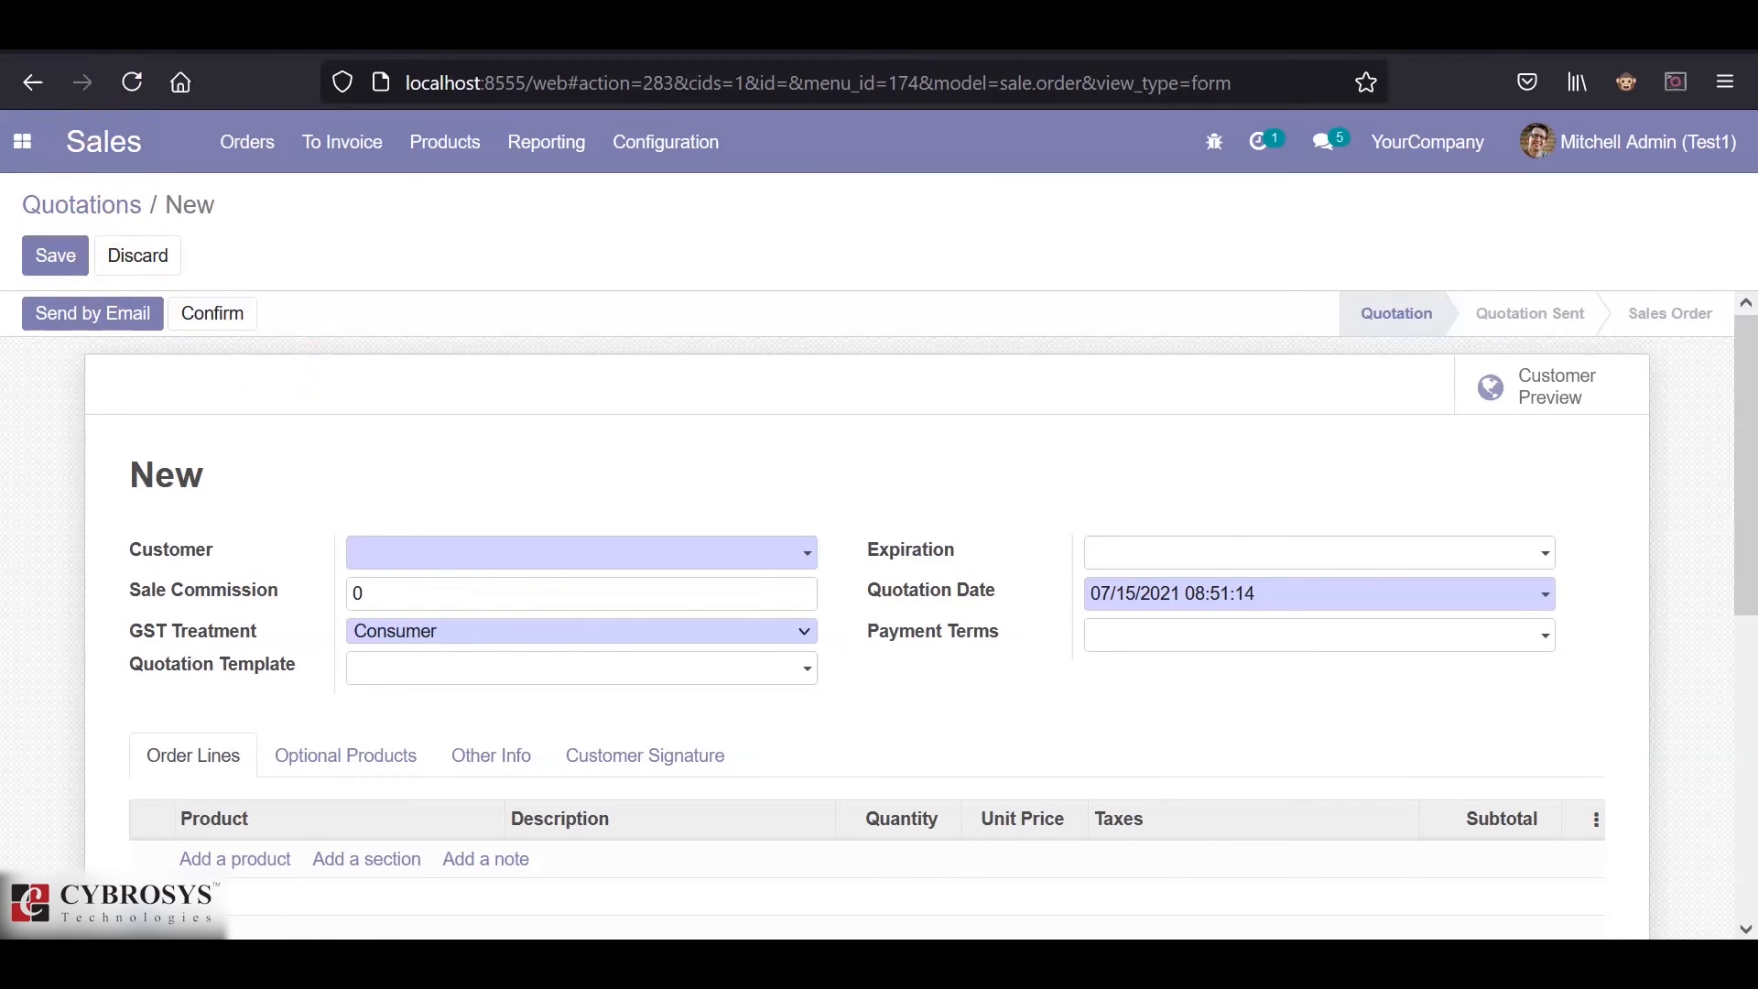
click(131, 81)
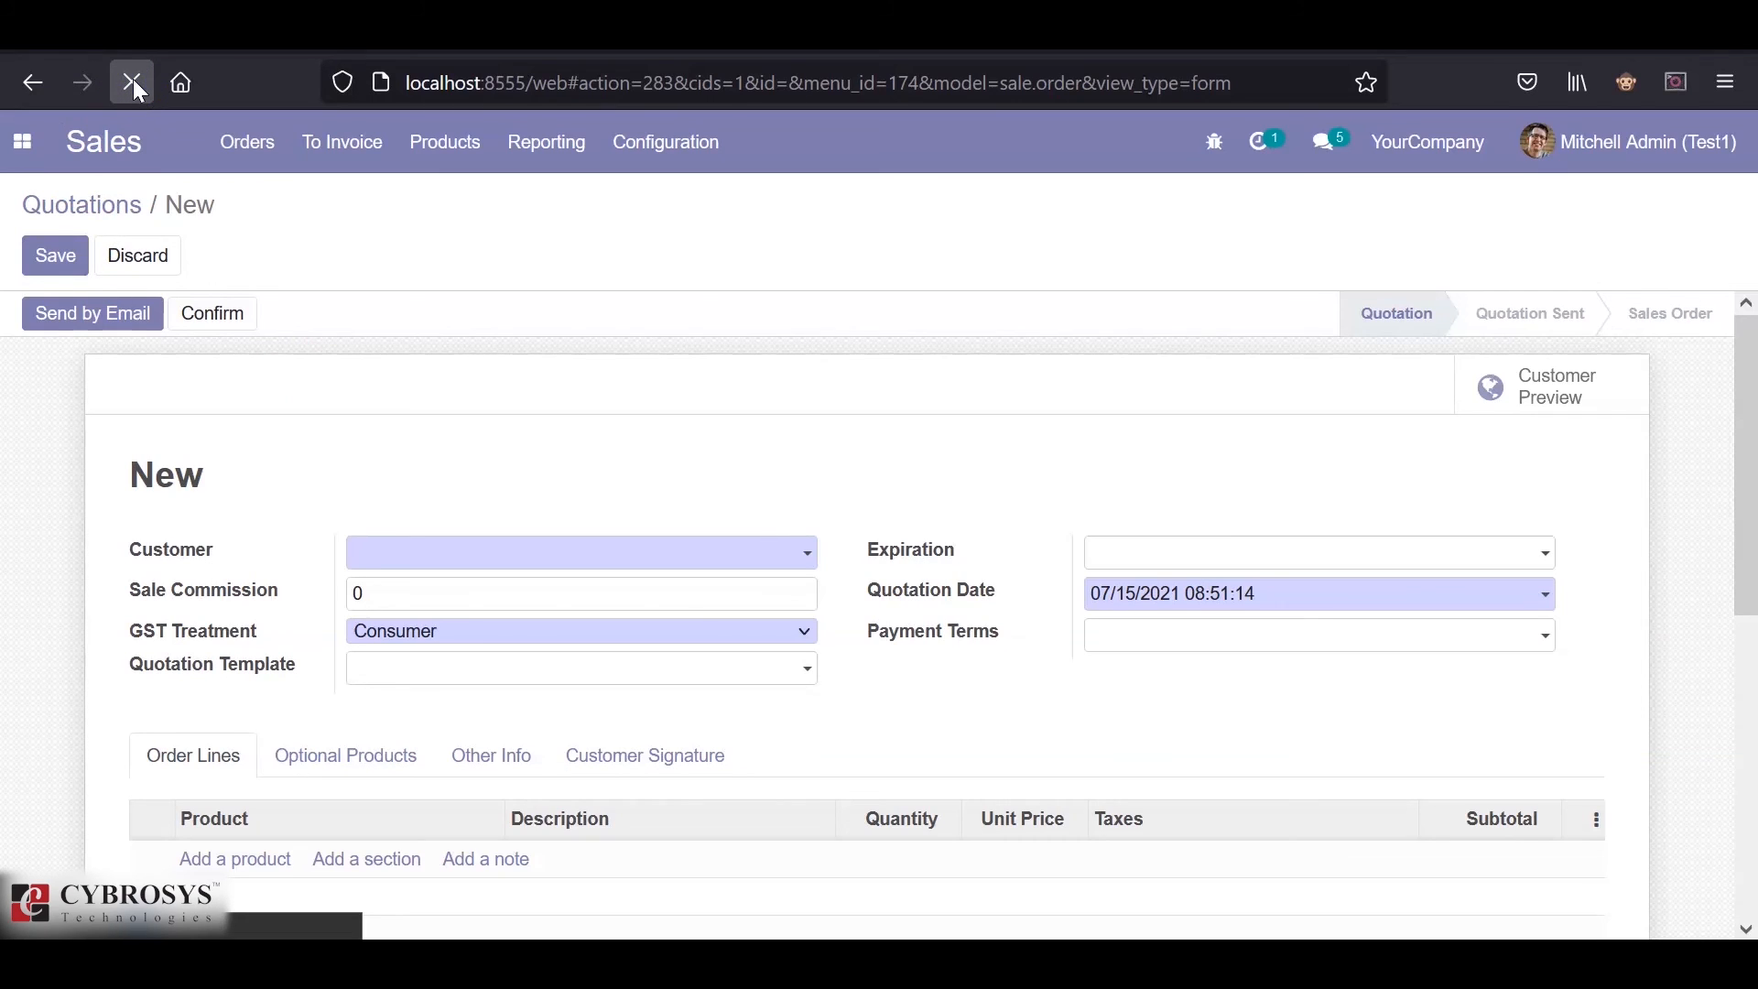
- Reload the new quotation form and check Sale Commission no longer appears below Customer
click(131, 81)
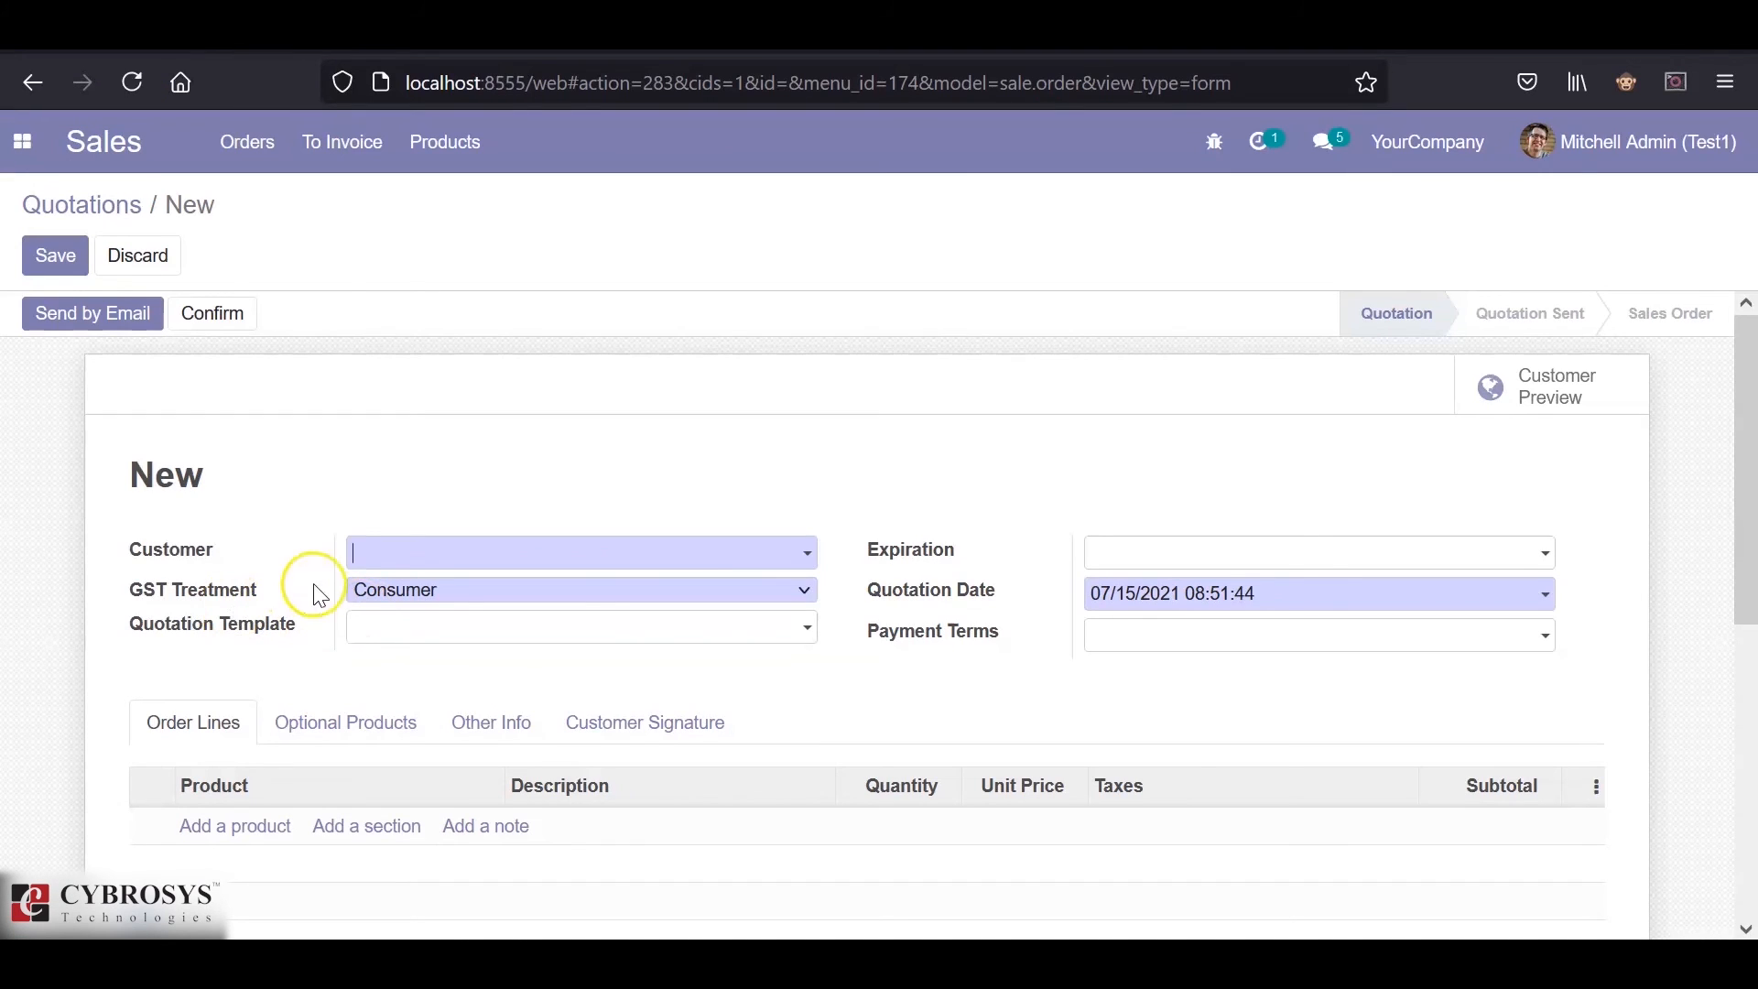
mouse_move(415, 592)
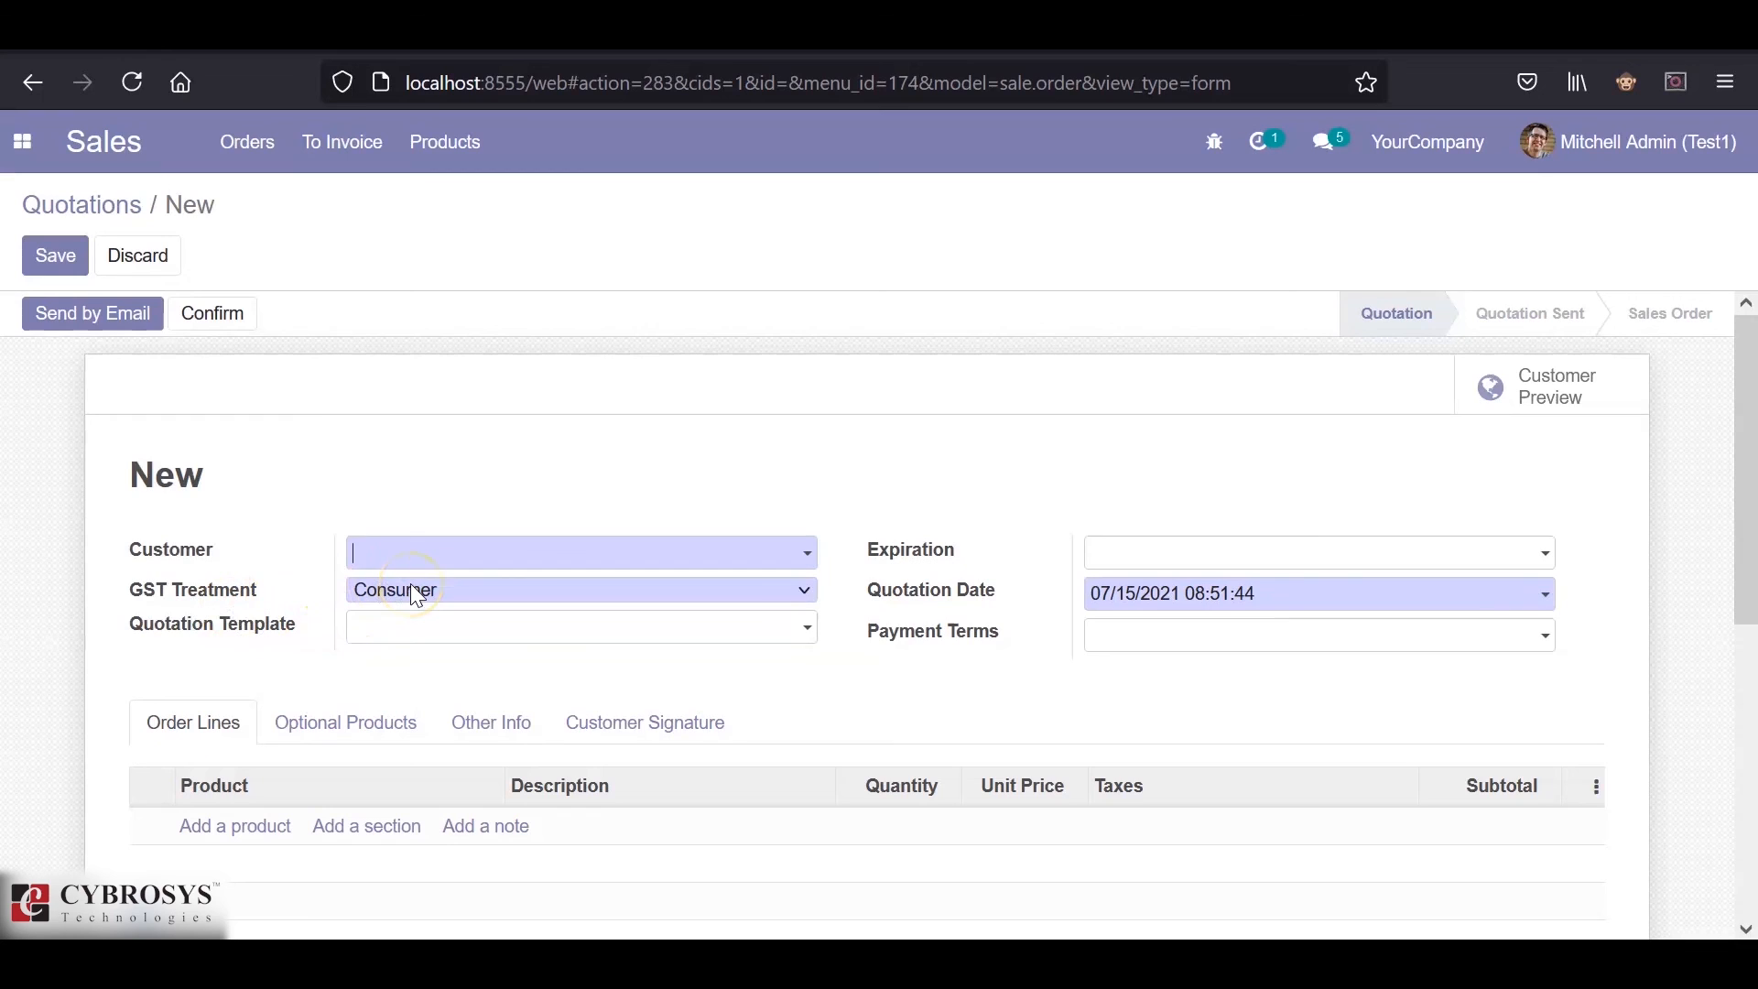
mouse_move(684, 550)
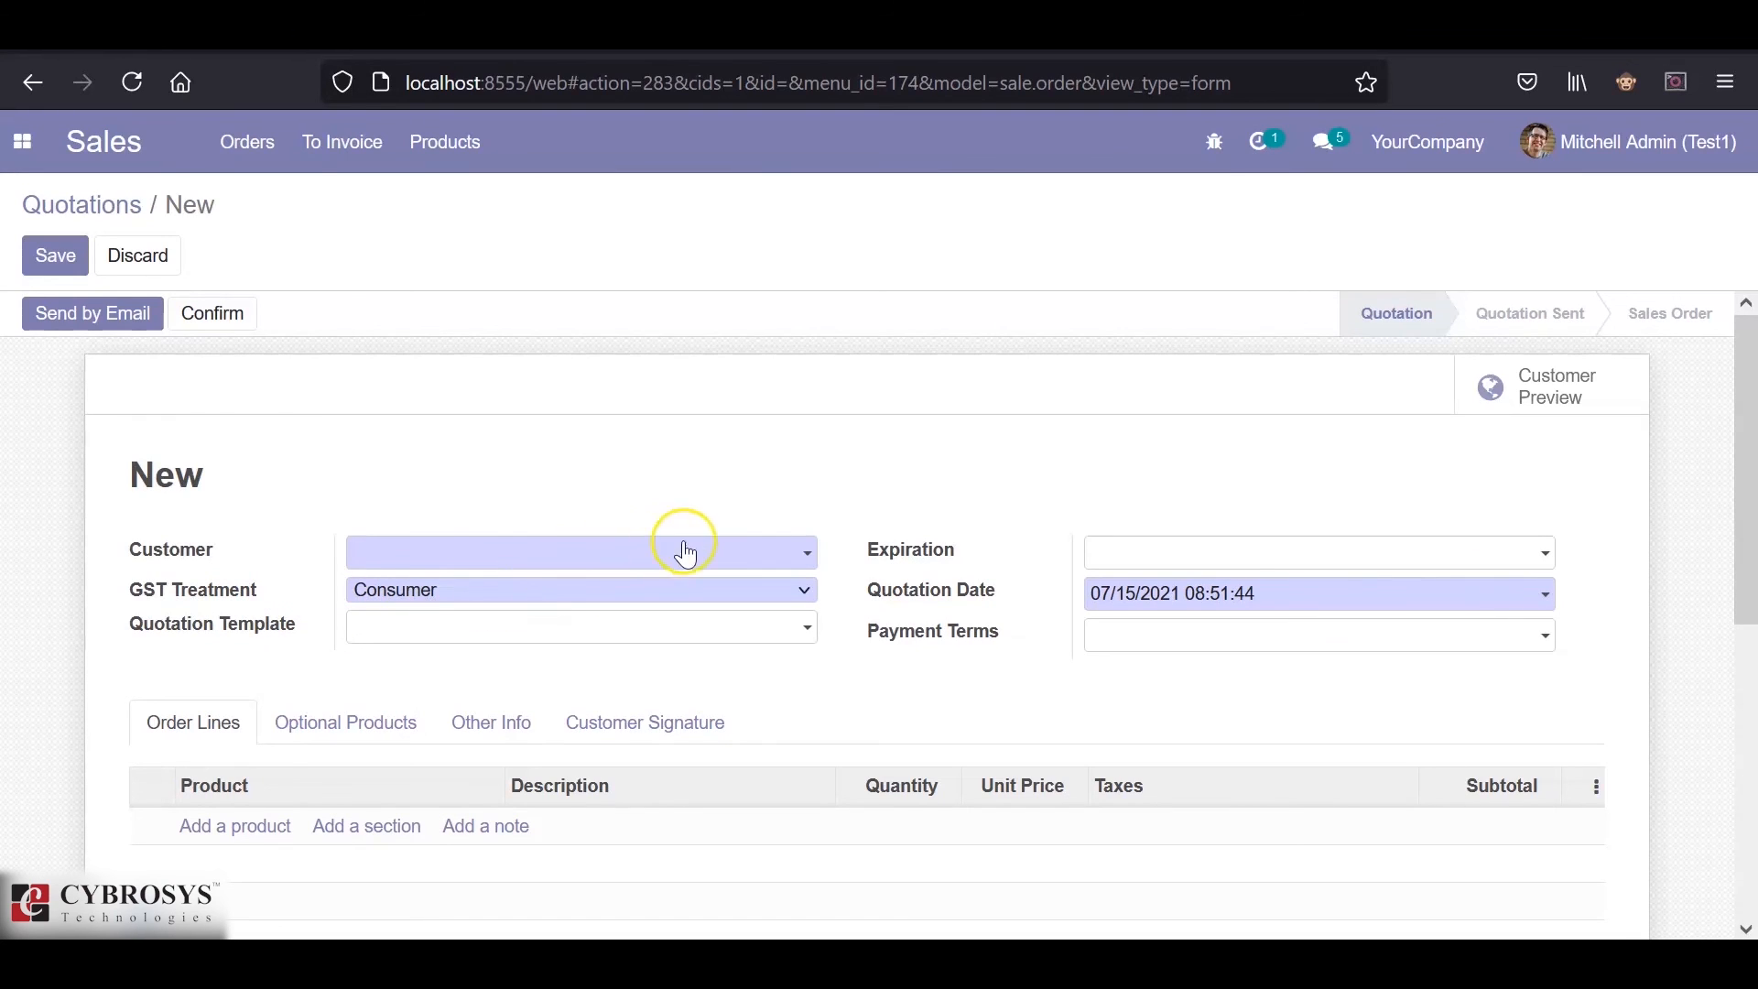
mouse_move(1351, 230)
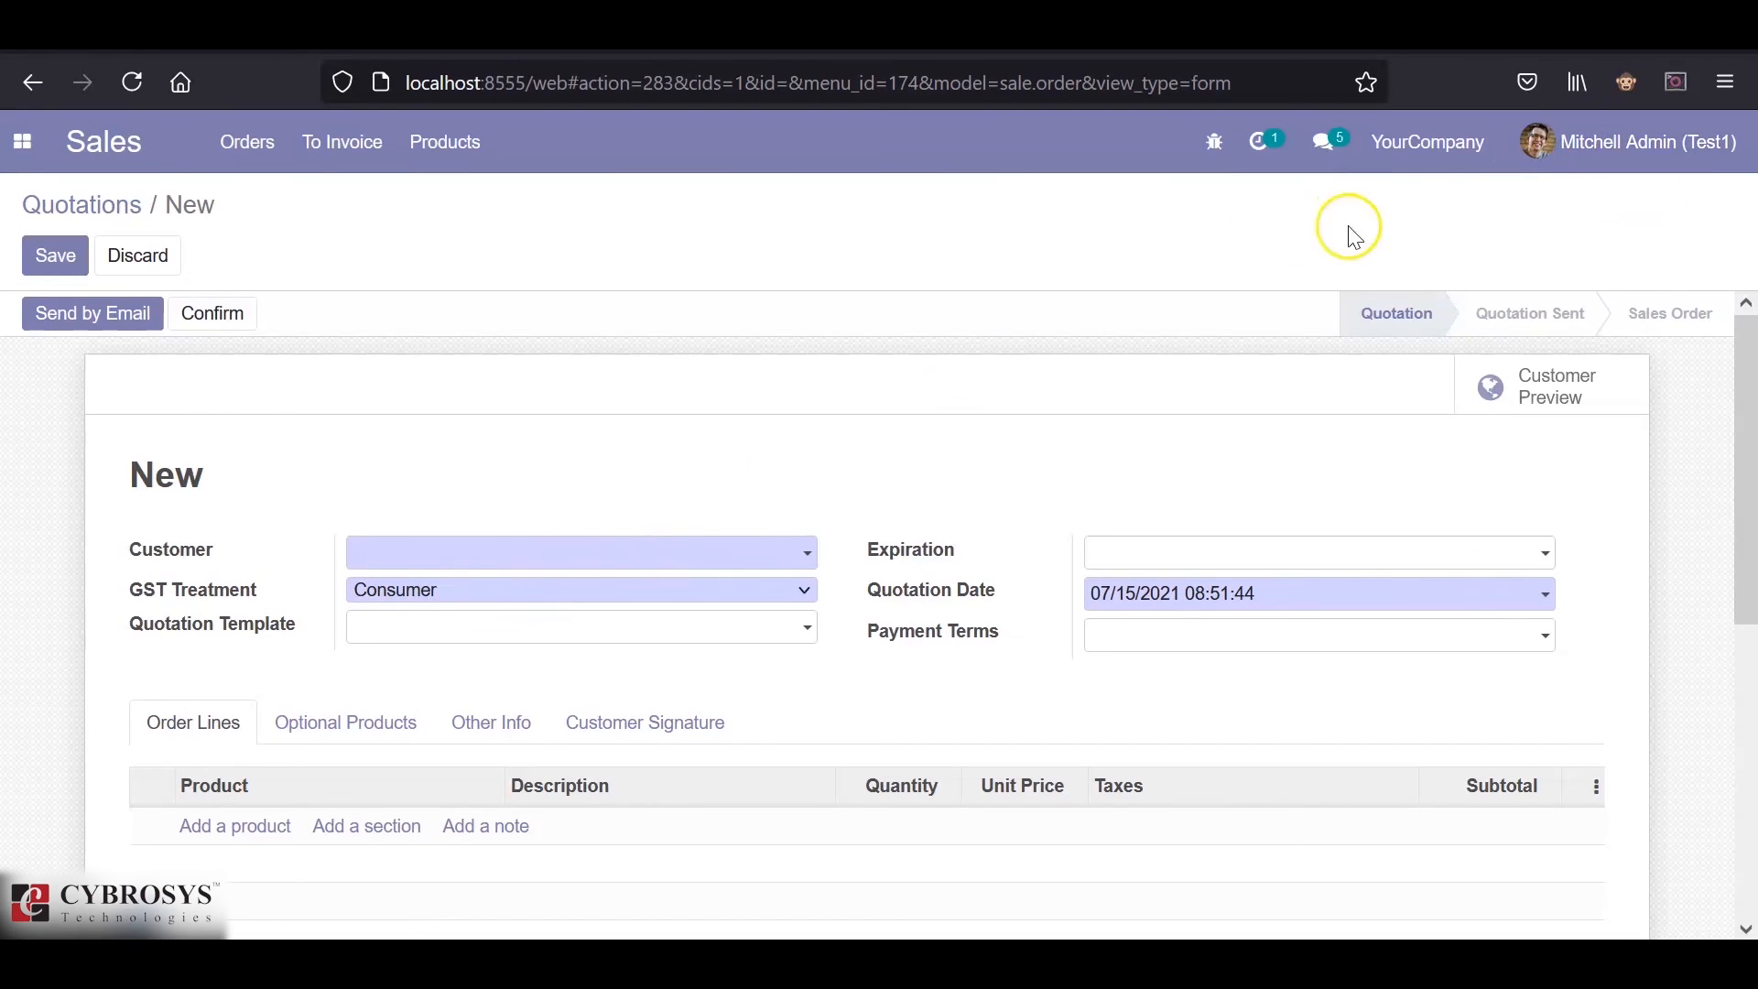
mouse_move(790, 566)
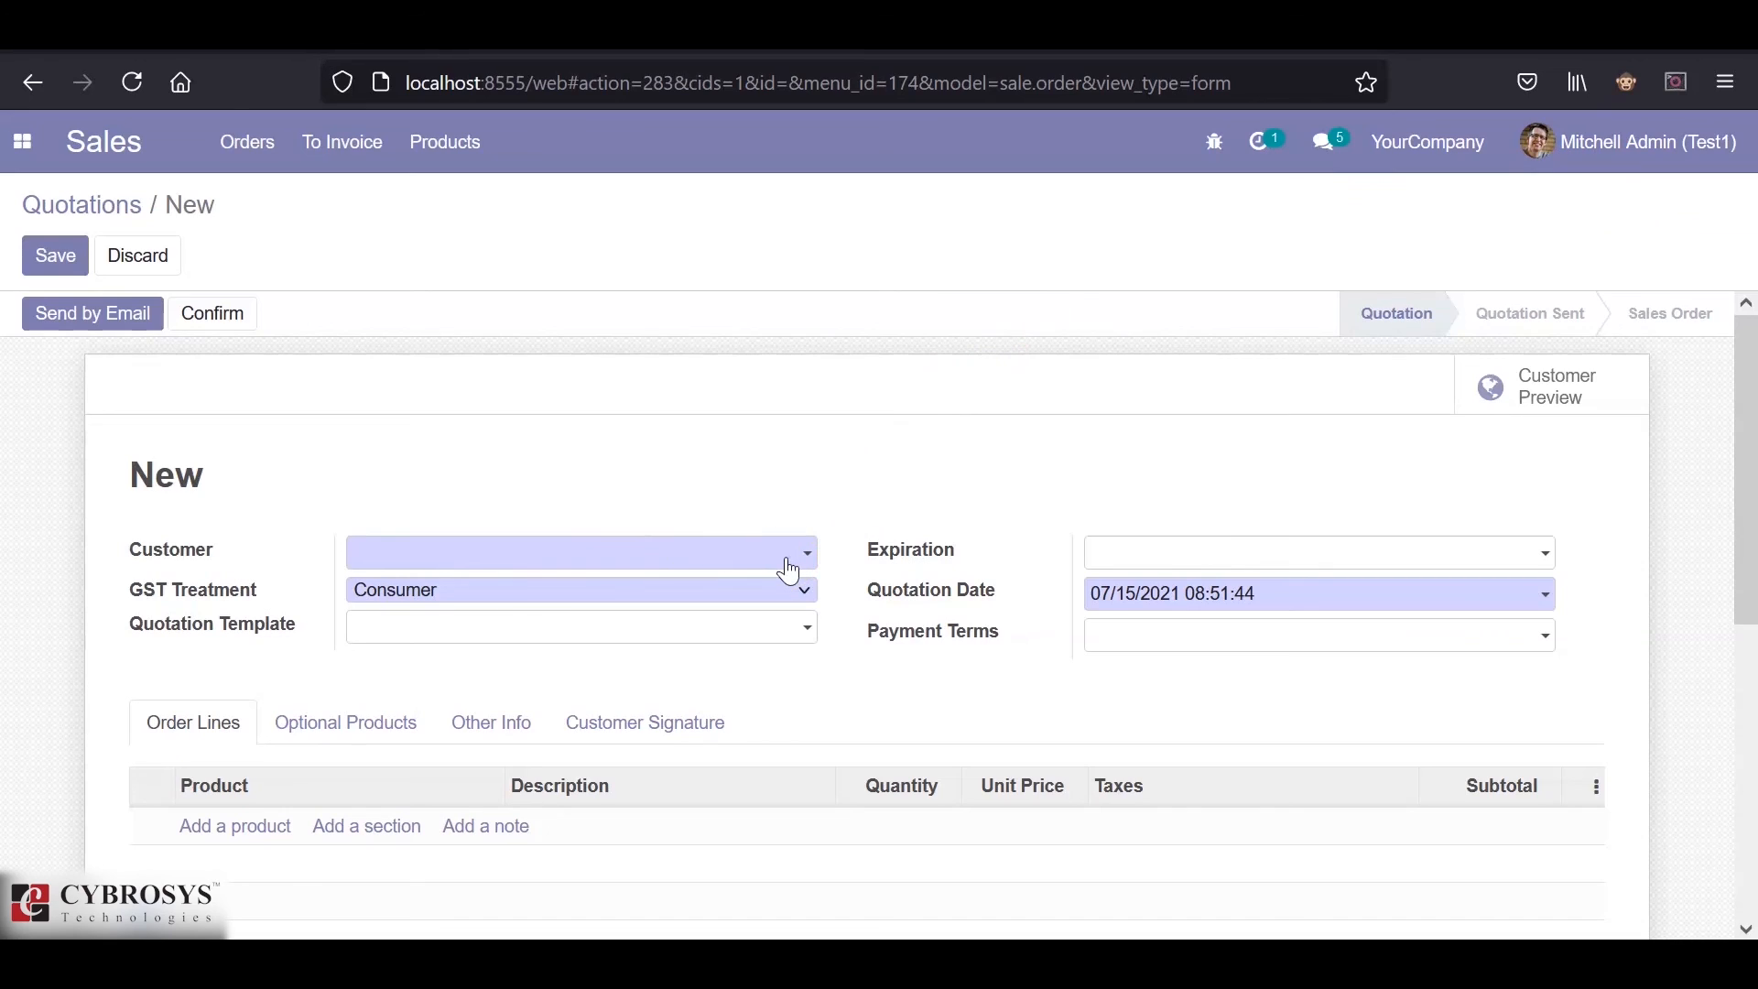